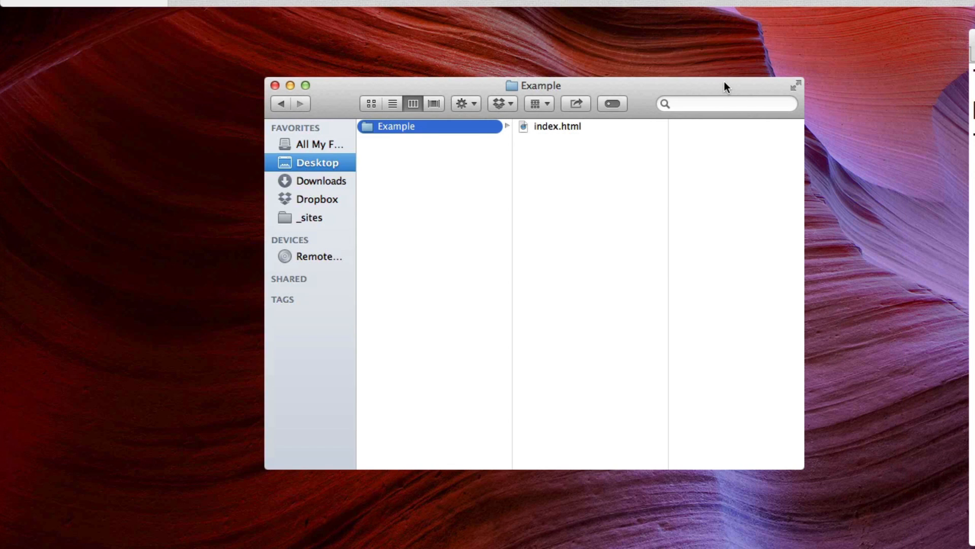
pyautogui.moveTo(420, 134)
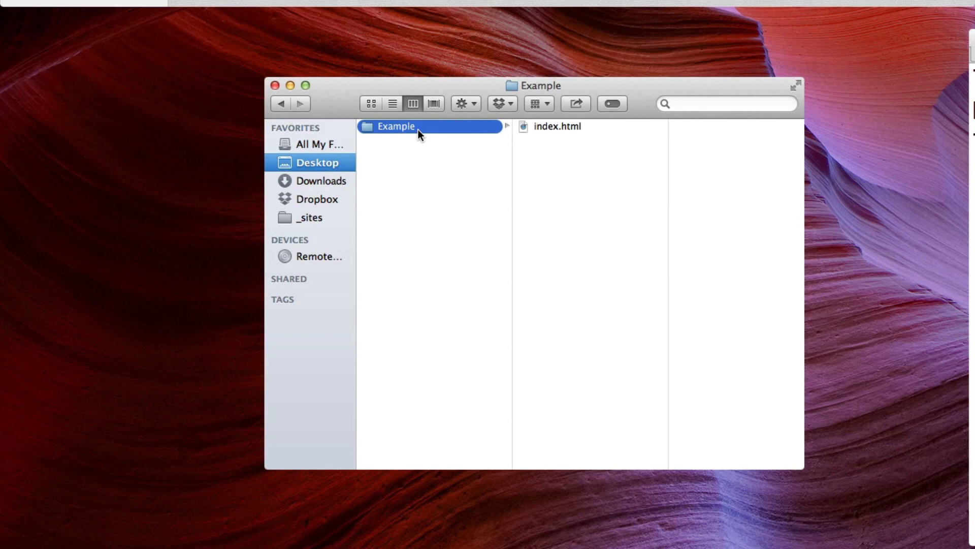
# Select the Example project folder on the Desktop to open it in Espresso
pyautogui.click(556, 126)
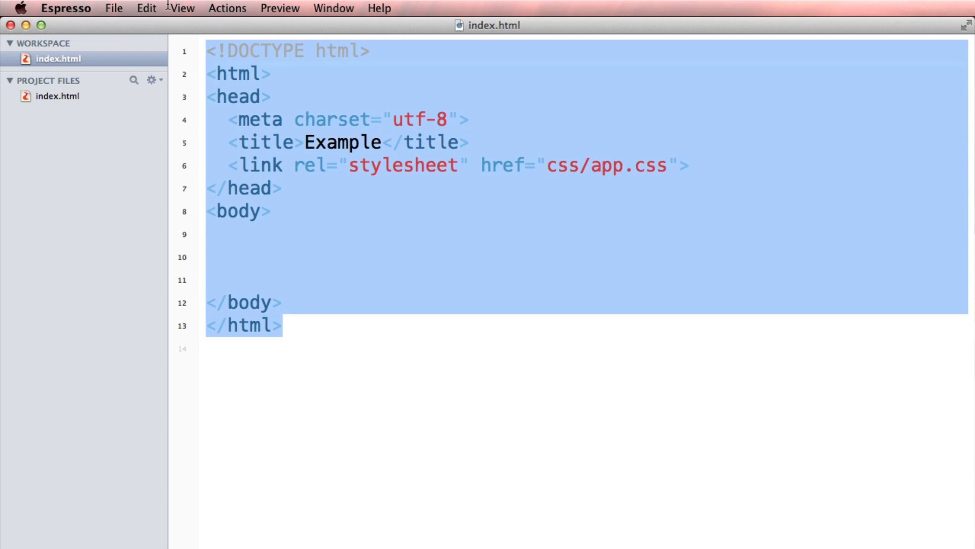
# Add a new css folder under Project Files
pyautogui.click(318, 249)
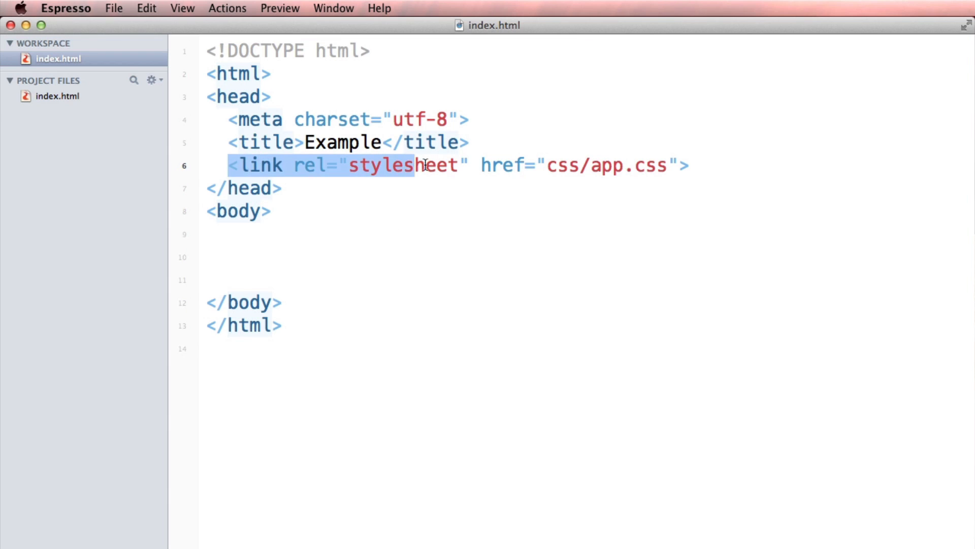
pyautogui.click(601, 166)
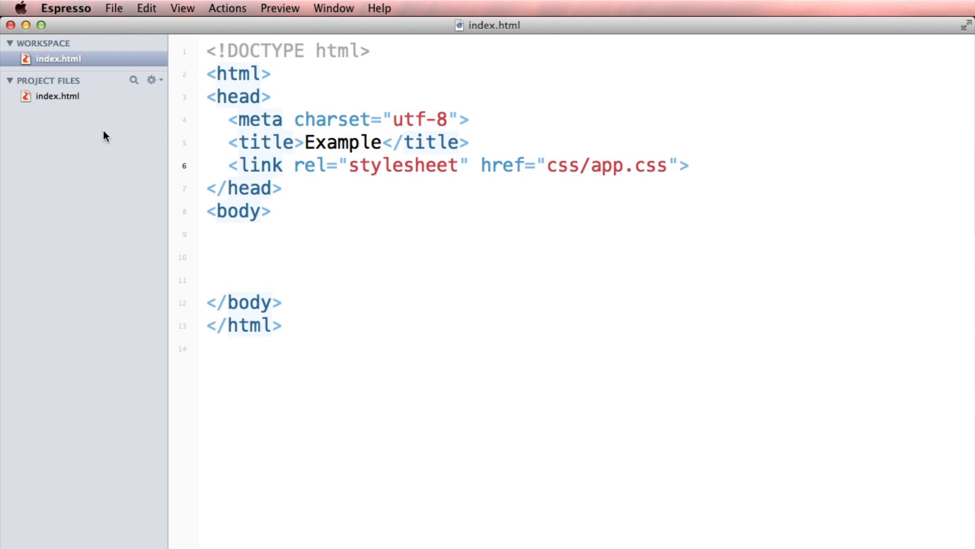
pyautogui.rightClick(105, 137)
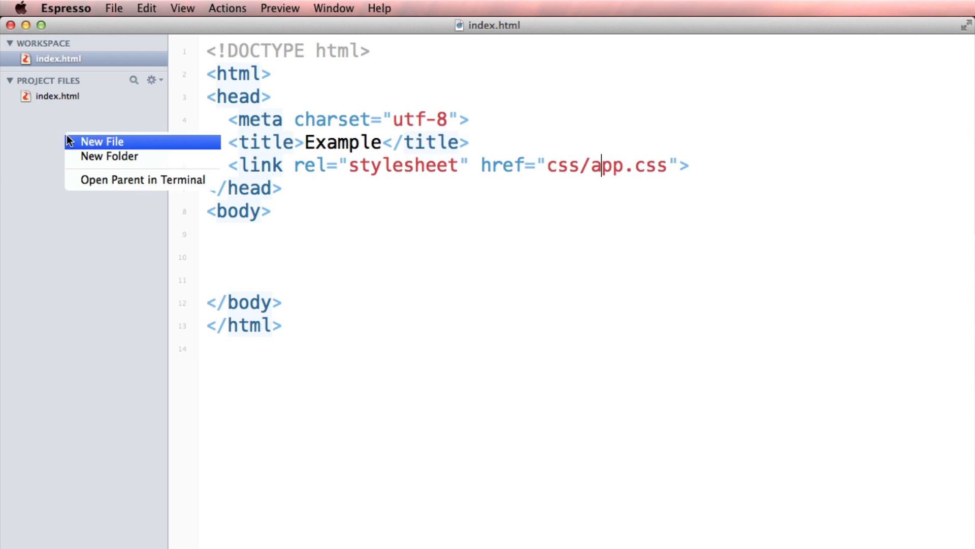
pyautogui.moveTo(74, 142)
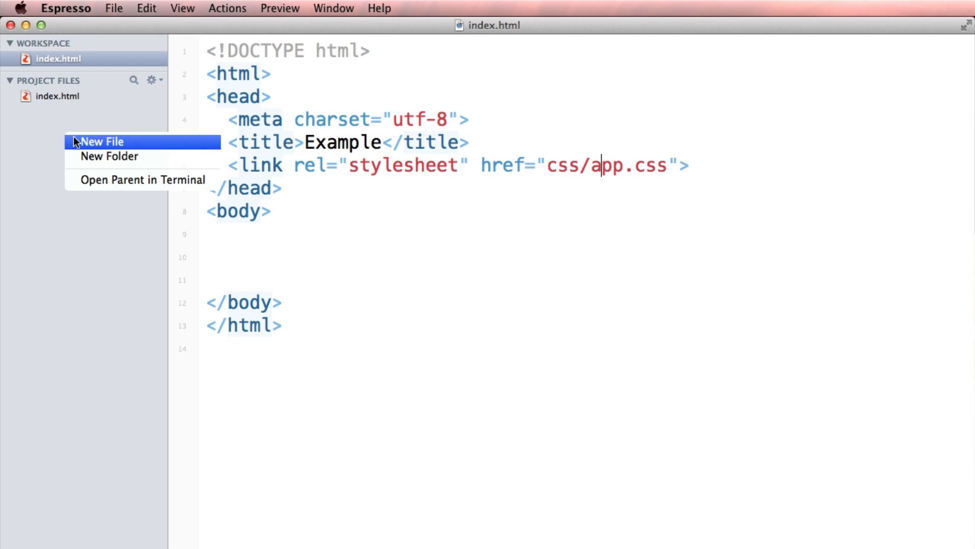
pyautogui.moveTo(148, 156)
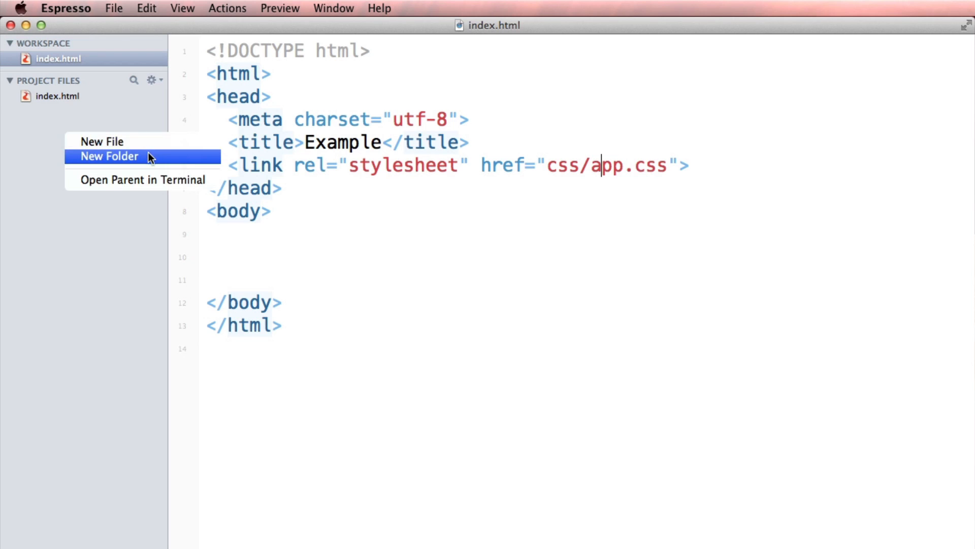
pyautogui.click(109, 156)
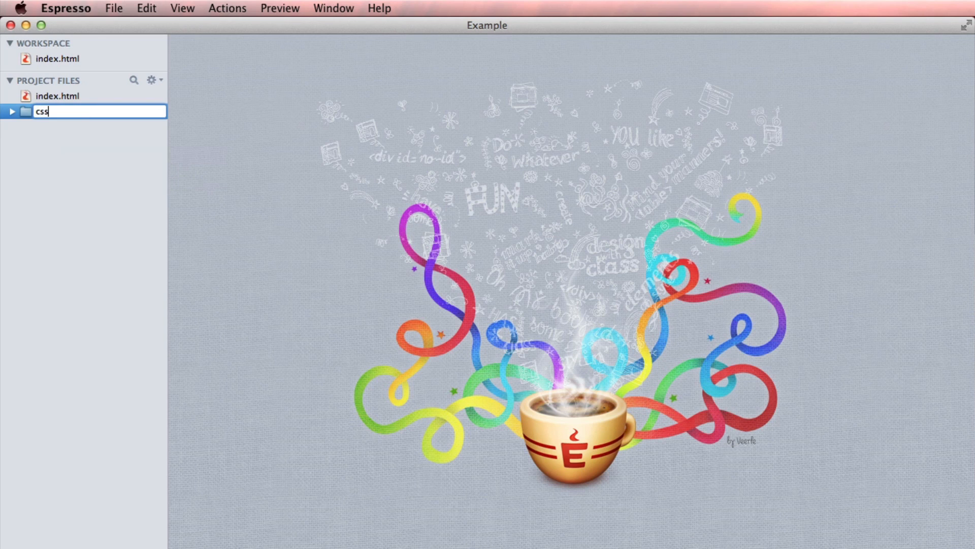
# Create a new empty file named app.sass inside the css folder
pyautogui.rightClick(41, 95)
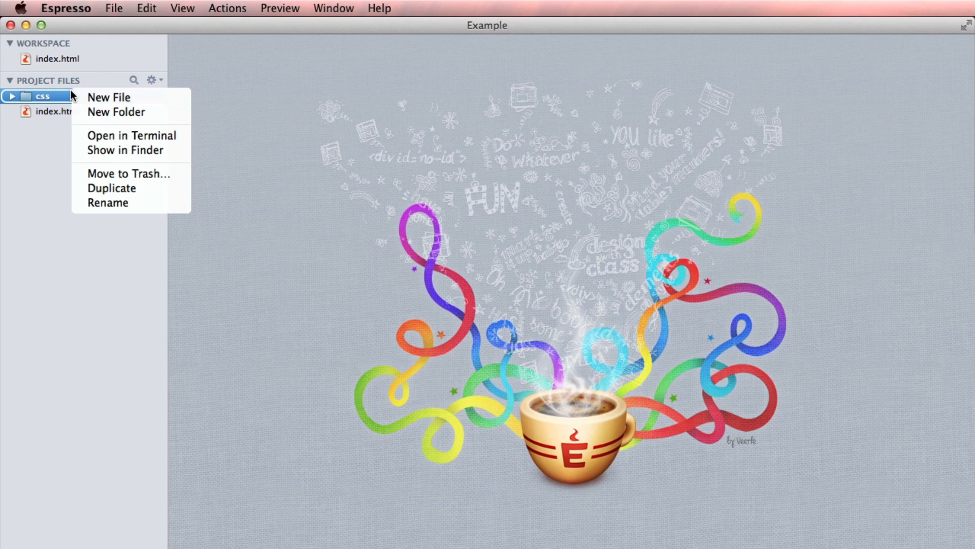
pyautogui.click(109, 97)
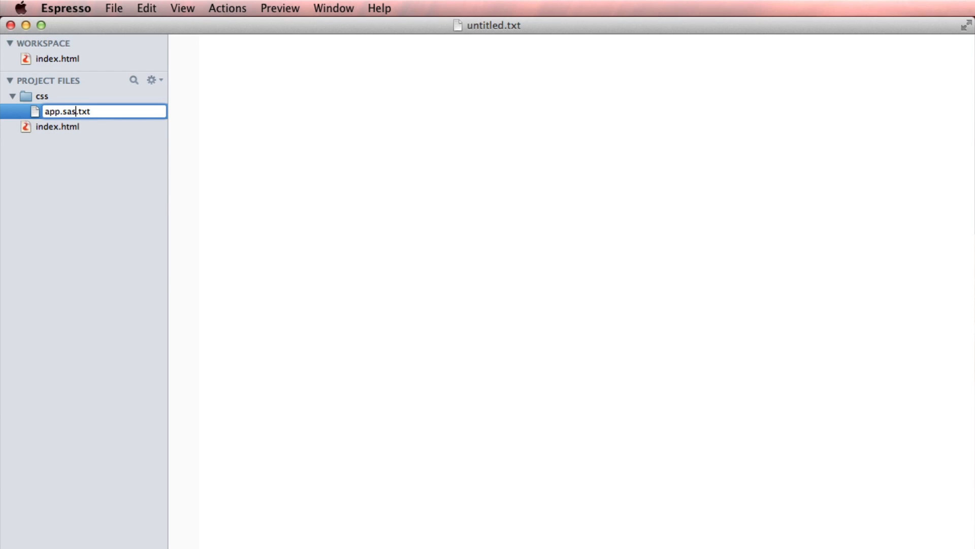
pyautogui.press('Return')
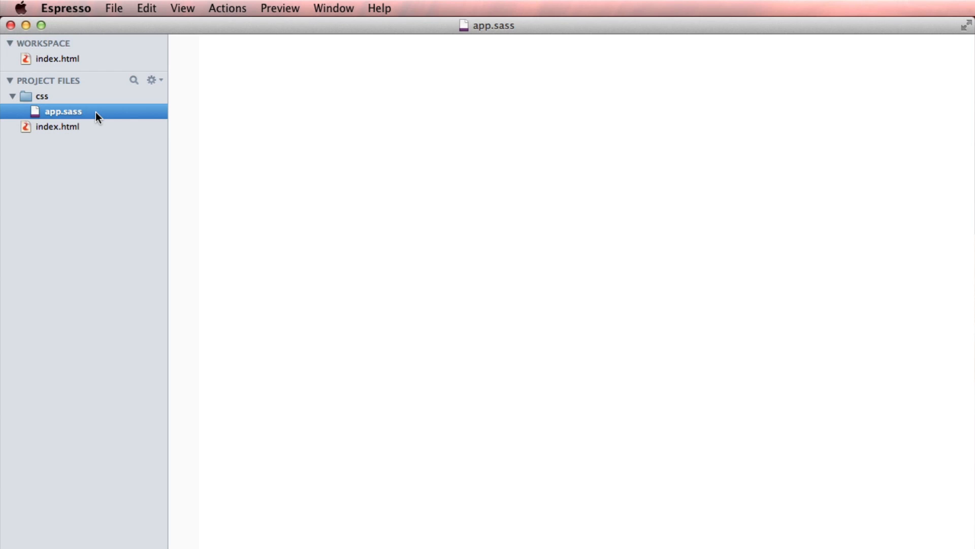
pyautogui.moveTo(81, 129)
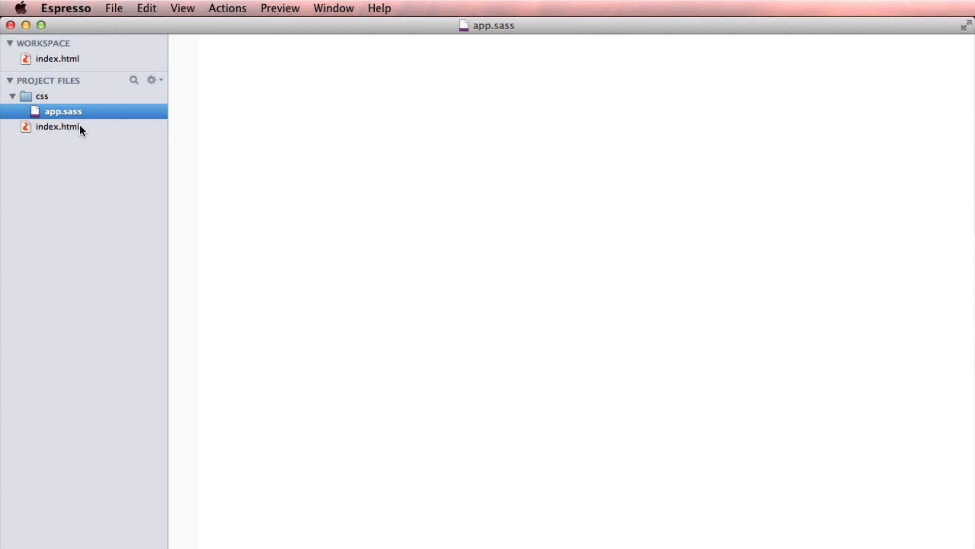
# Write a body rule in app.sass with an indented background: #ccc
pyautogui.click(59, 127)
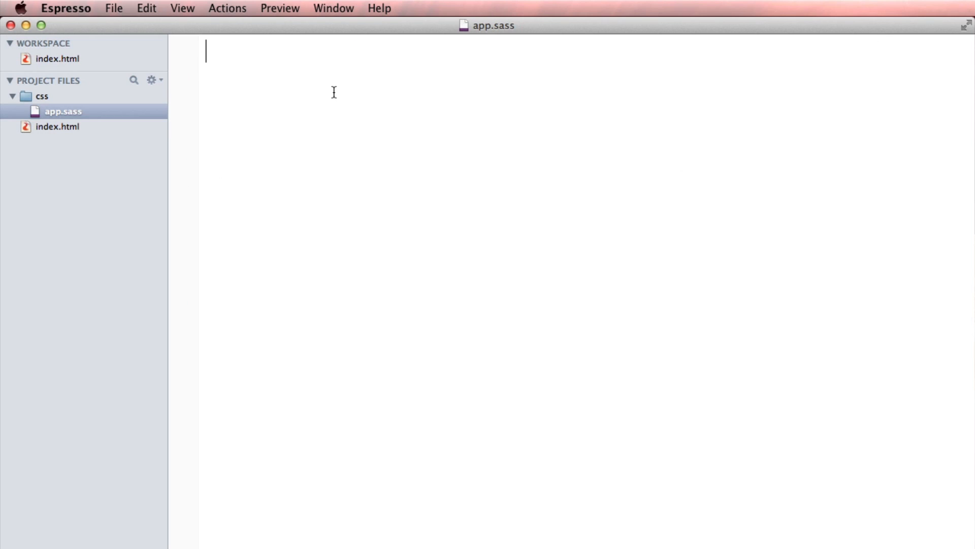
pyautogui.write('•')
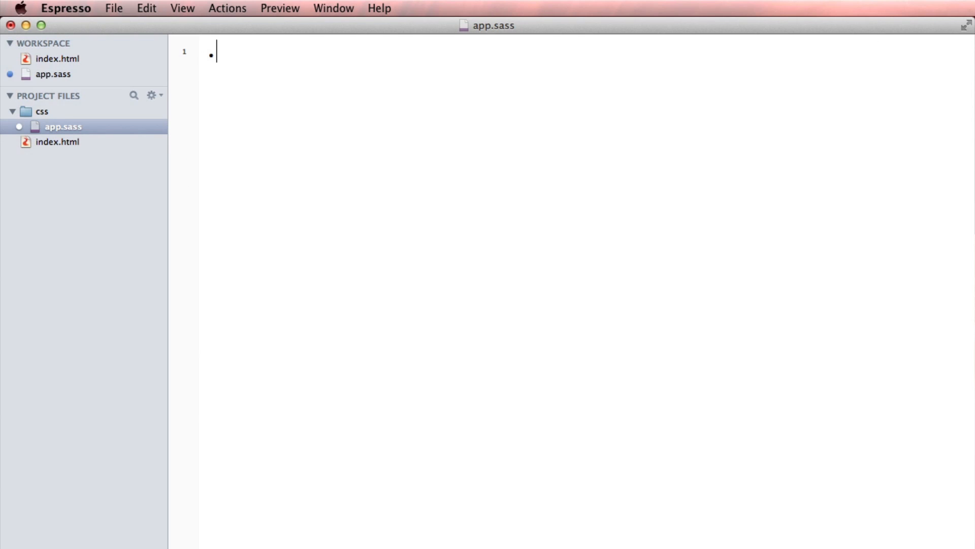
pyautogui.write('body')
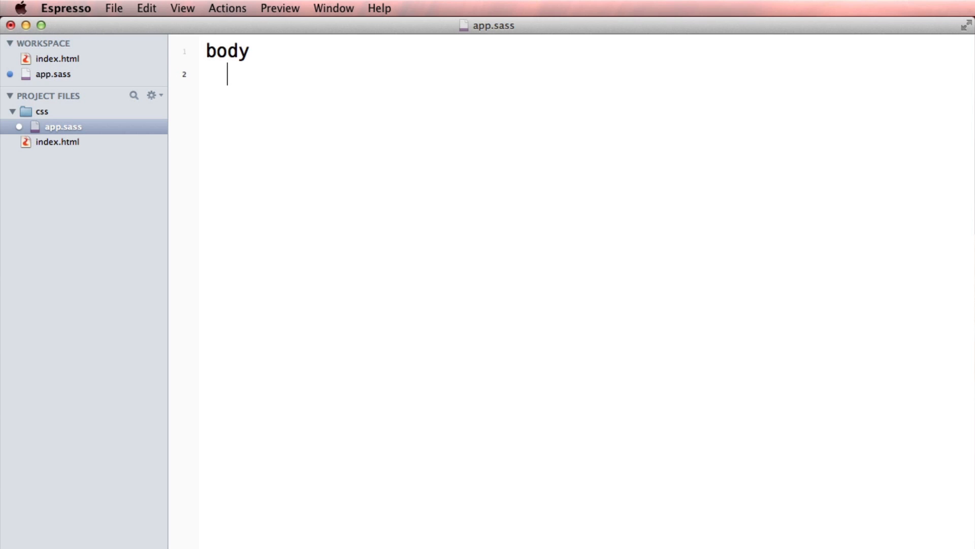
pyautogui.write('bac')
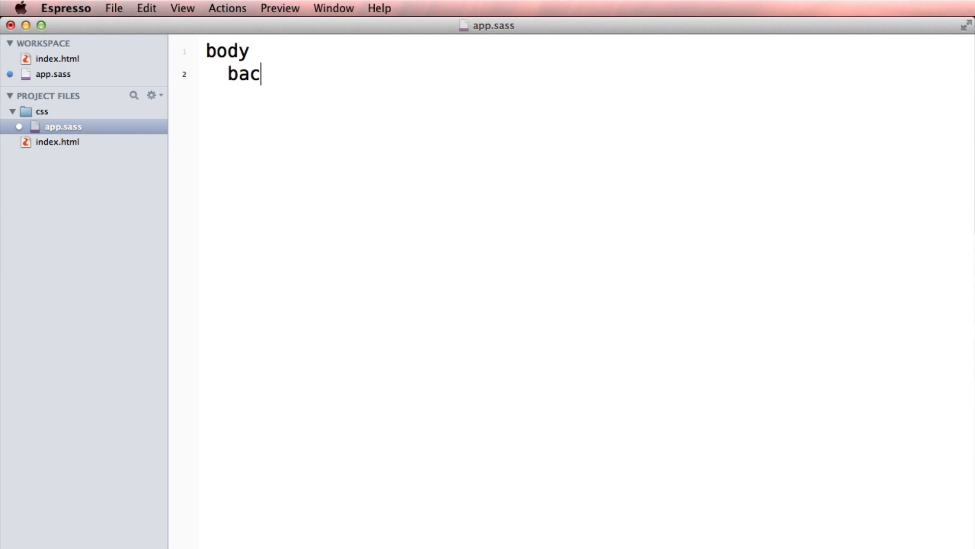
pyautogui.write('ground:')
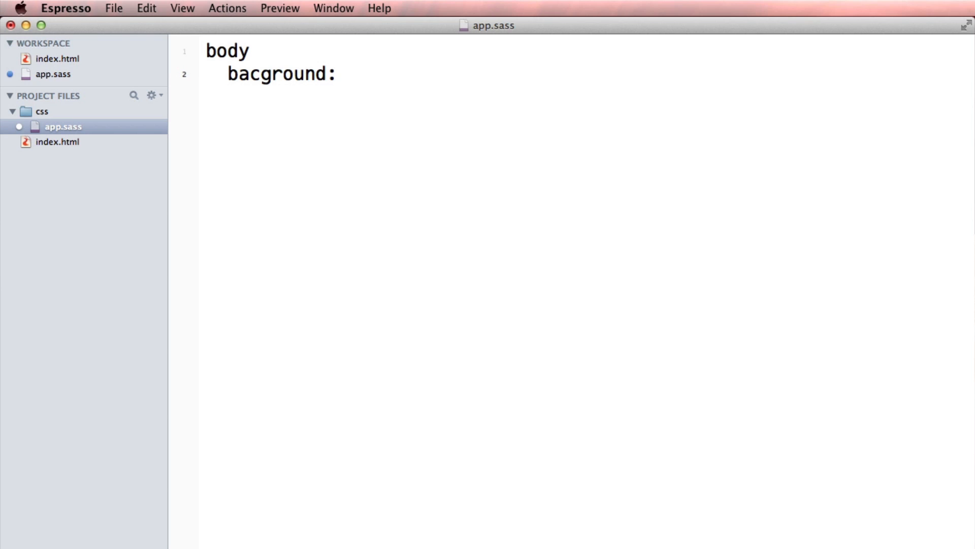
pyautogui.write('#ccc')
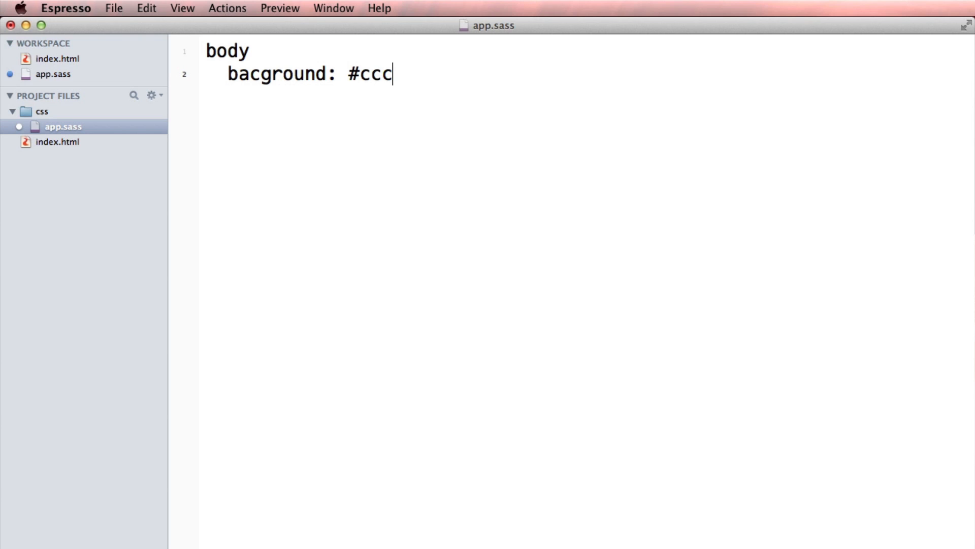
# Save app.sass and return to index.html before switching to Terminal
pyautogui.press('cmd+s')
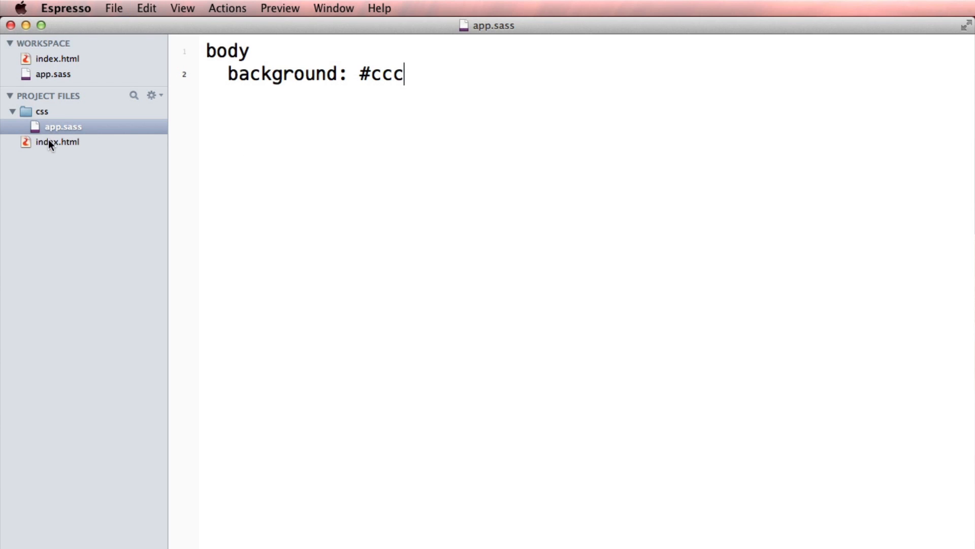
pyautogui.click(58, 141)
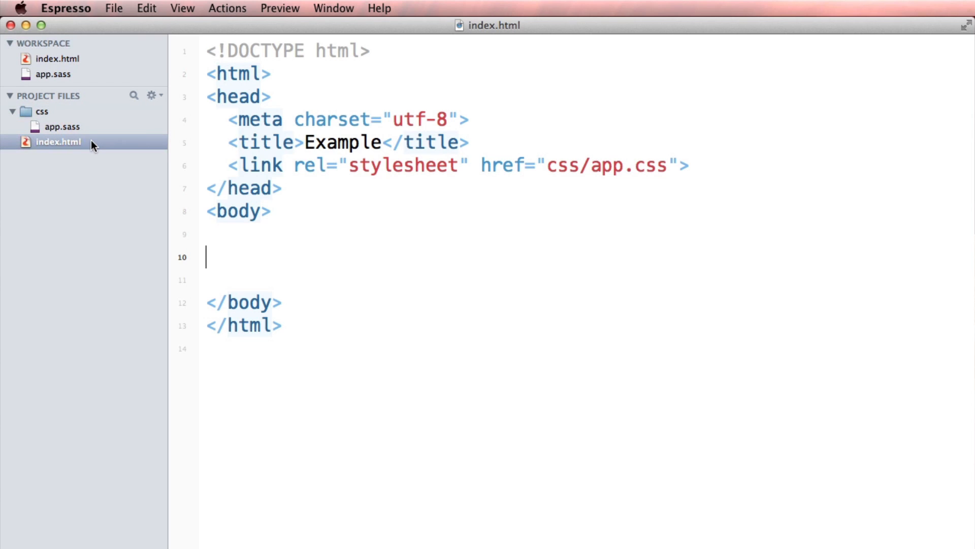
pyautogui.click(62, 125)
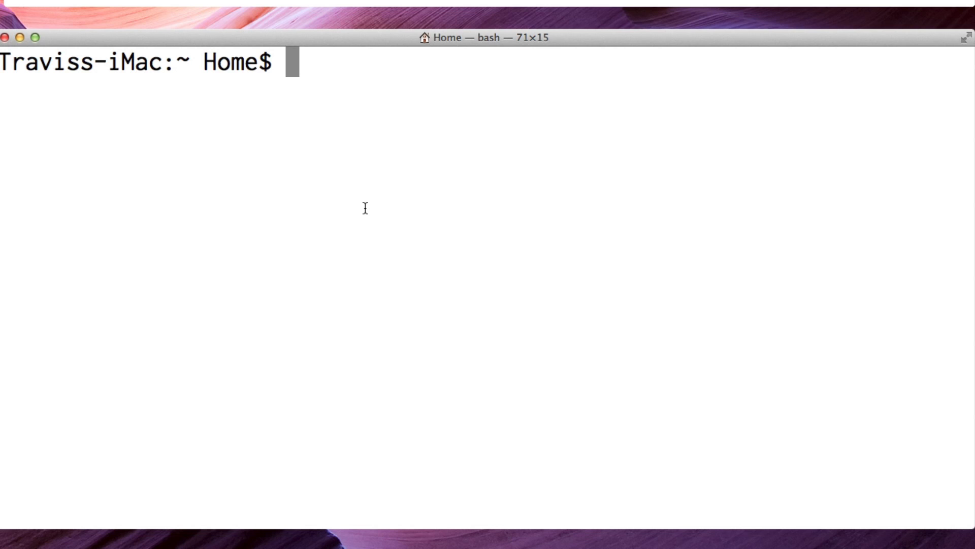
# Run sudo gem install sass and supply the administrator password
pyautogui.write('sudo')
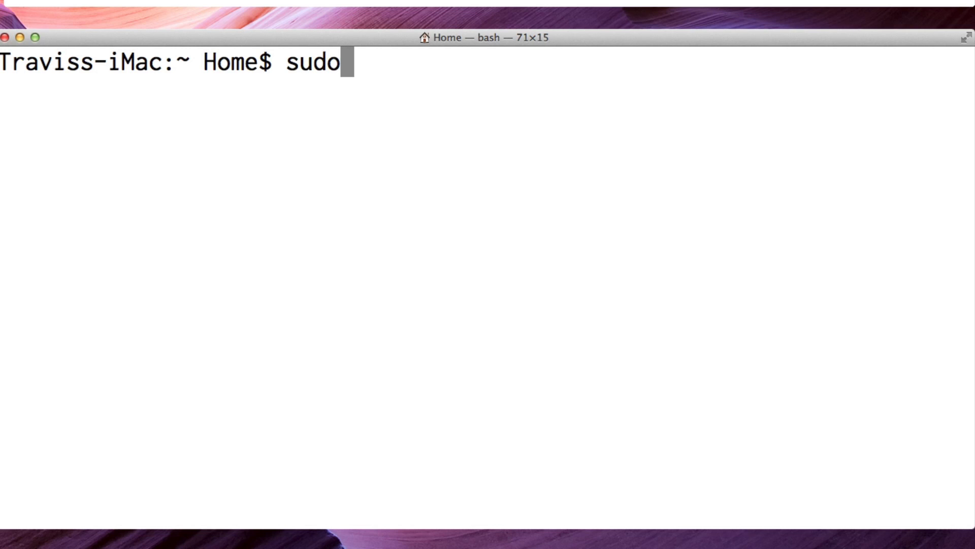
pyautogui.write('install')
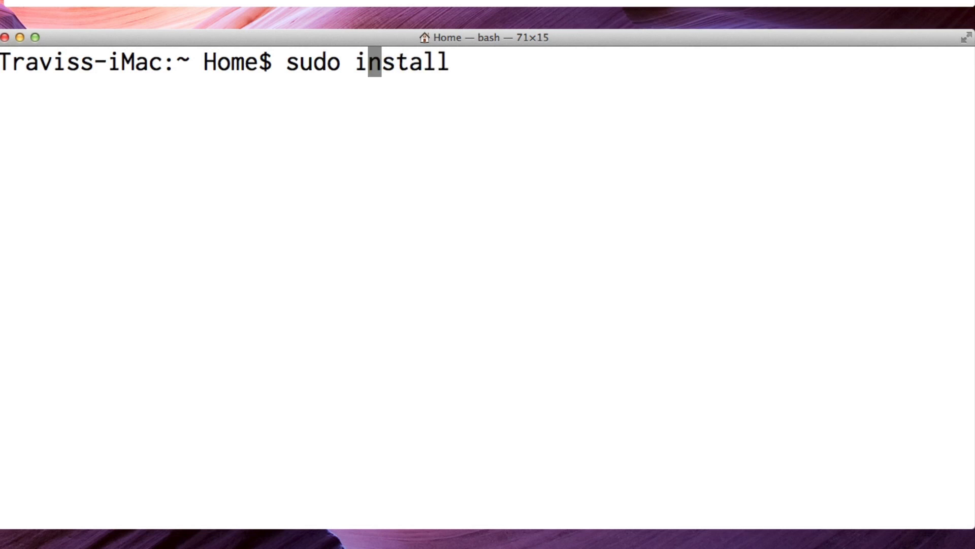
pyautogui.write('gem')
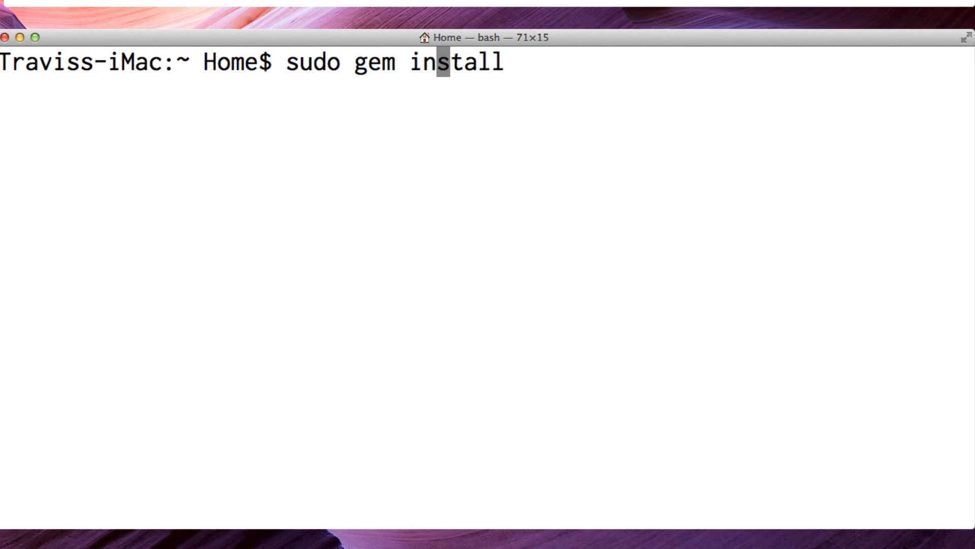
pyautogui.write('sass')
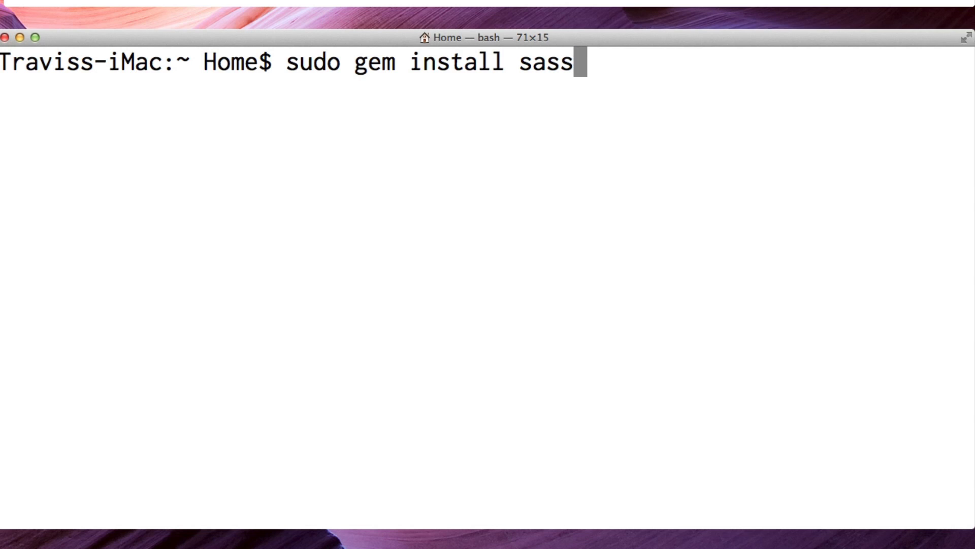
pyautogui.press('Return')
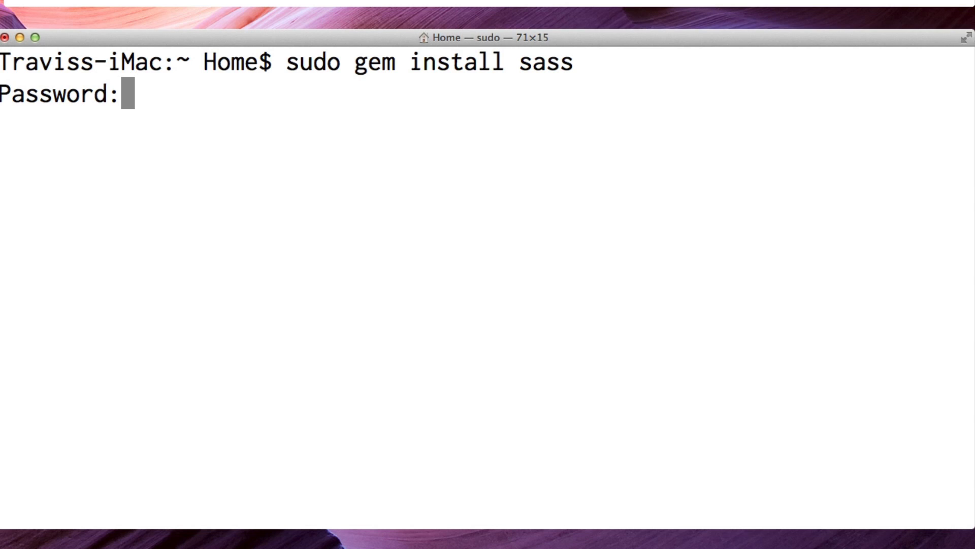
pyautogui.press('Return')
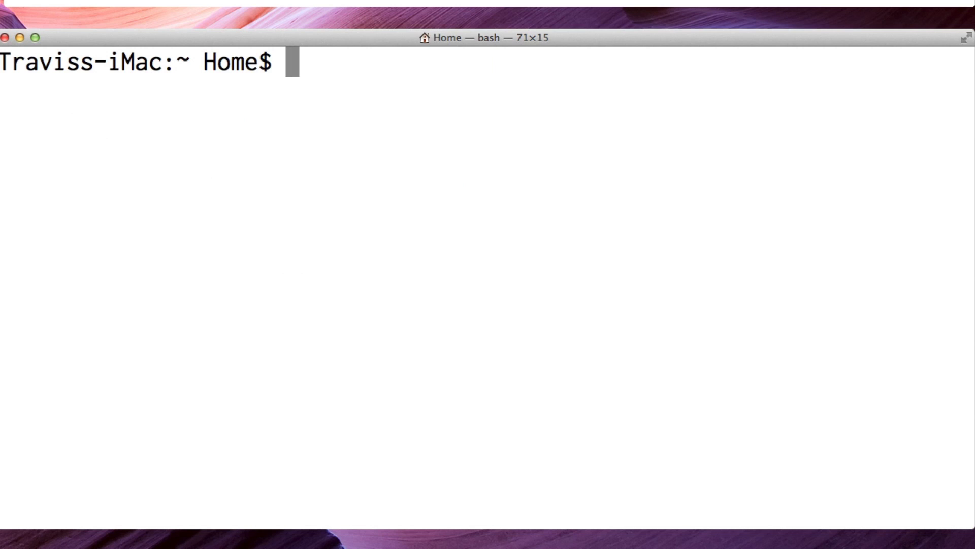
# Run sudo gem install bourbon in Terminal
pyautogui.write('sudo')
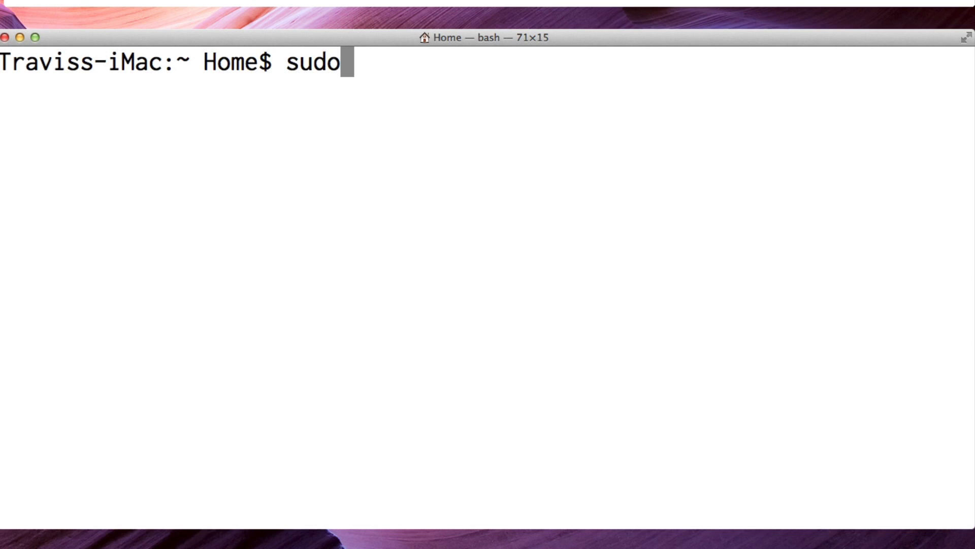
pyautogui.write('gm')
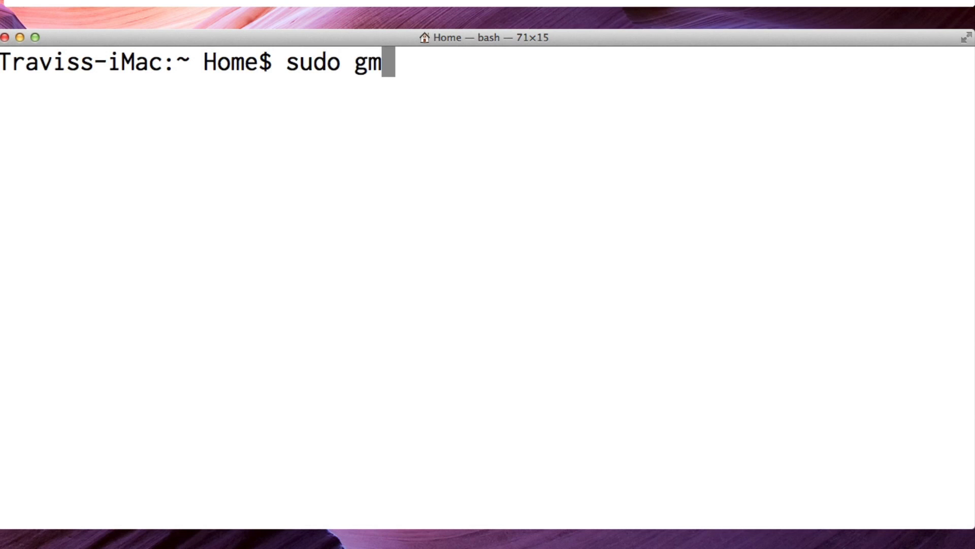
pyautogui.write('em i')
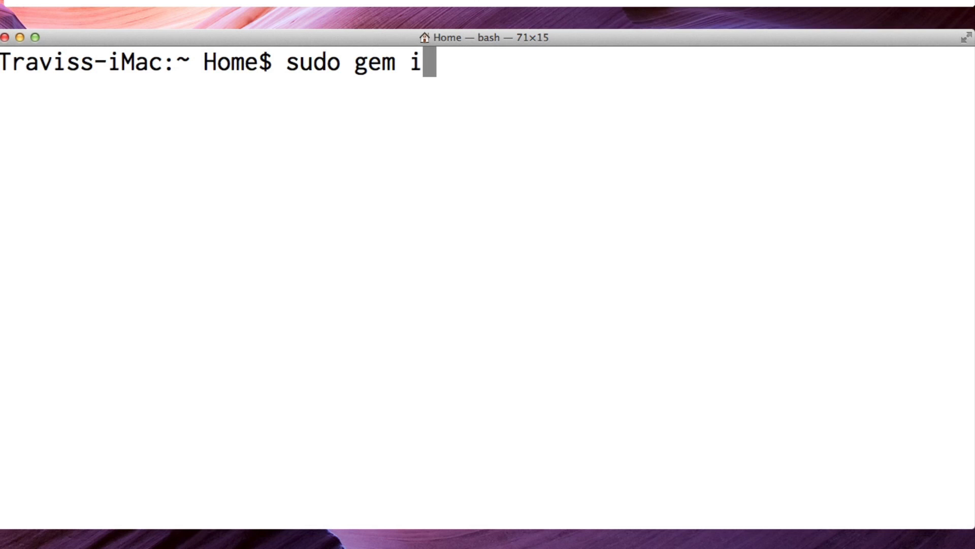
pyautogui.write('nstall bour')
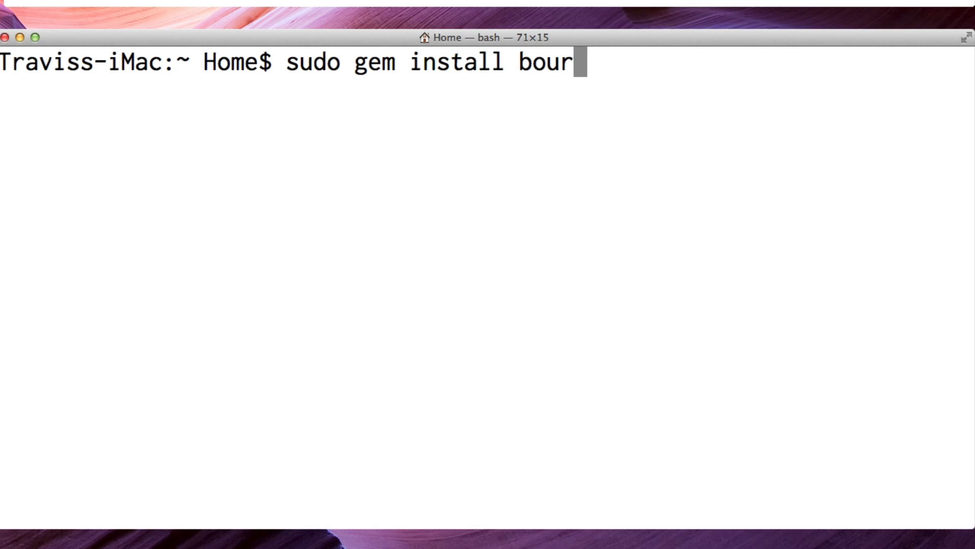
pyautogui.press('Return')
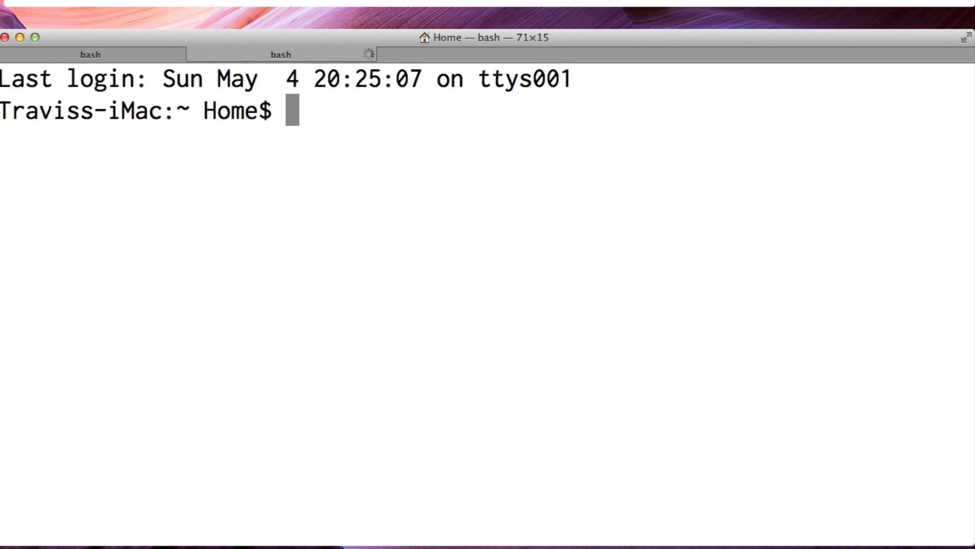
# Change directory to Desktop/Example/css
pyautogui.write('cd')
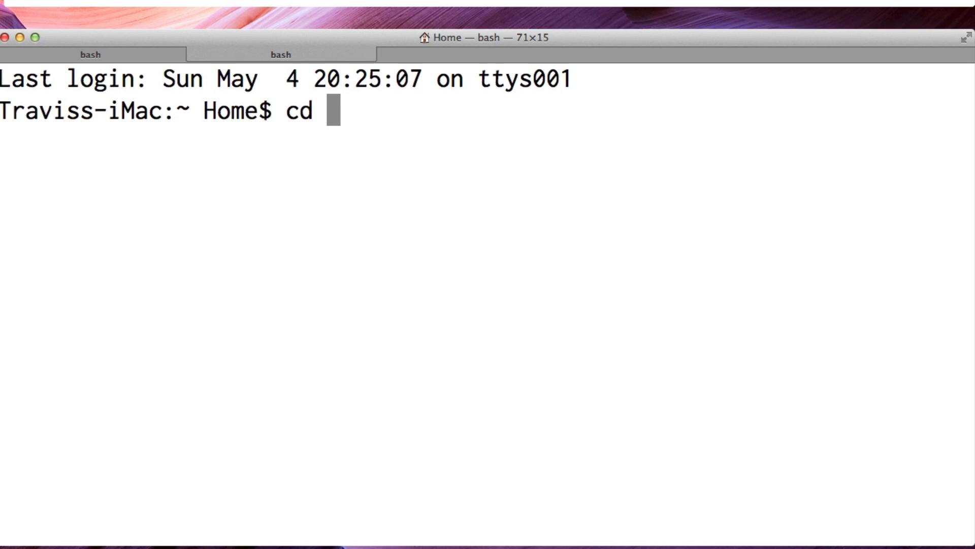
pyautogui.write('Desktop/')
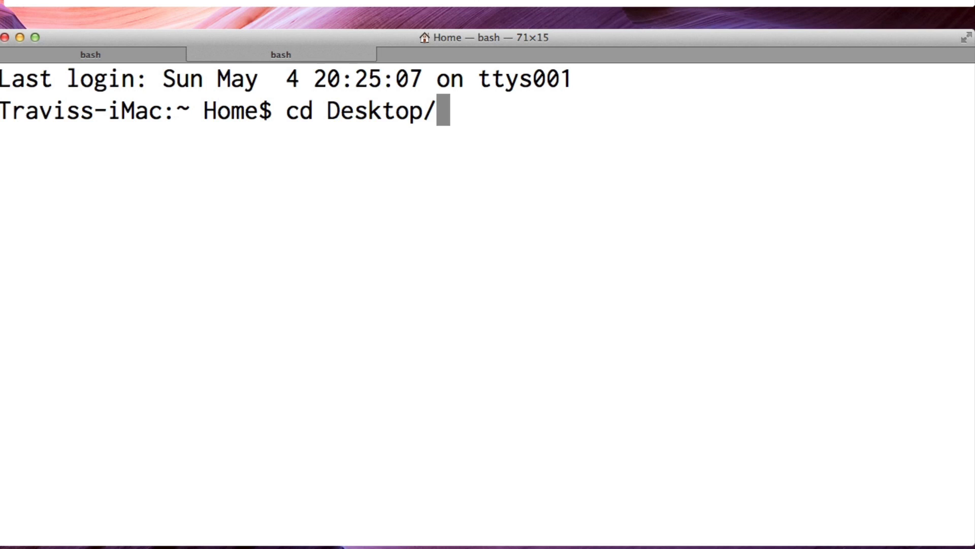
pyautogui.write('Example/')
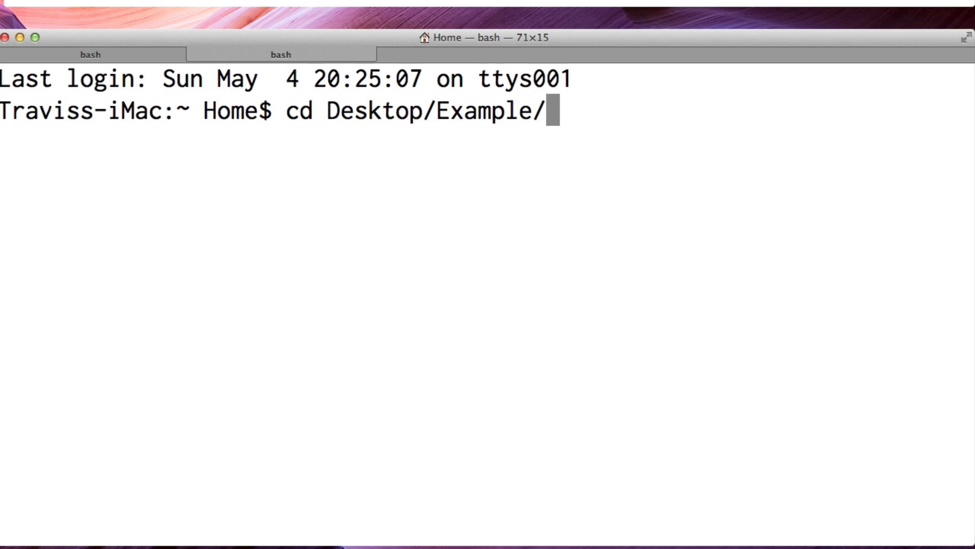
pyautogui.press('Return')
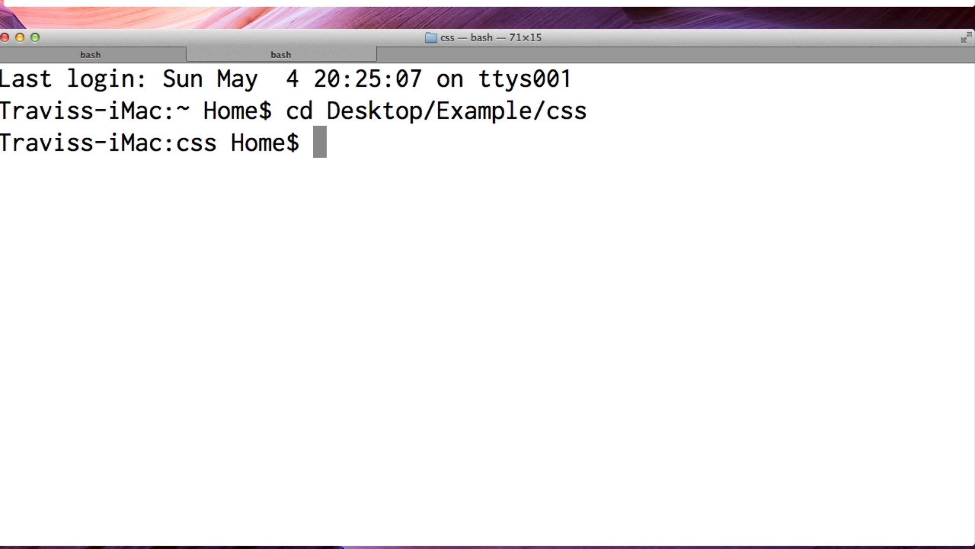
# Run sass --watch app.sass:app.css and confirm the 'Sass is watching for changes' message
pyautogui.write('sass')
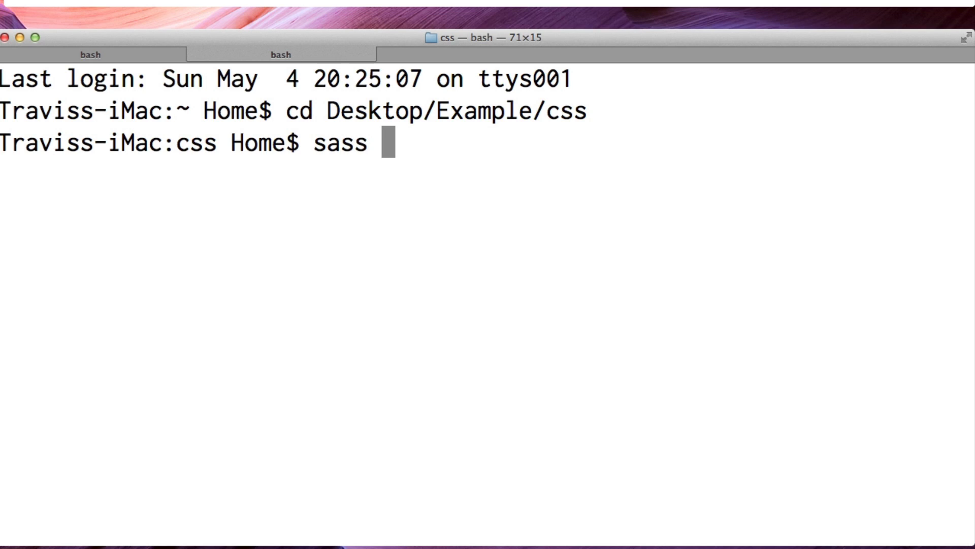
pyautogui.write('--watch')
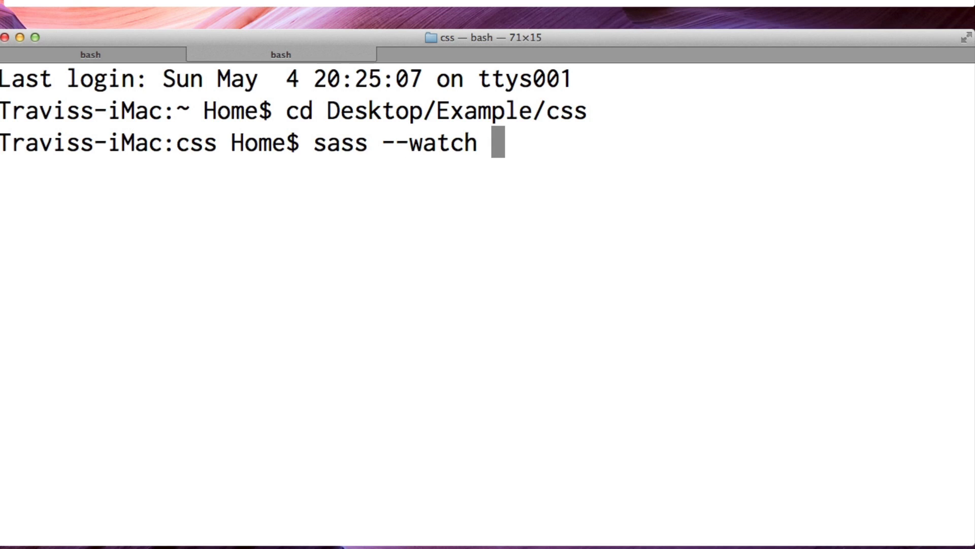
pyautogui.write('a')
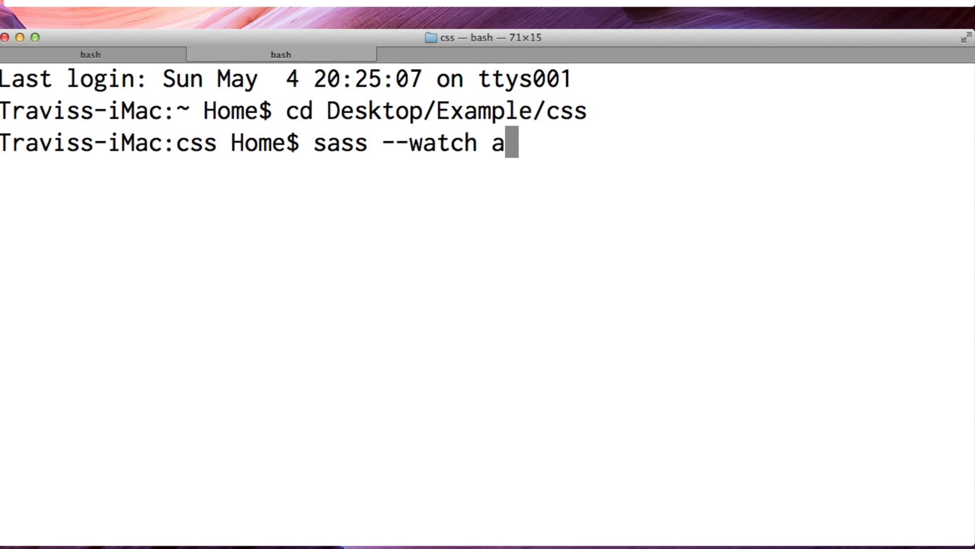
pyautogui.write('pp.sass')
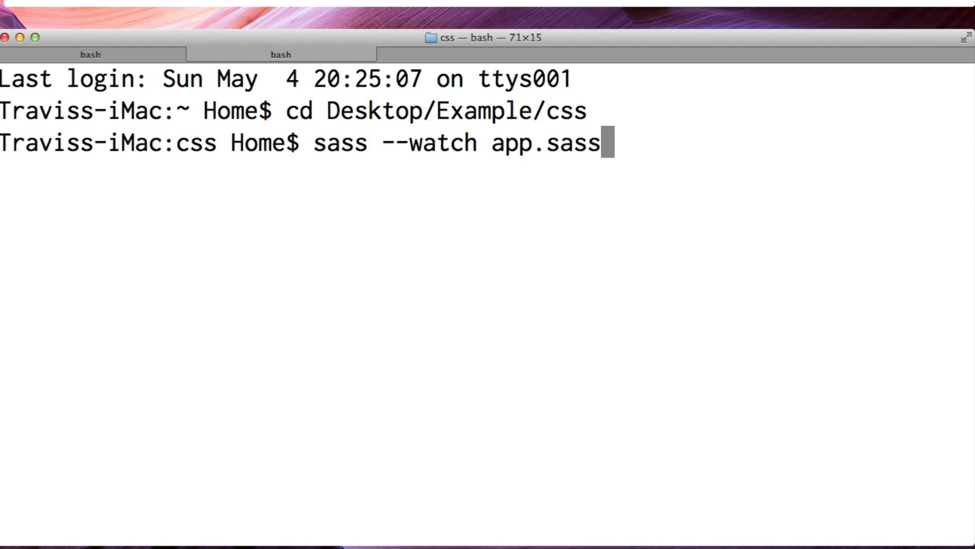
pyautogui.write(':')
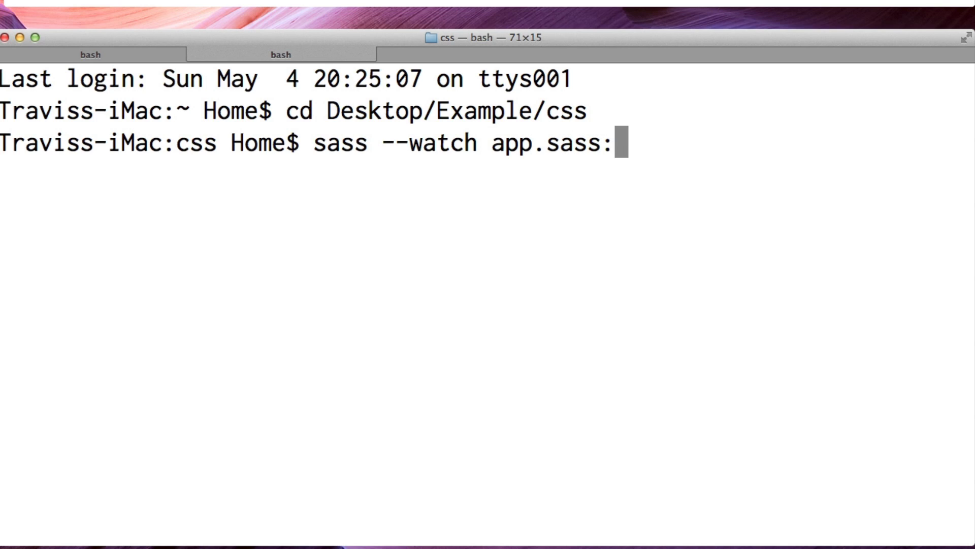
pyautogui.write('app')
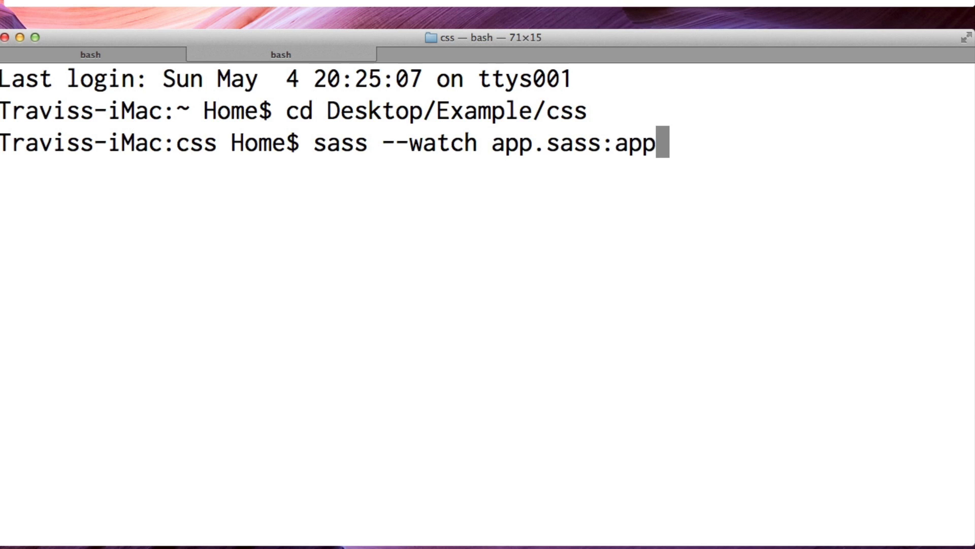
pyautogui.write('.css')
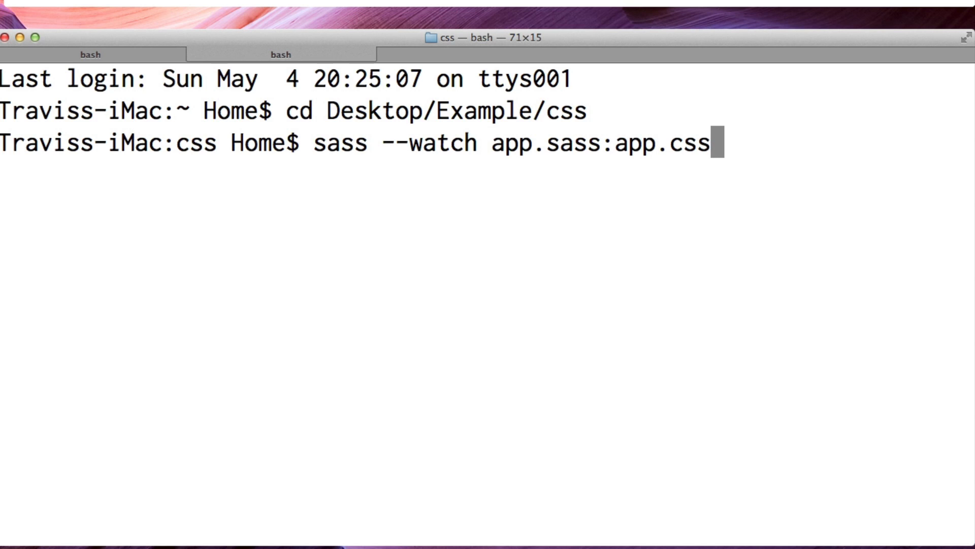
pyautogui.press('Return')
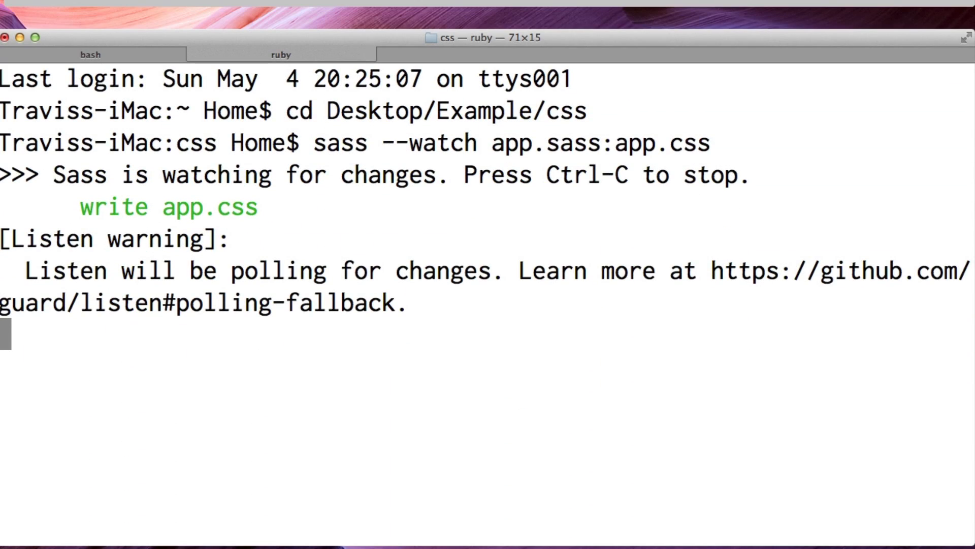
pyautogui.moveTo(53, 174); pyautogui.dragTo(367, 174)
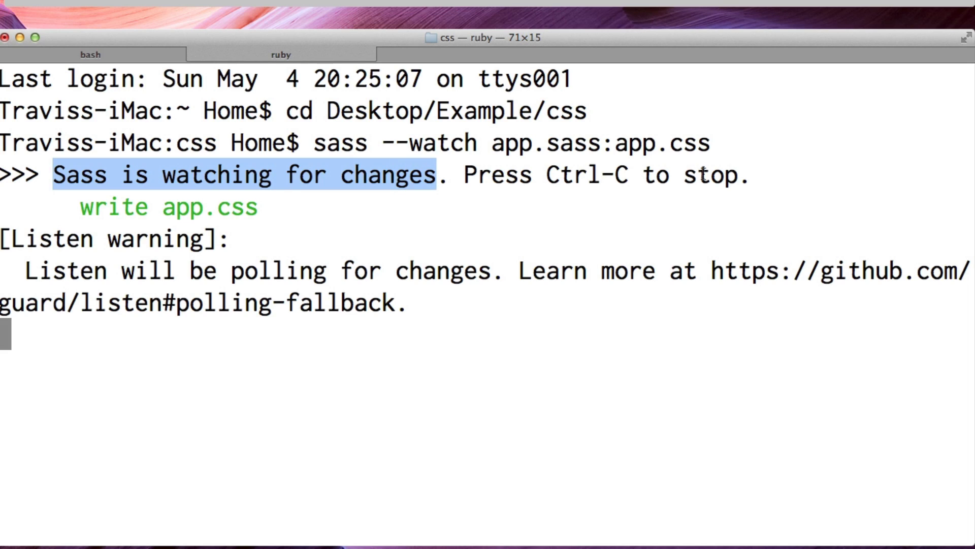
pyautogui.doubleClick(585, 174)
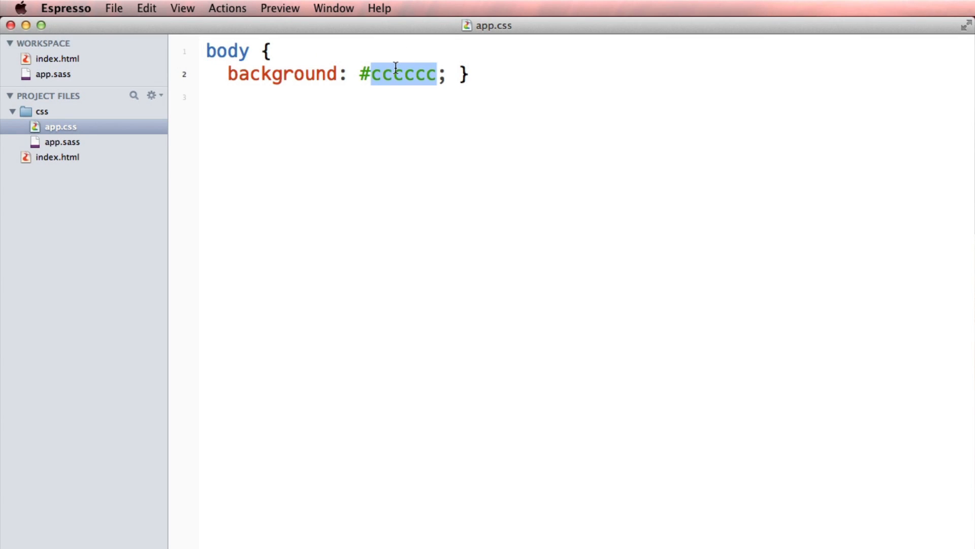
# Change the body background in app.sass from #ccc to green
pyautogui.write('po')
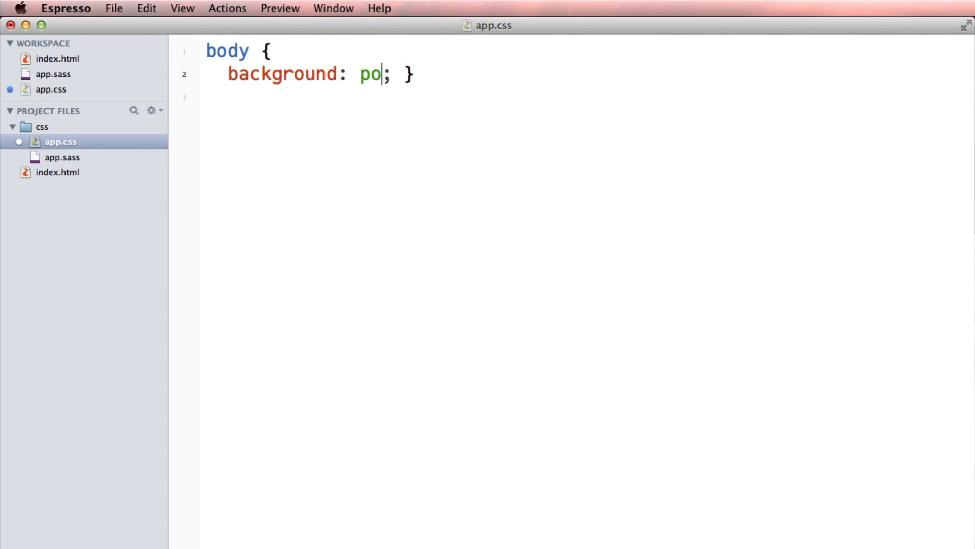
pyautogui.write('ink')
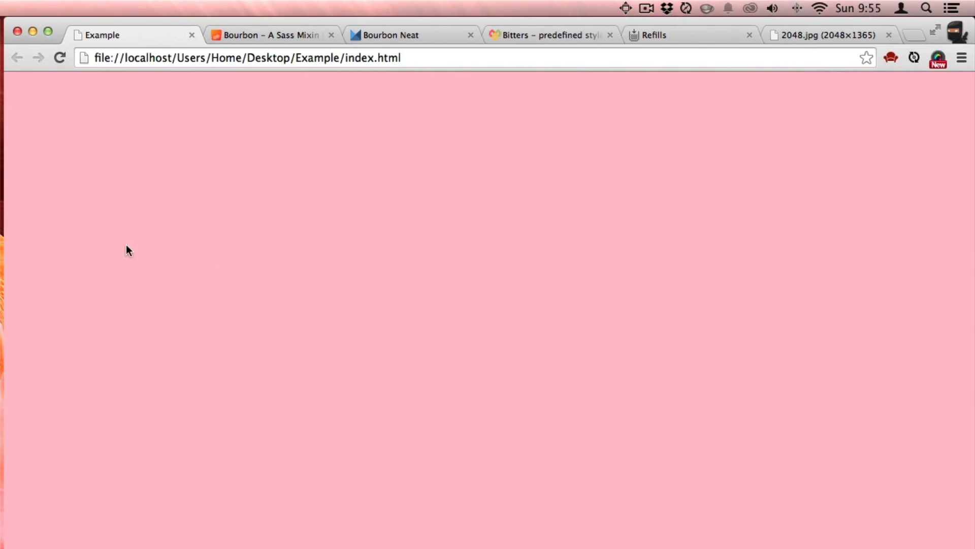
pyautogui.moveTo(593, 252)
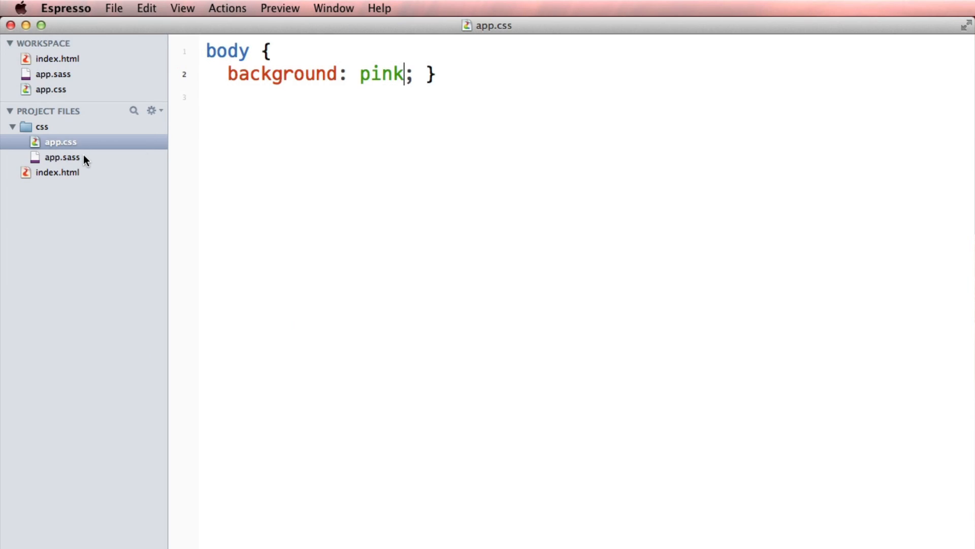
pyautogui.click(62, 156)
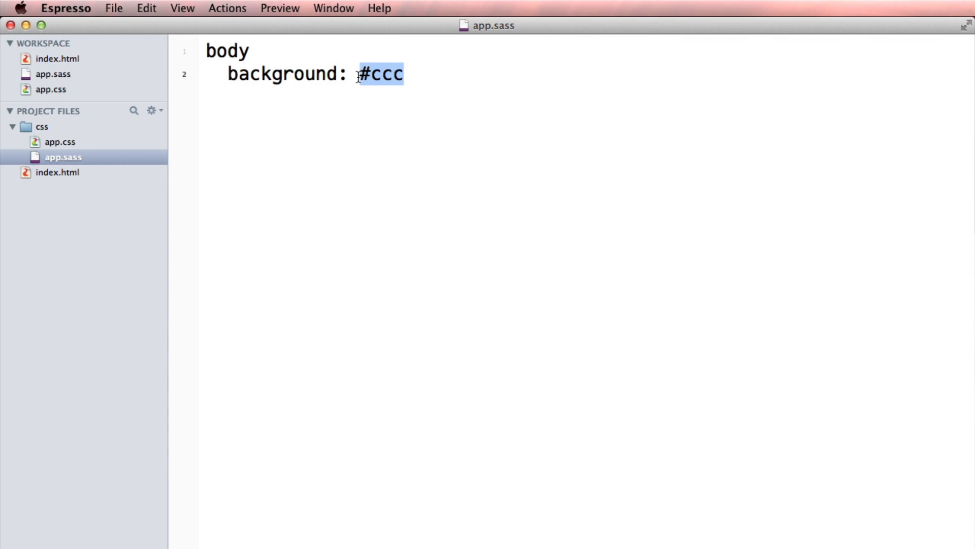
pyautogui.write('green')
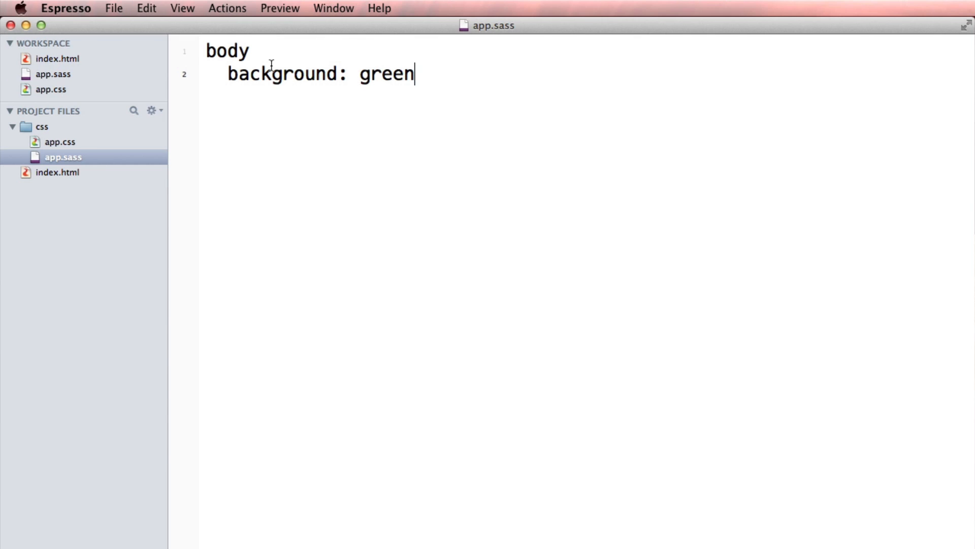
pyautogui.moveTo(729, 273)
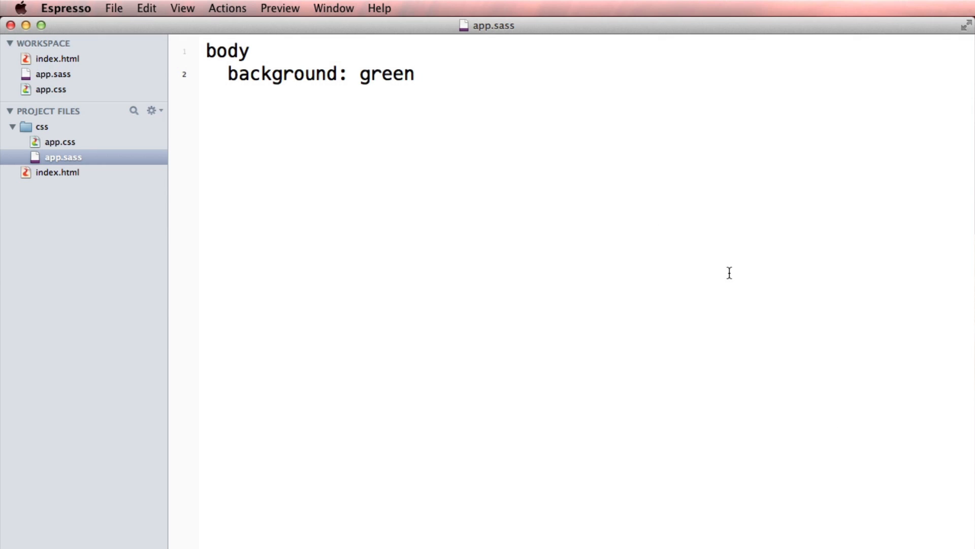
pyautogui.moveTo(84, 147)
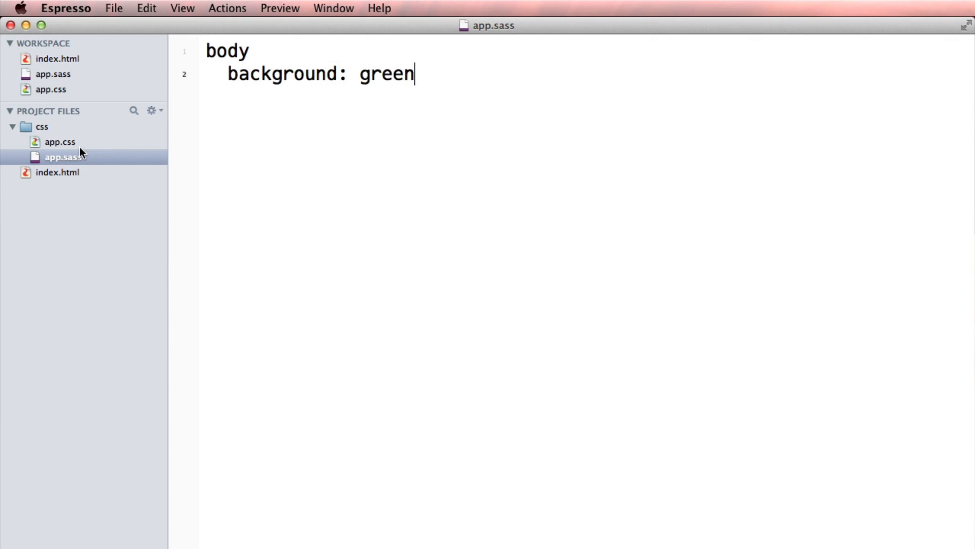
pyautogui.moveTo(337, 108)
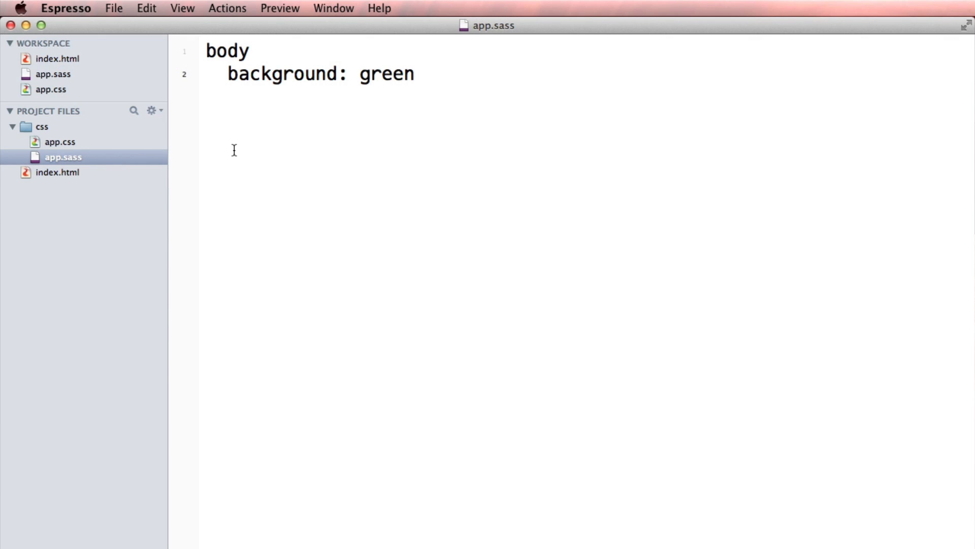
pyautogui.click(414, 74)
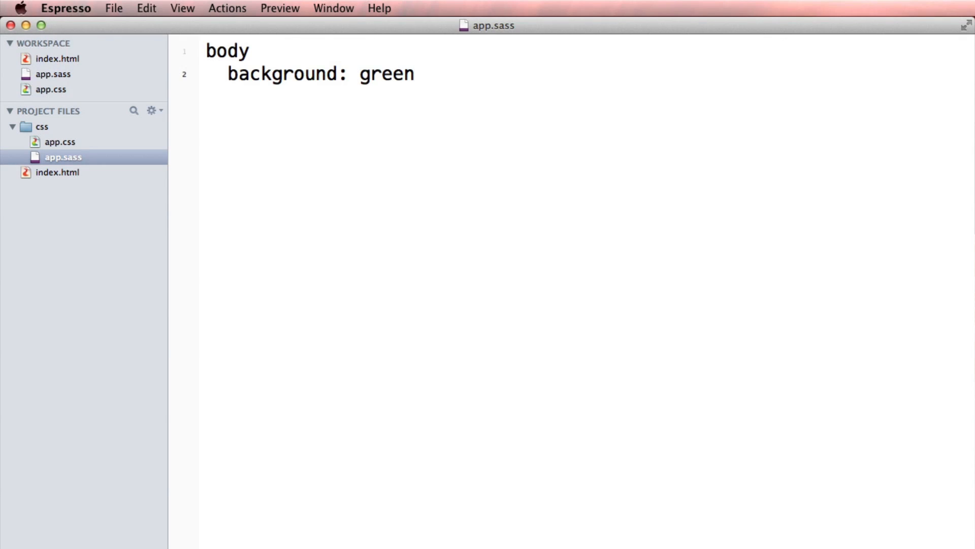
pyautogui.click(60, 141)
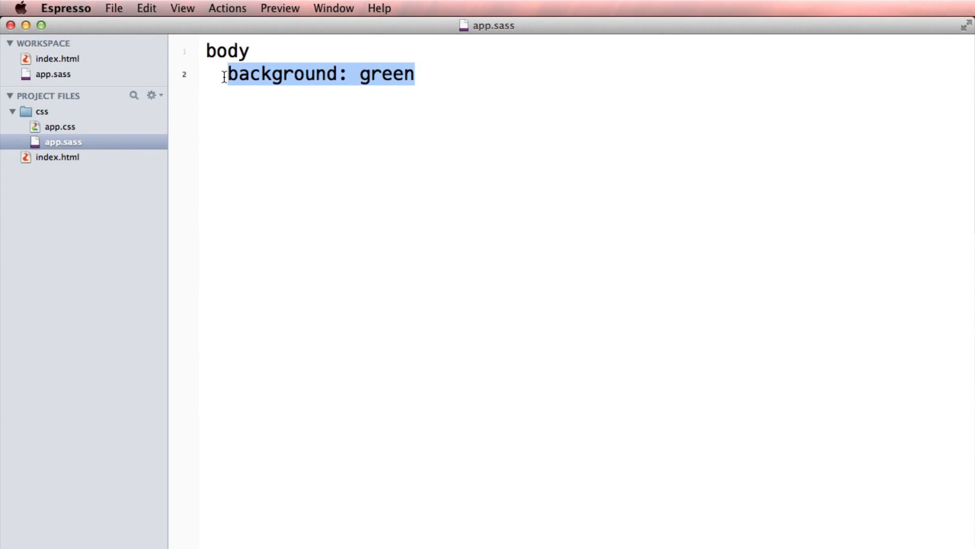
pyautogui.press('Delete')
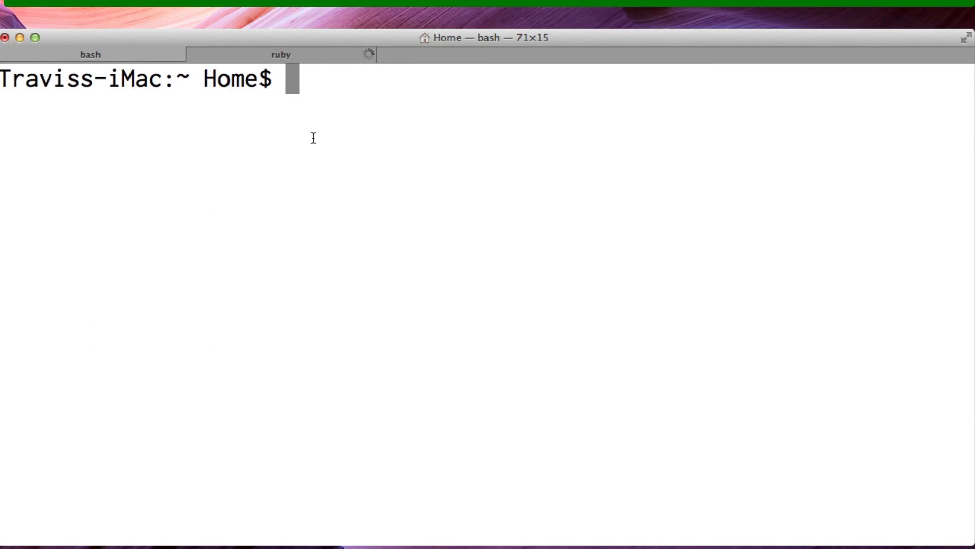
# Move into Desktop/Example/css and run bourbon install there
pyautogui.write('cd')
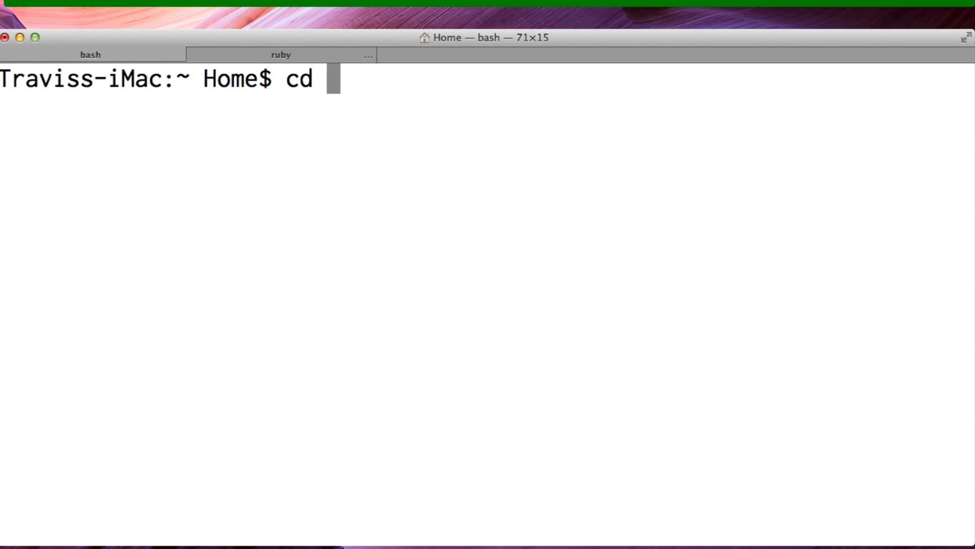
pyautogui.write('Desktop/')
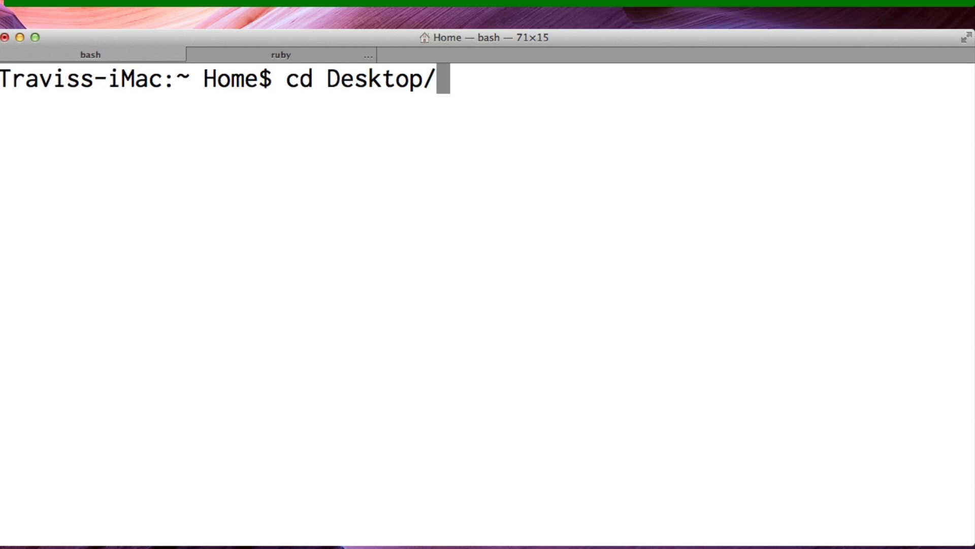
pyautogui.write('Example/')
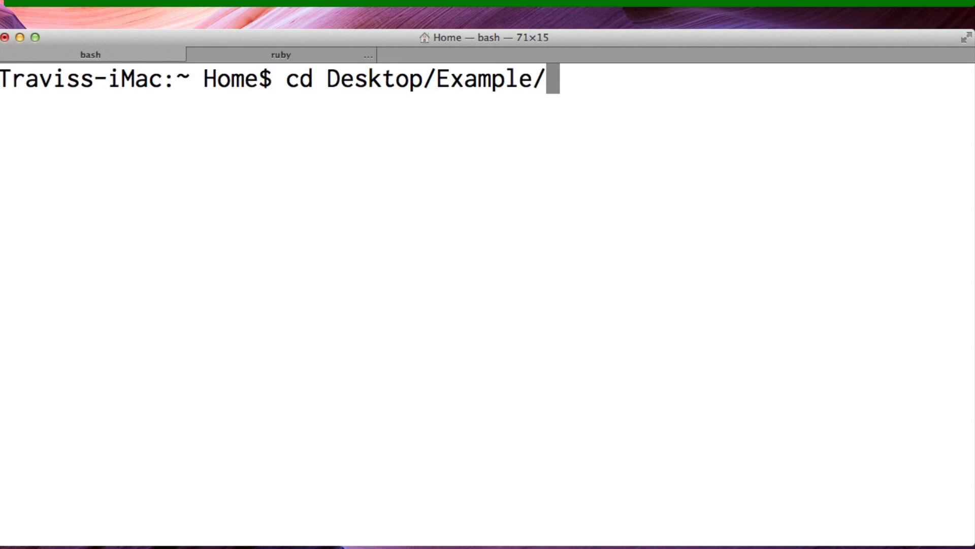
pyautogui.write('css')
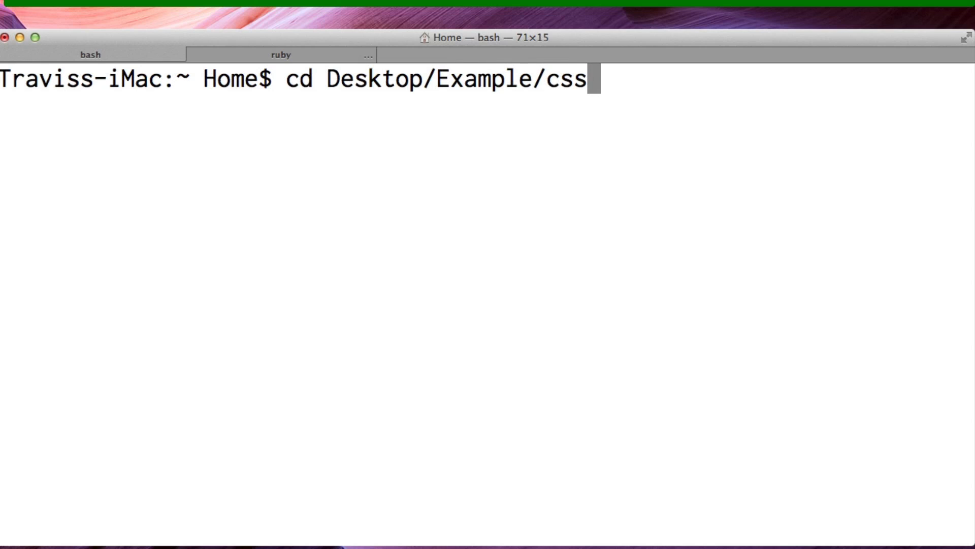
pyautogui.press('Return')
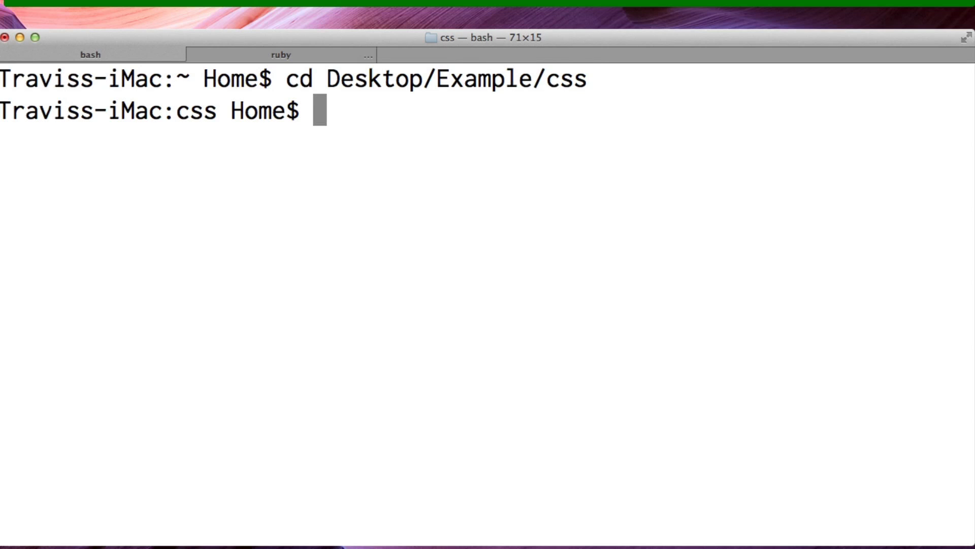
pyautogui.write('bou')
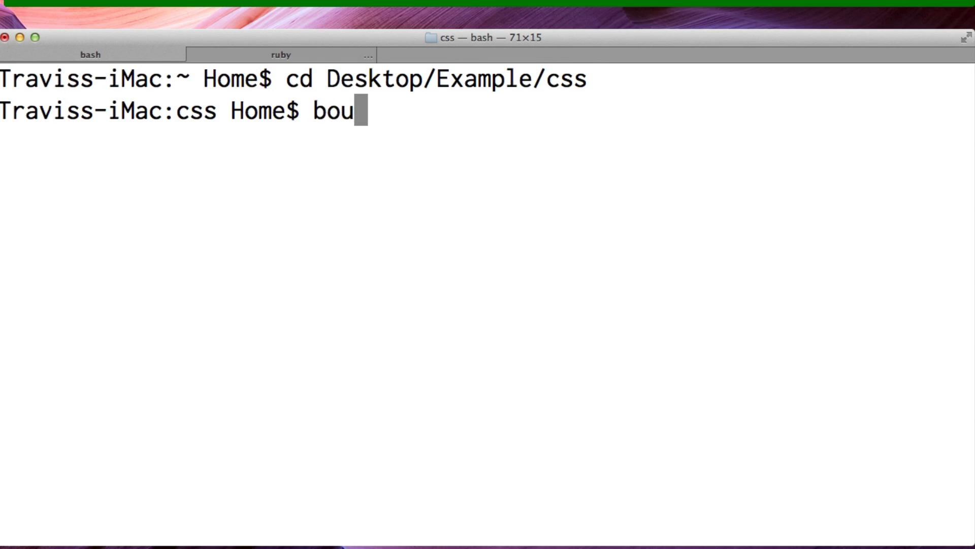
pyautogui.write('rbon')
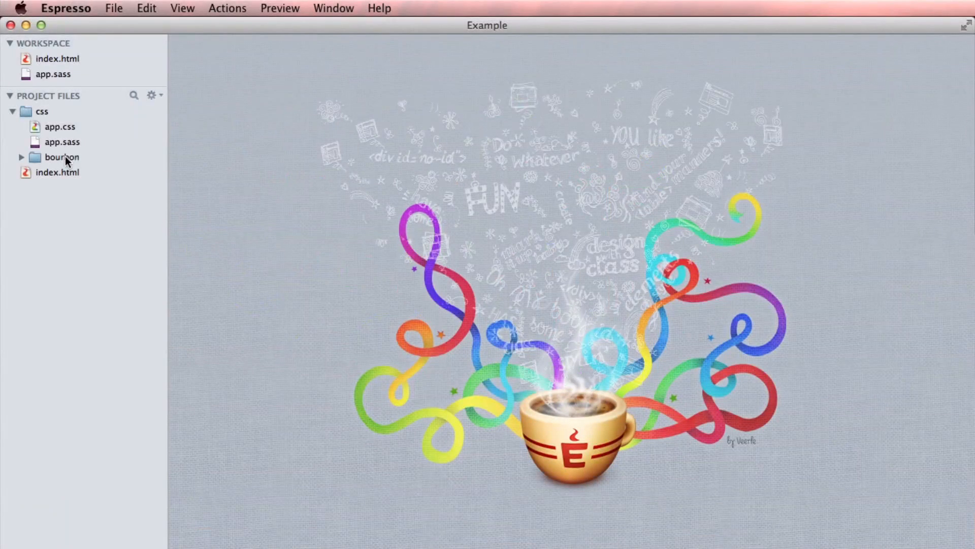
pyautogui.click(61, 156)
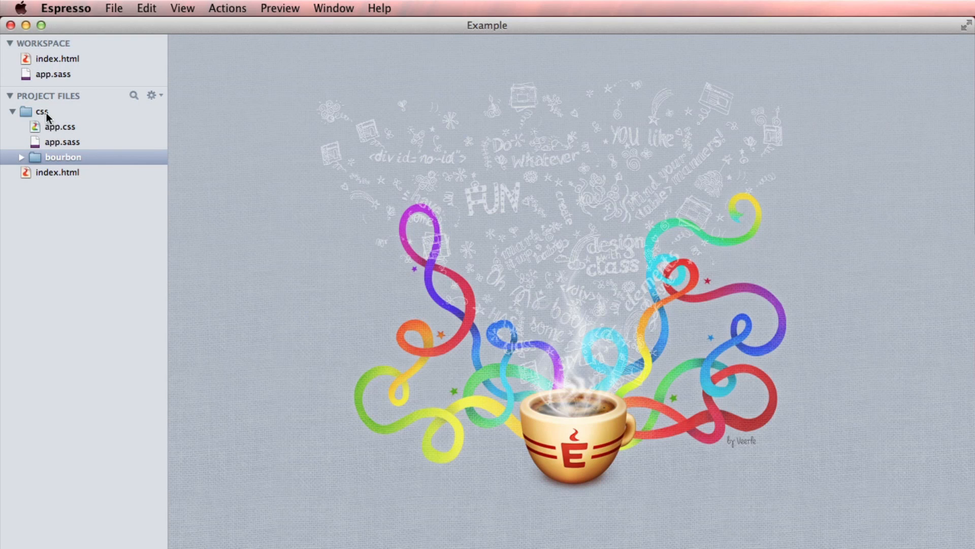
pyautogui.moveTo(74, 173)
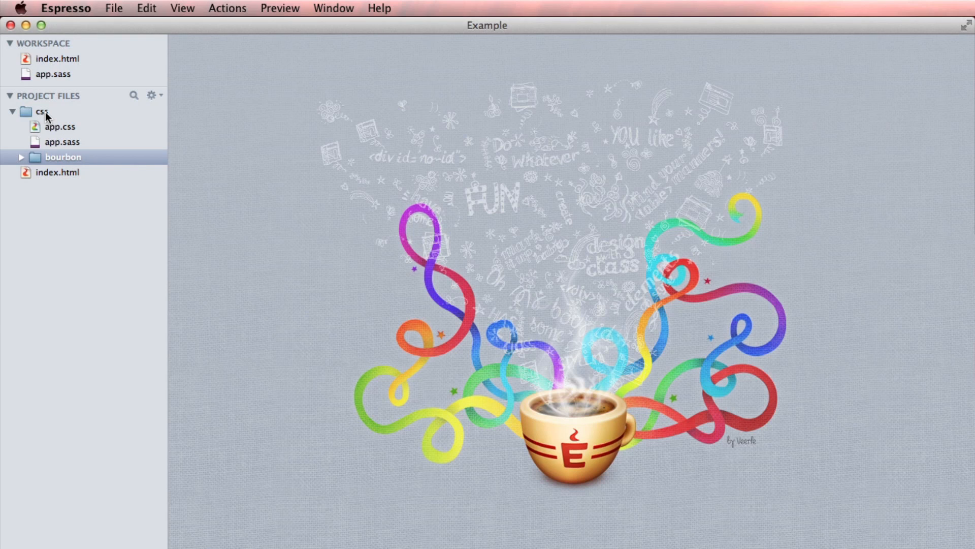
pyautogui.moveTo(38, 112)
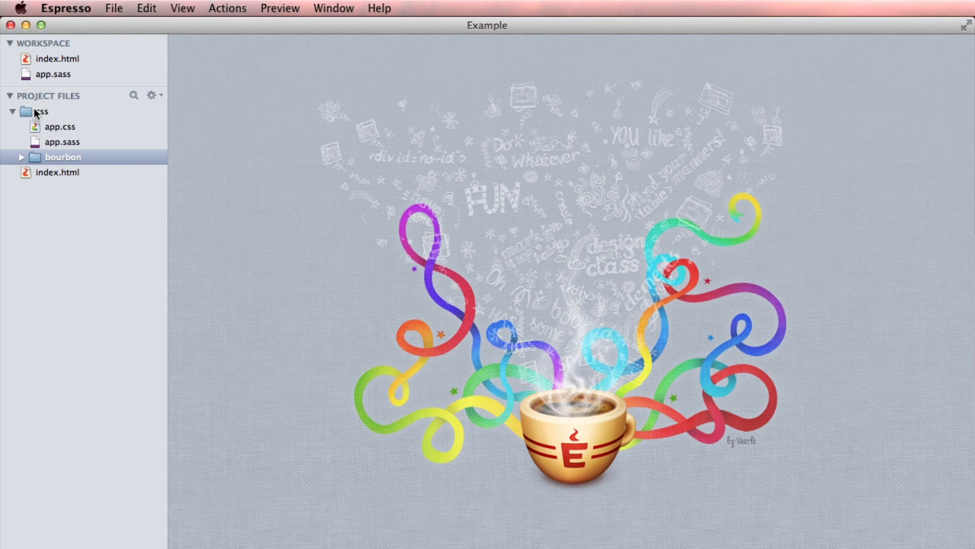
pyautogui.click(42, 112)
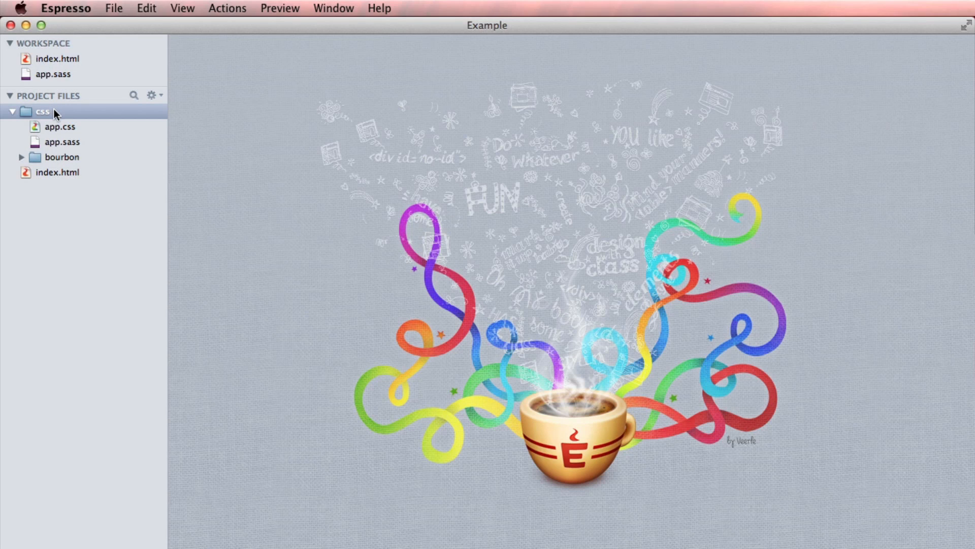
pyautogui.moveTo(68, 118)
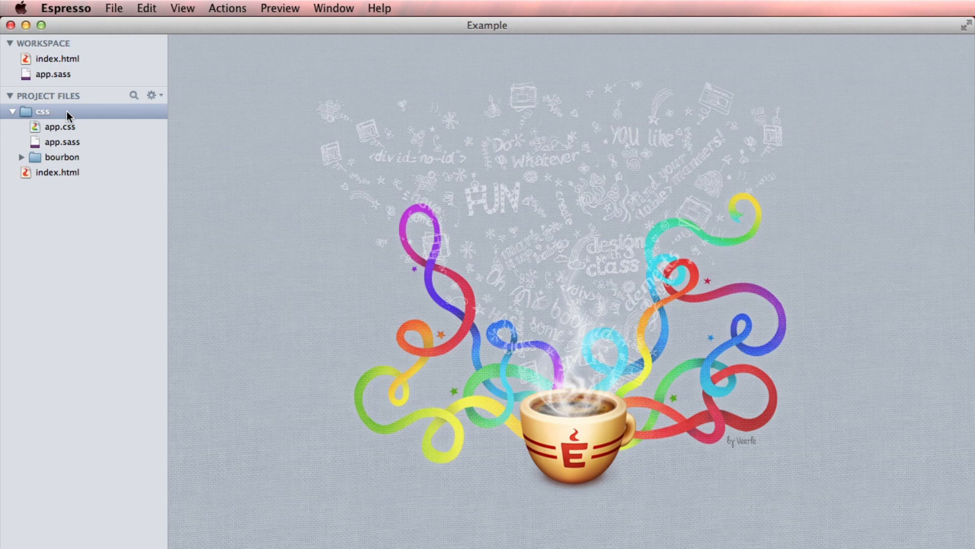
pyautogui.click(62, 156)
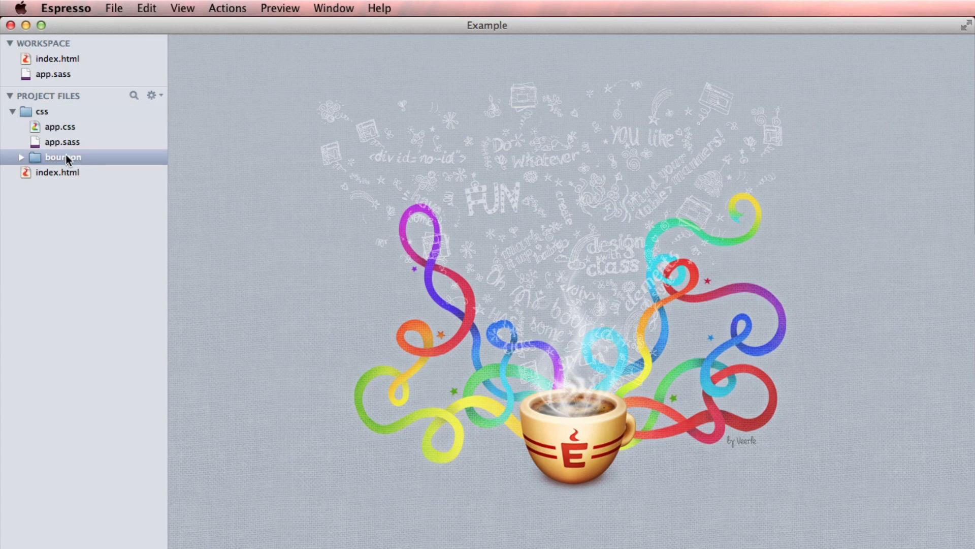
pyautogui.moveTo(106, 163)
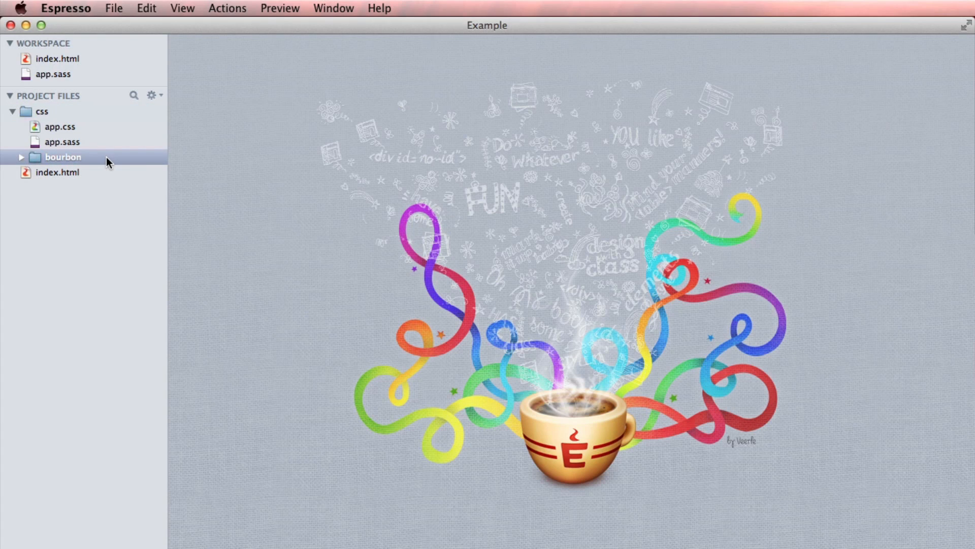
pyautogui.moveTo(53, 115)
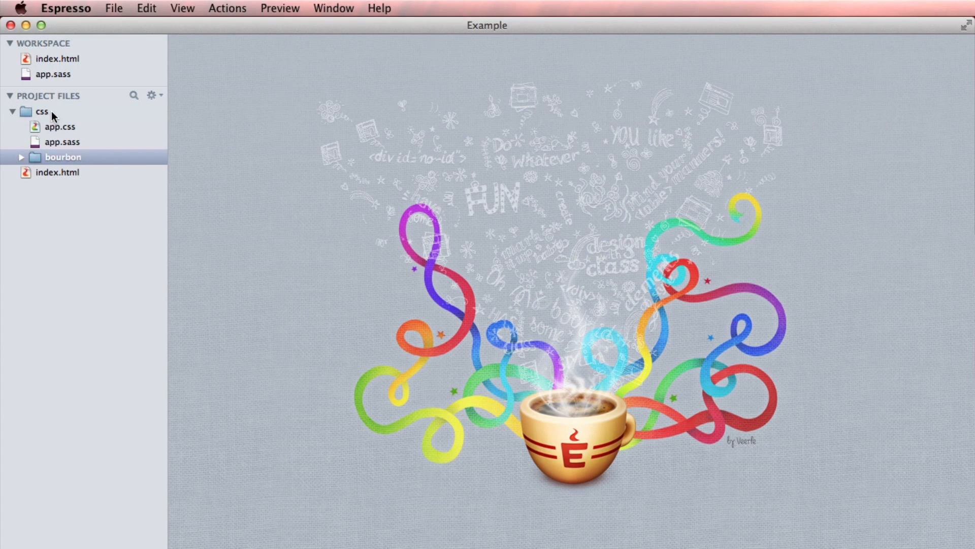
# Create a 0-plugins folder inside css
pyautogui.rightClick(41, 111)
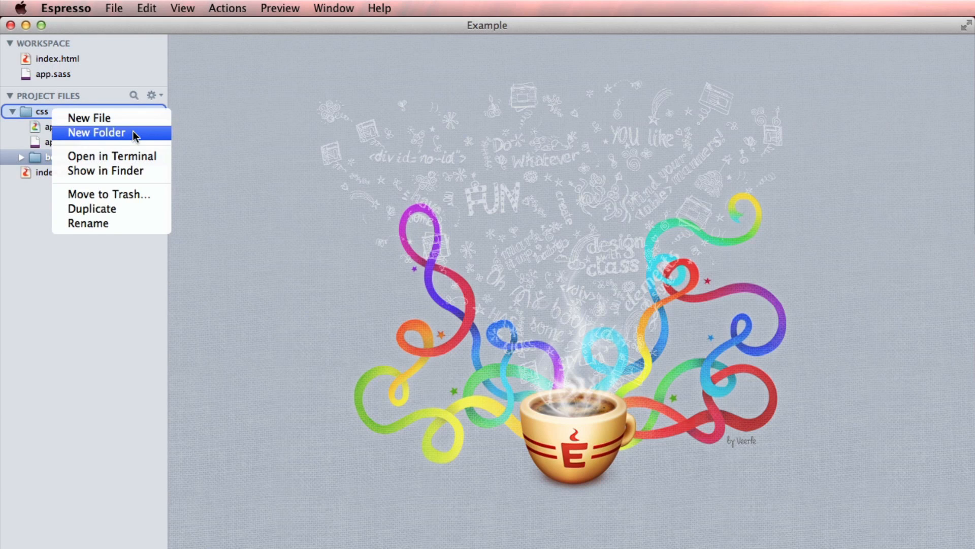
pyautogui.click(96, 132)
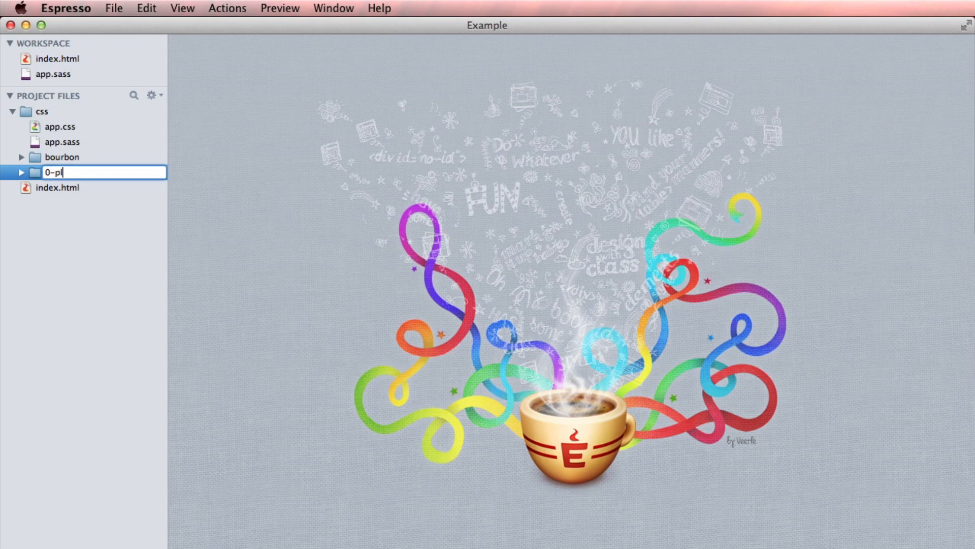
pyautogui.write('ugni')
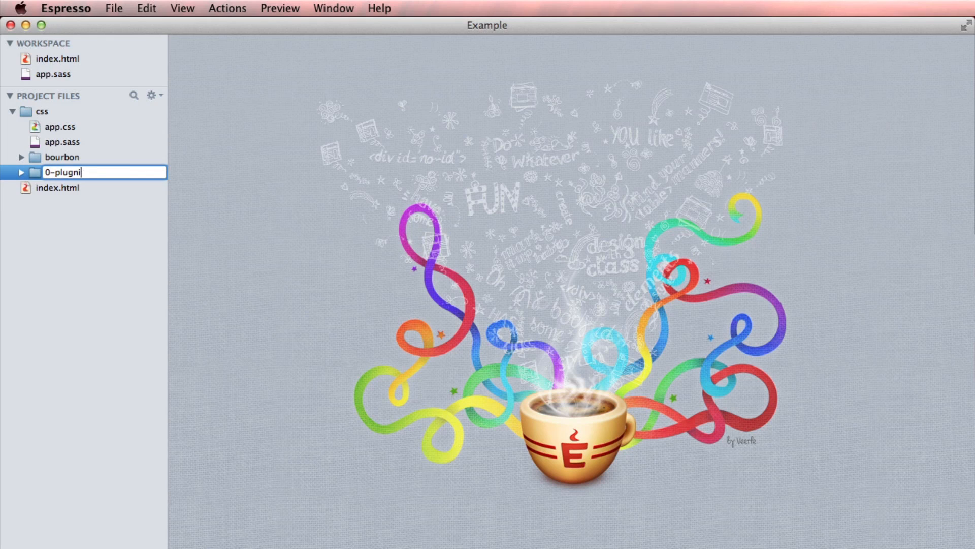
pyautogui.write('m')
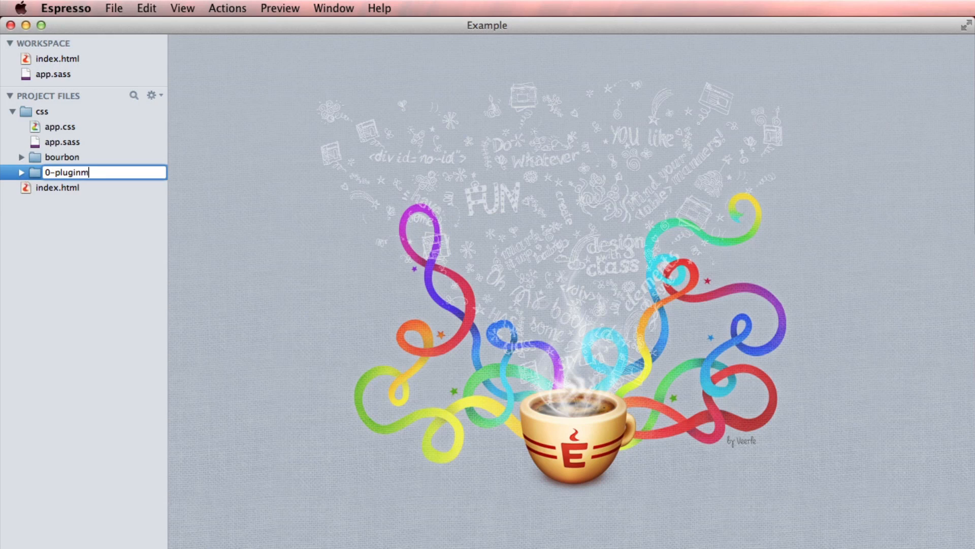
pyautogui.press('Return')
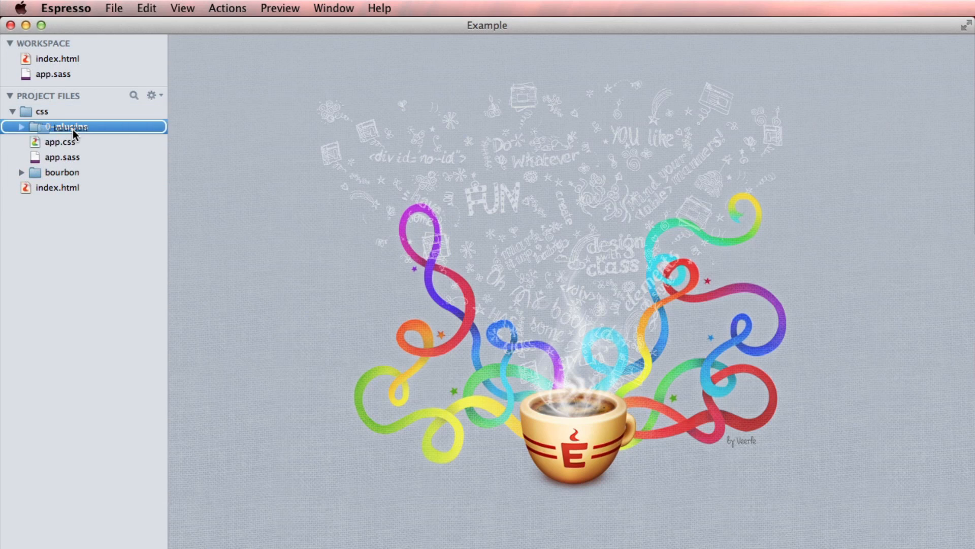
# Create the 1-base and 2-modules folders alongside 0-plugins
pyautogui.rightClick(65, 126)
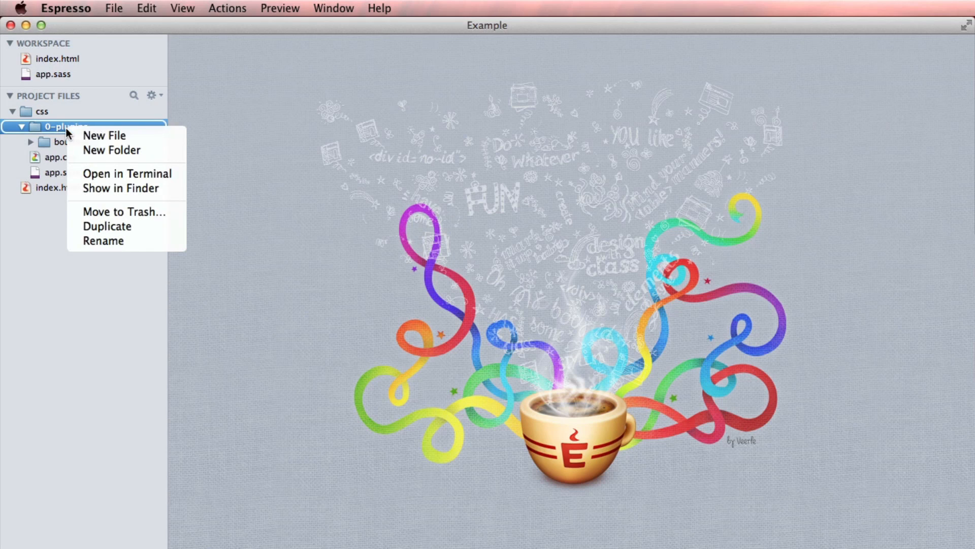
pyautogui.moveTo(112, 150)
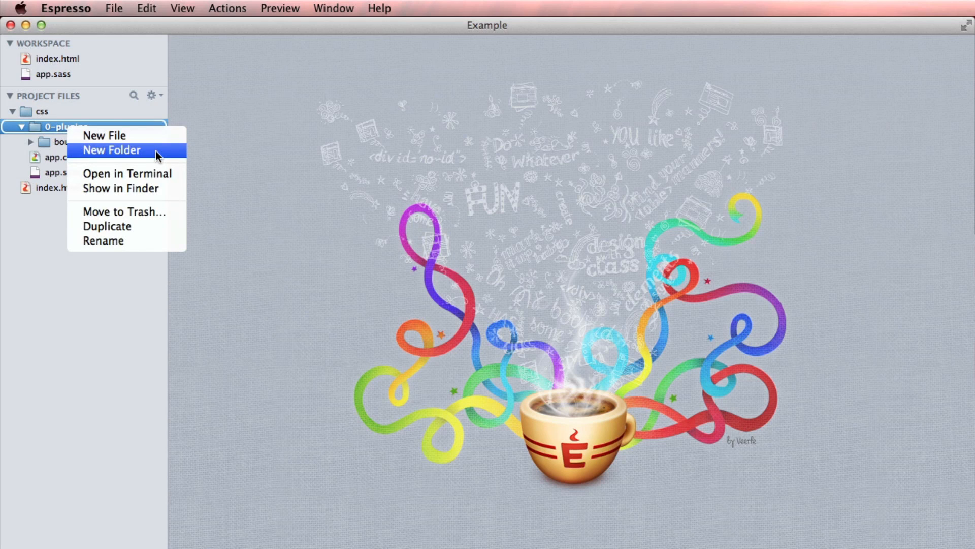
pyautogui.moveTo(105, 135)
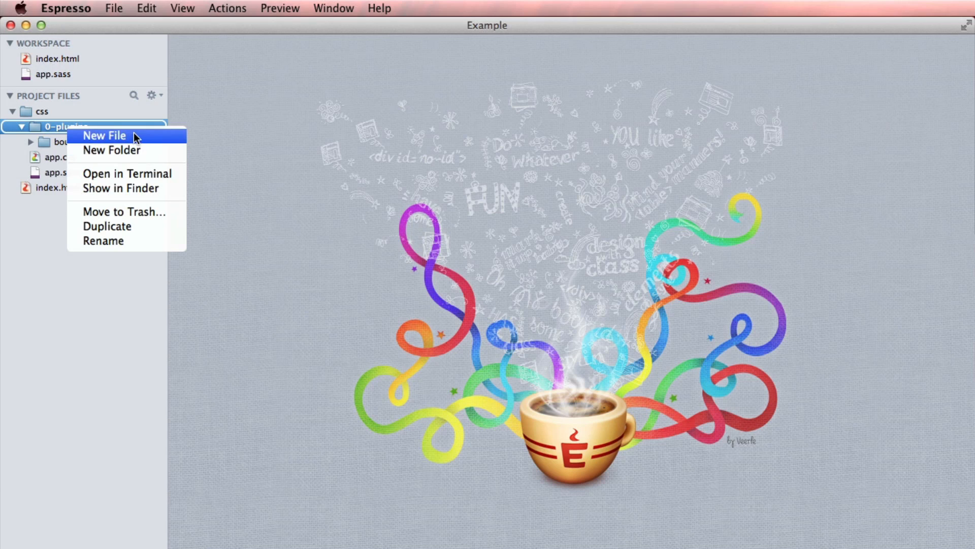
pyautogui.click(110, 151)
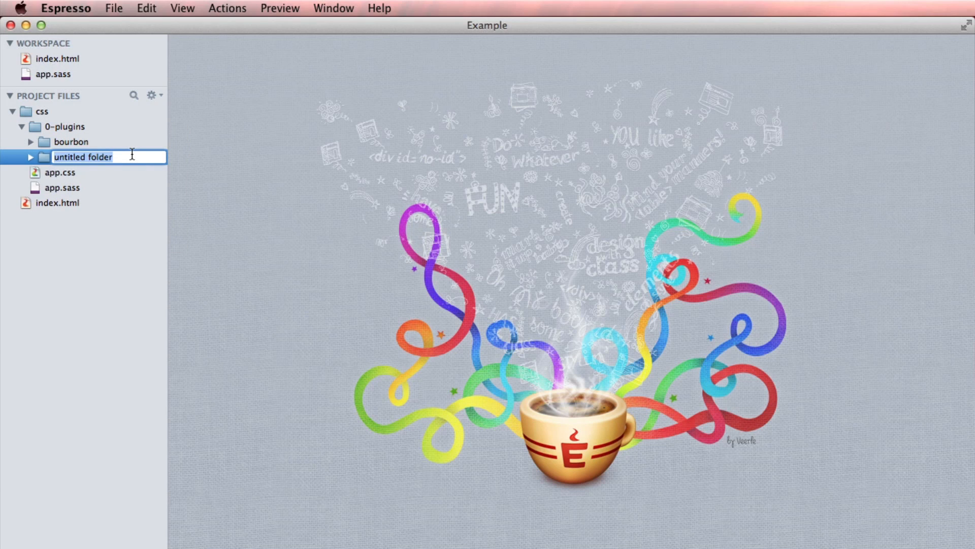
pyautogui.write('1-')
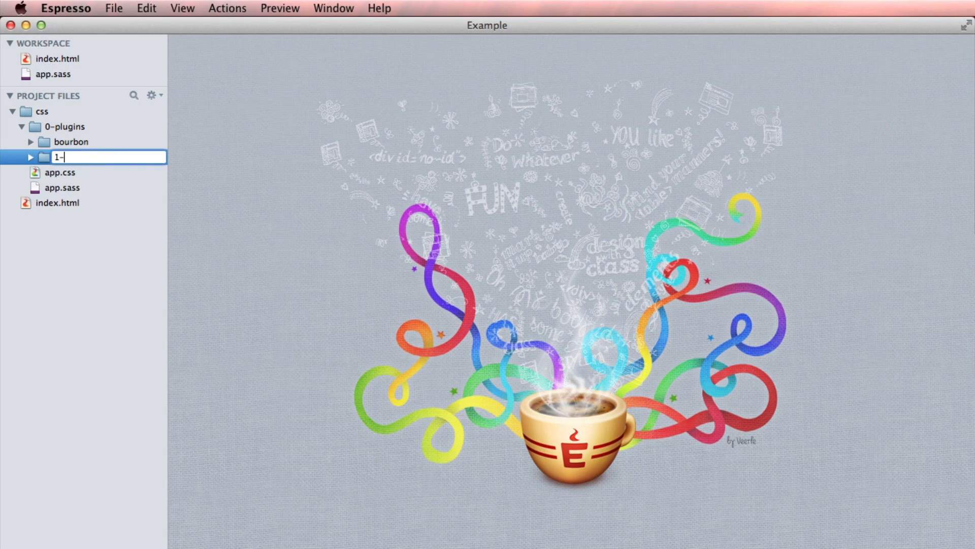
pyautogui.press('Return')
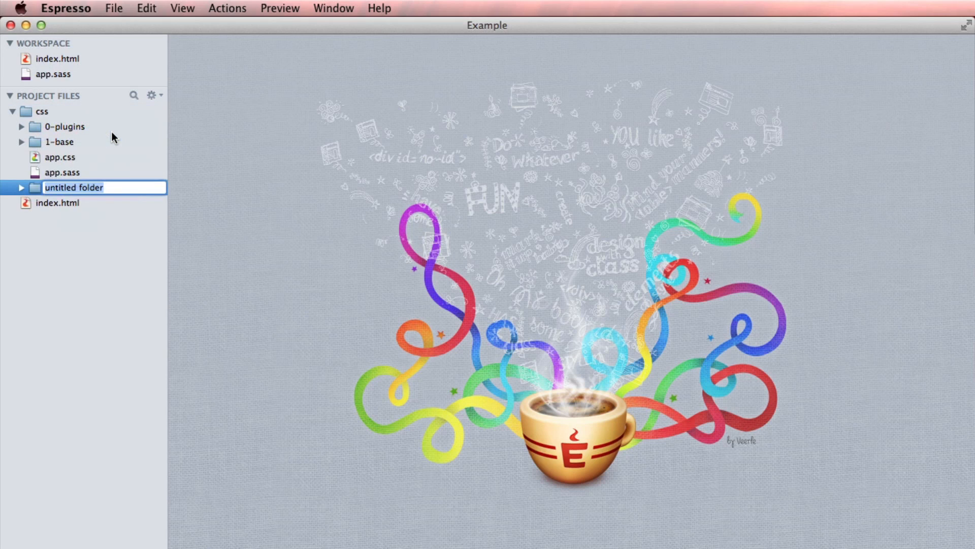
pyautogui.write('2-m')
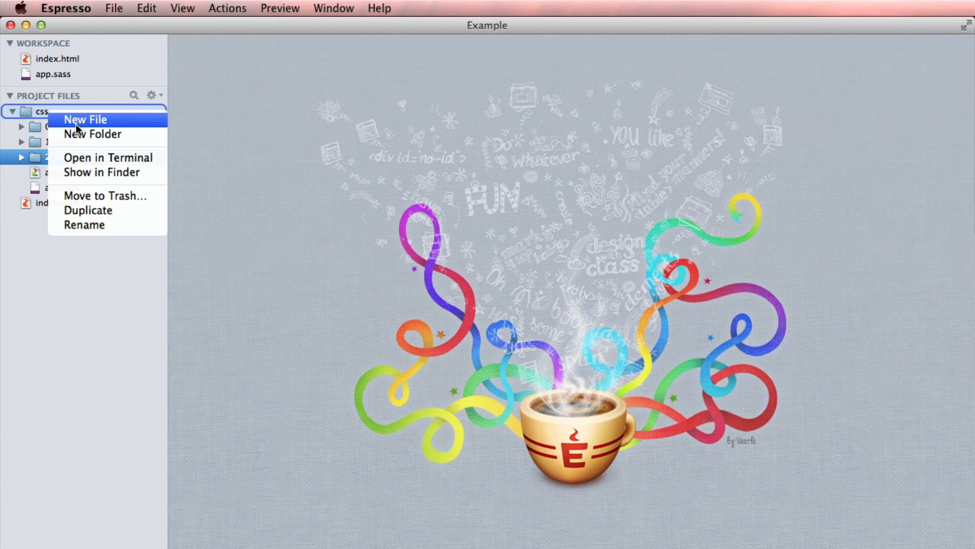
pyautogui.click(84, 119)
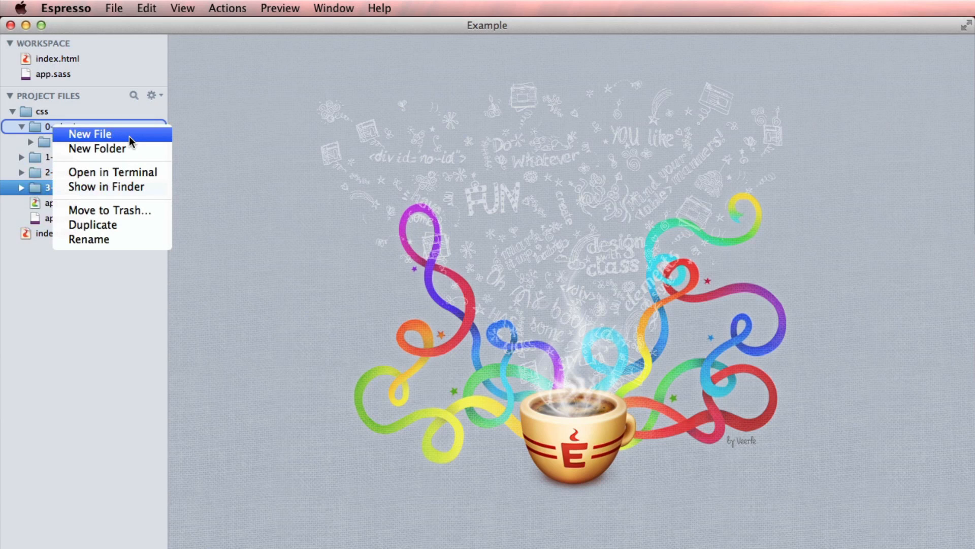
# Add plugins-dir.sass in 0-plugins and base-dir.sass in 1-base
pyautogui.click(89, 134)
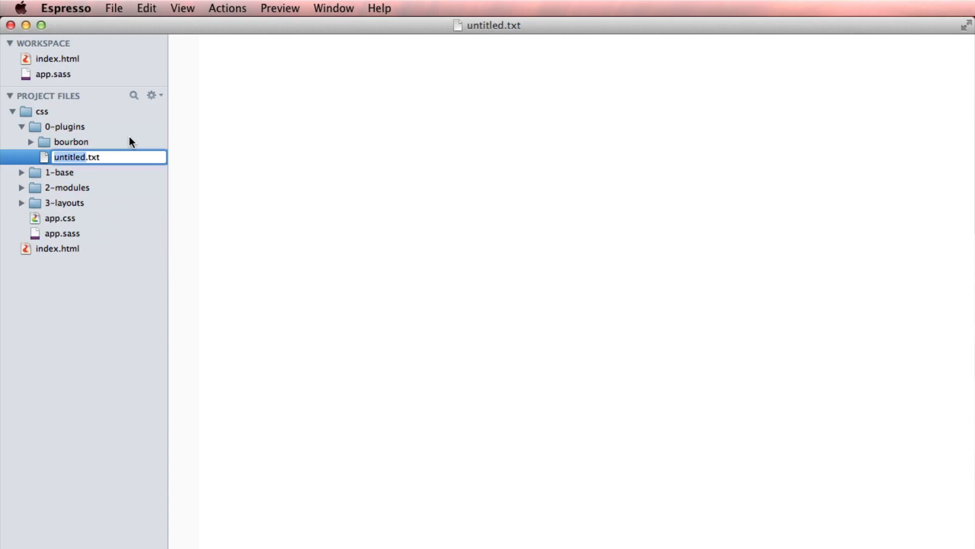
pyautogui.write('plugins-')
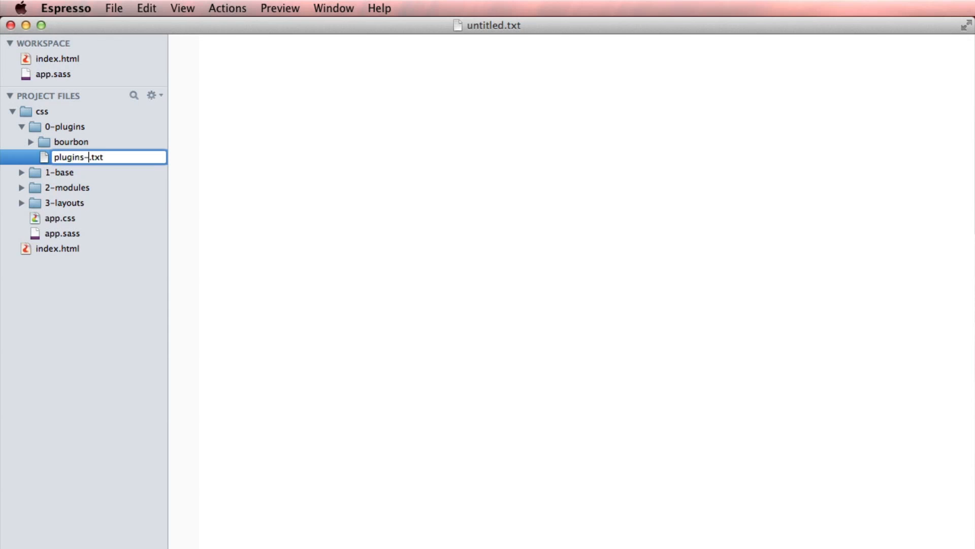
pyautogui.write('dir')
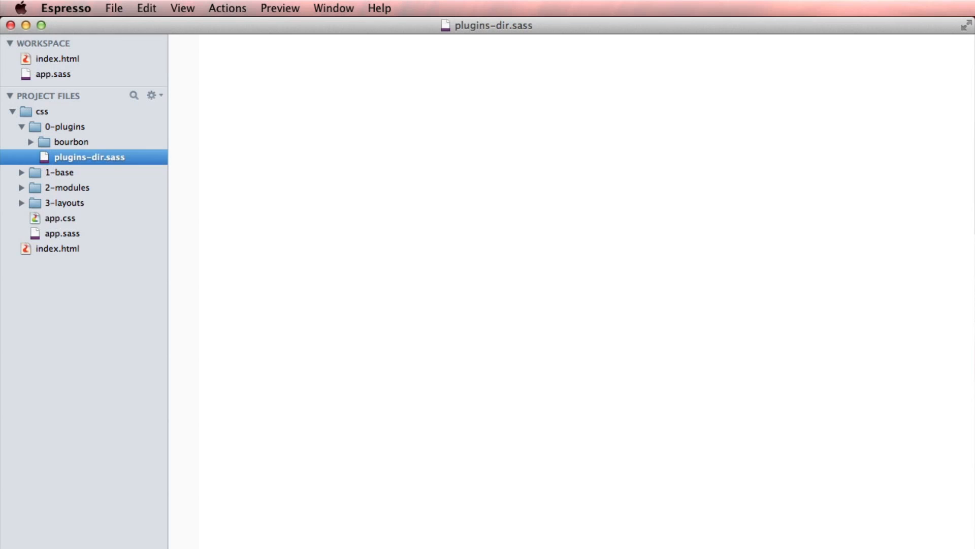
pyautogui.rightClick(88, 172)
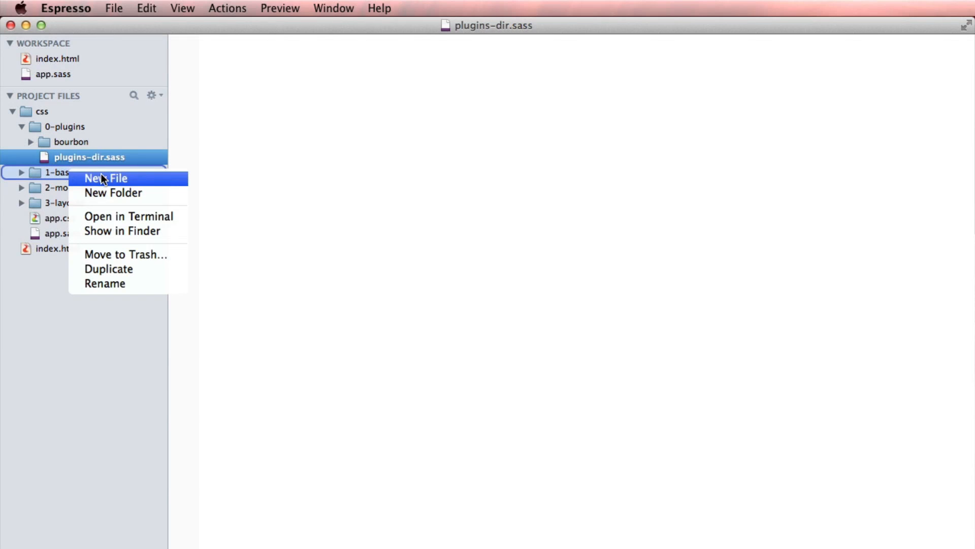
pyautogui.moveTo(152, 181)
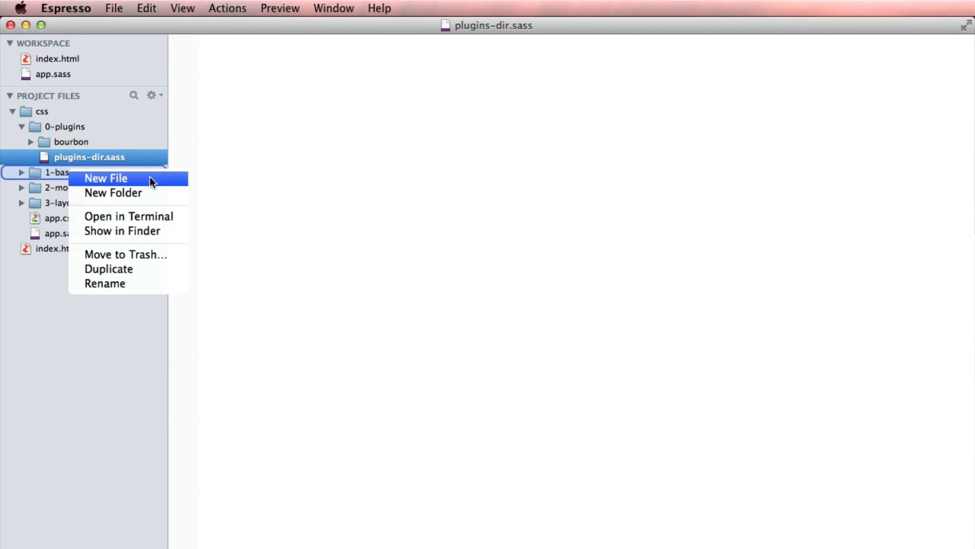
pyautogui.click(105, 178)
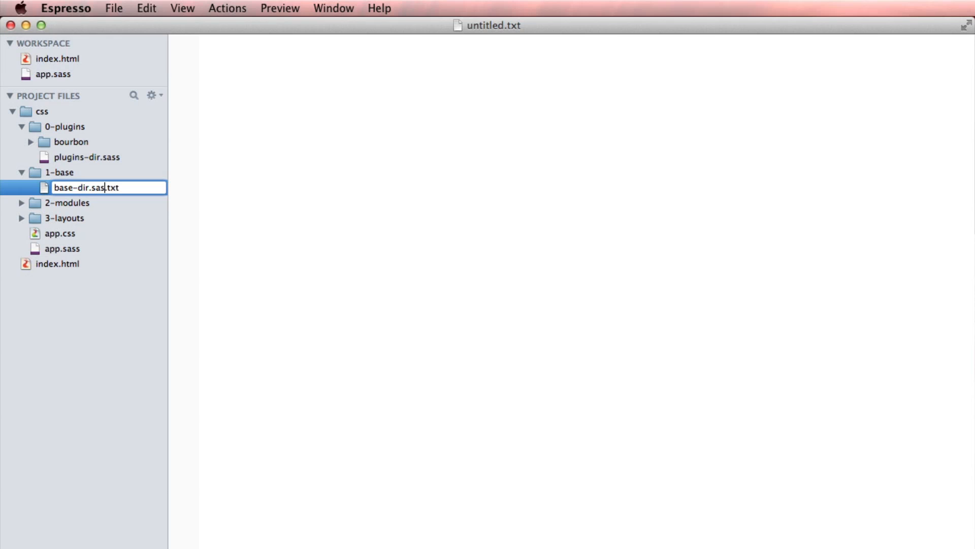
# Add modules-dir.sass in 2-modules and layouts-dir.sass in 3-layouts
pyautogui.rightClick(85, 187)
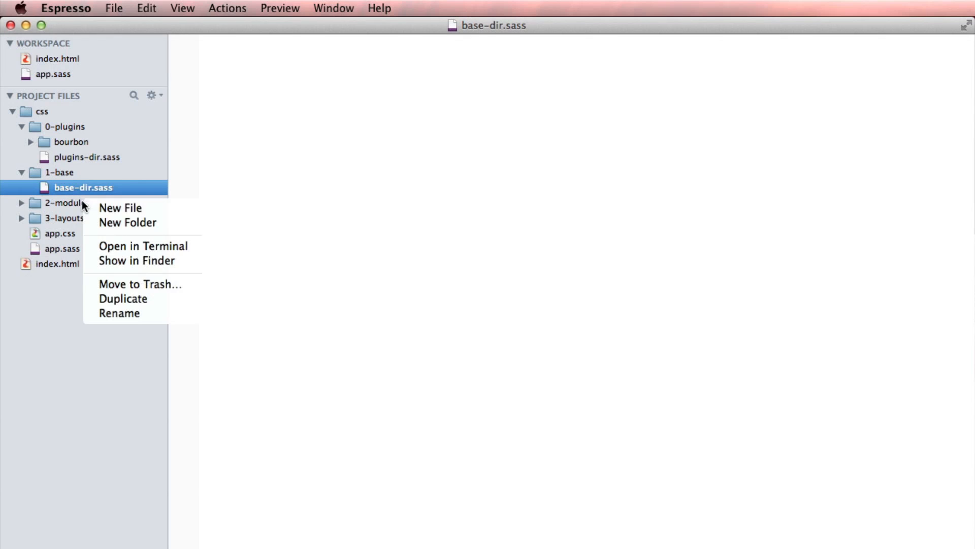
pyautogui.click(120, 207)
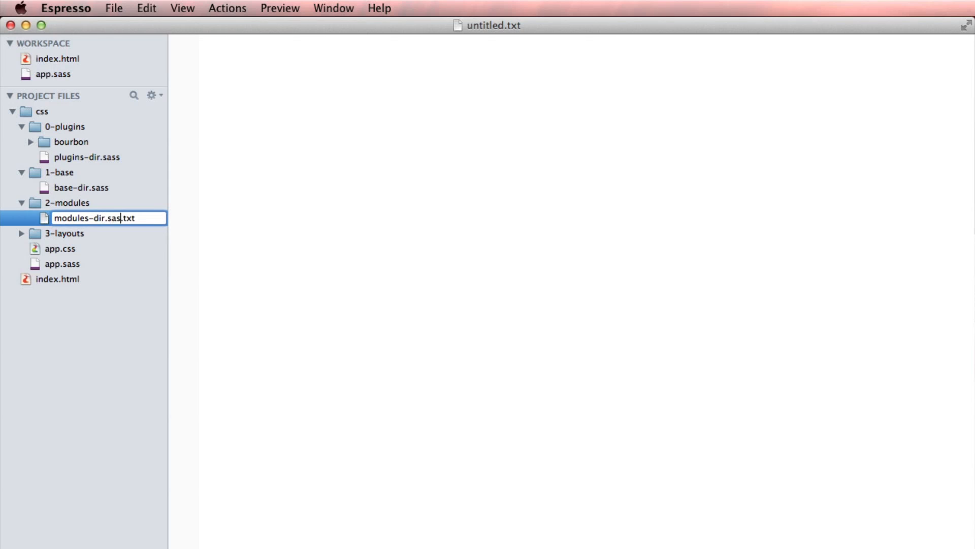
pyautogui.press('Return')
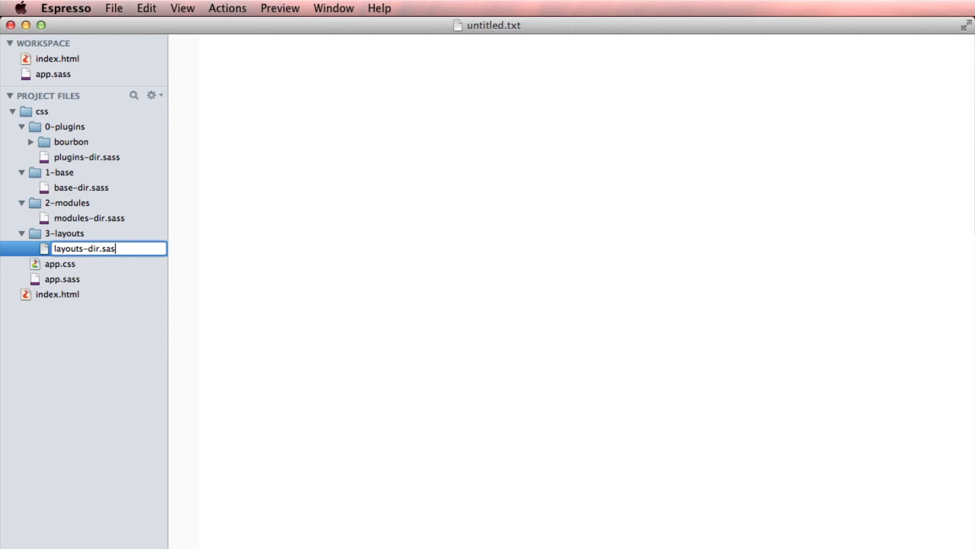
pyautogui.press('Return')
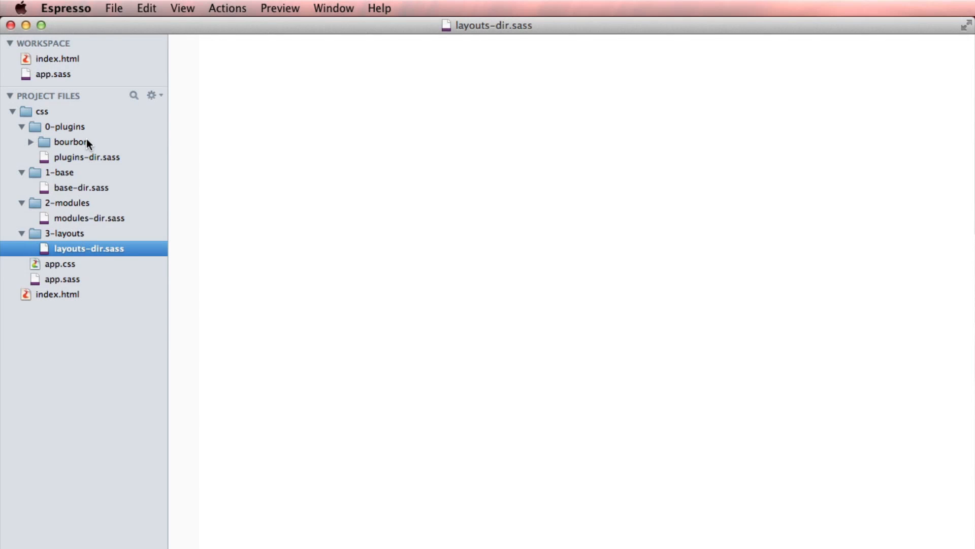
pyautogui.click(89, 156)
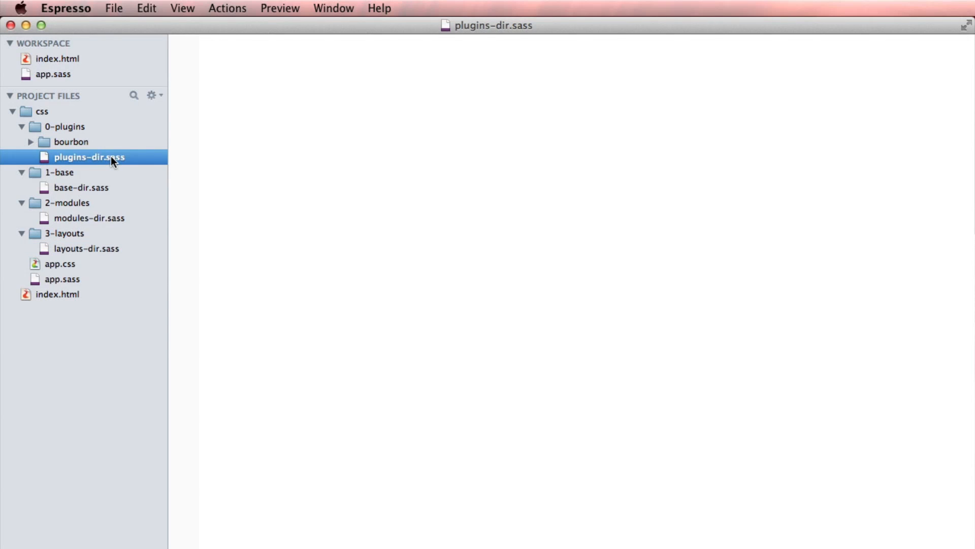
pyautogui.moveTo(73, 146)
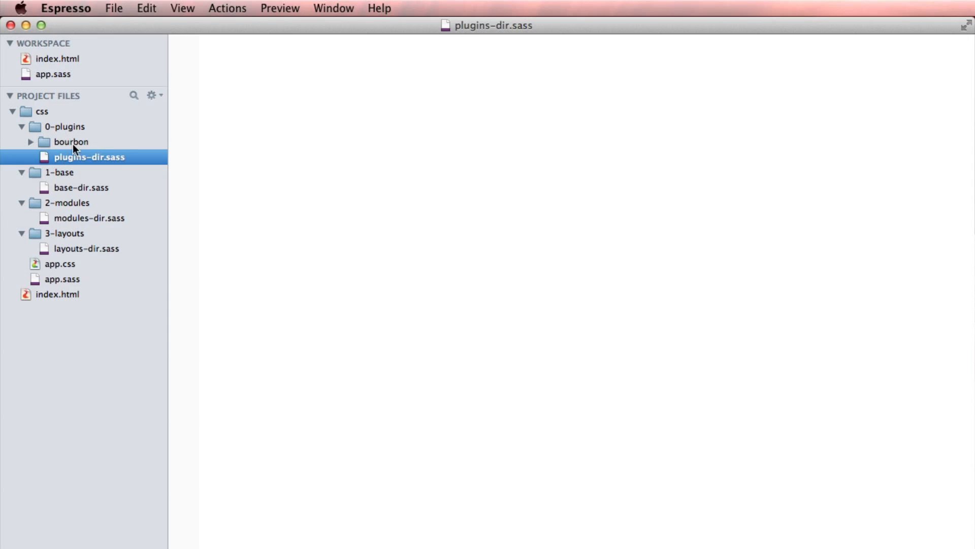
pyautogui.moveTo(61, 270)
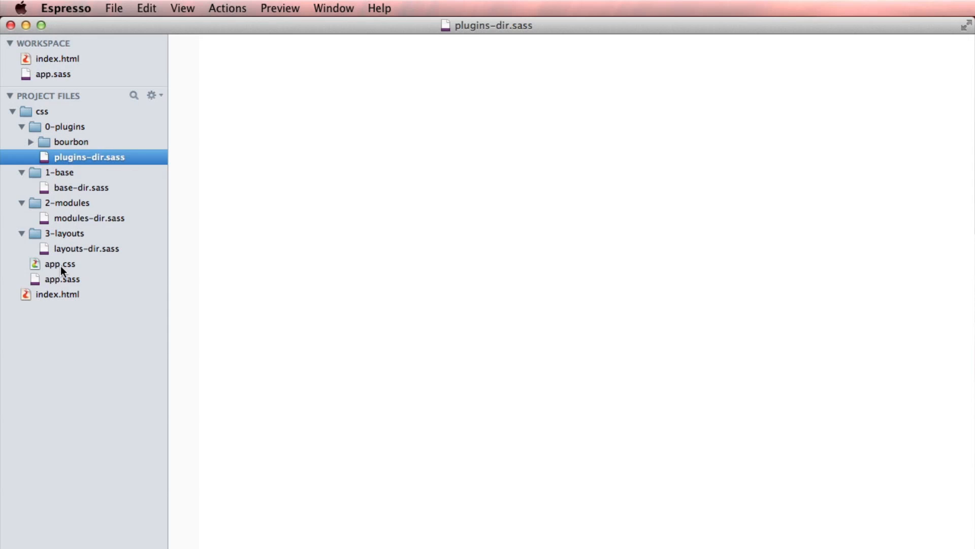
pyautogui.click(62, 279)
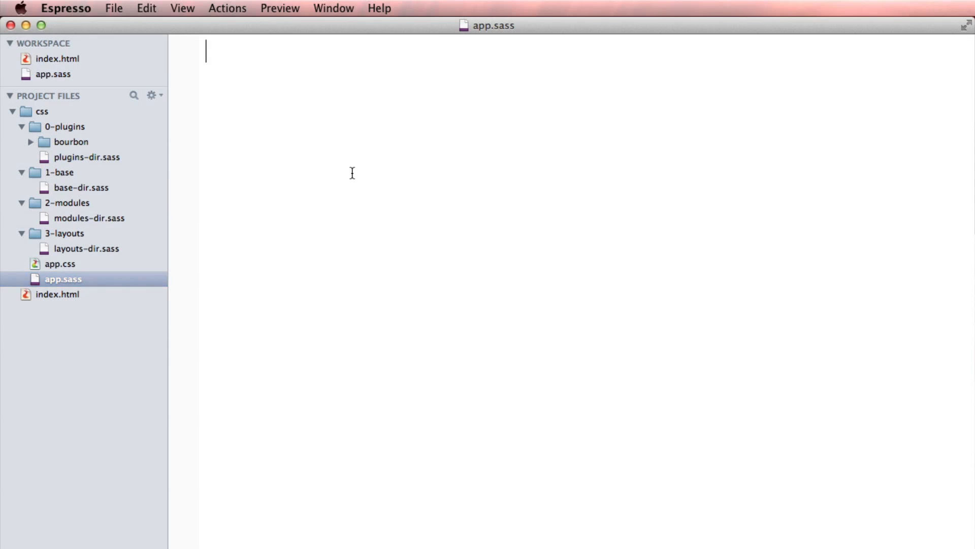
pyautogui.write('@ip')
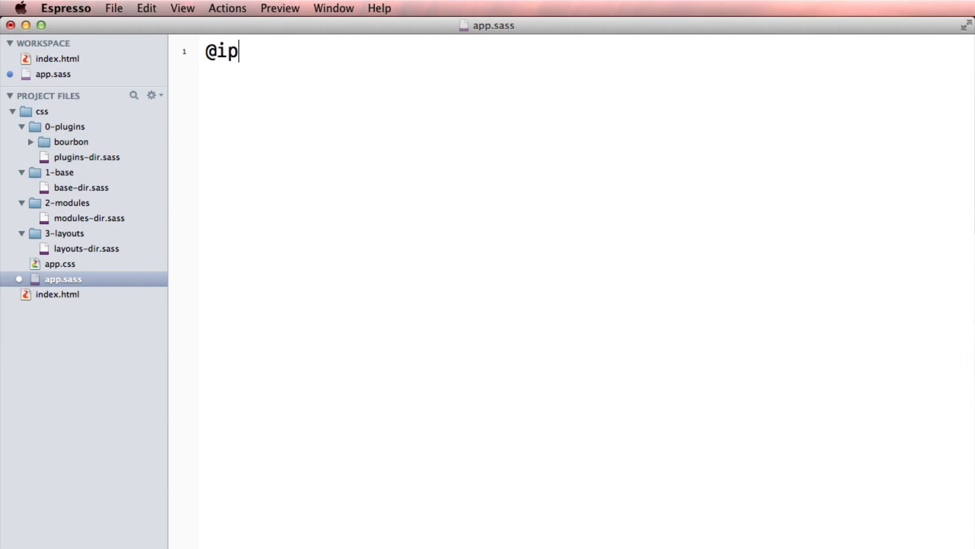
pyautogui.write('m')
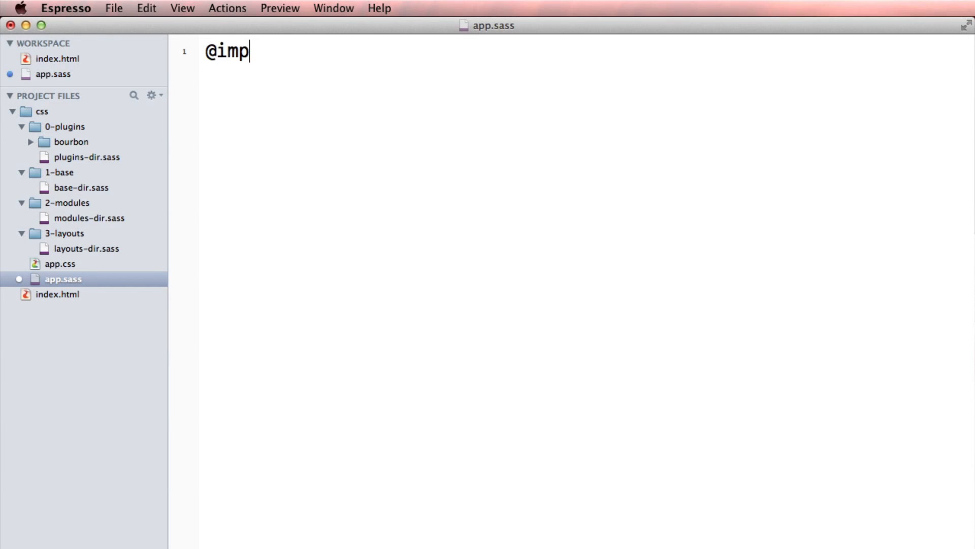
pyautogui.write('ort')
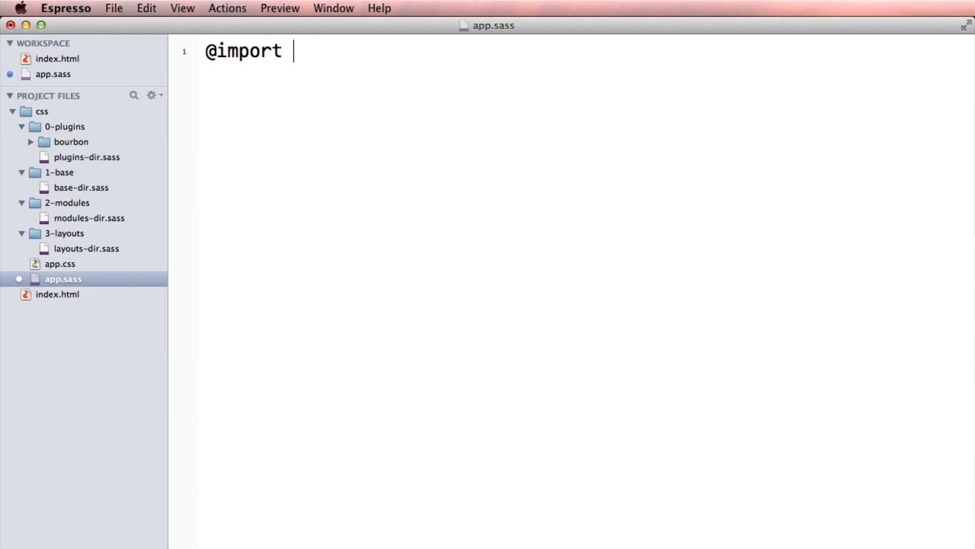
pyautogui.write("'")
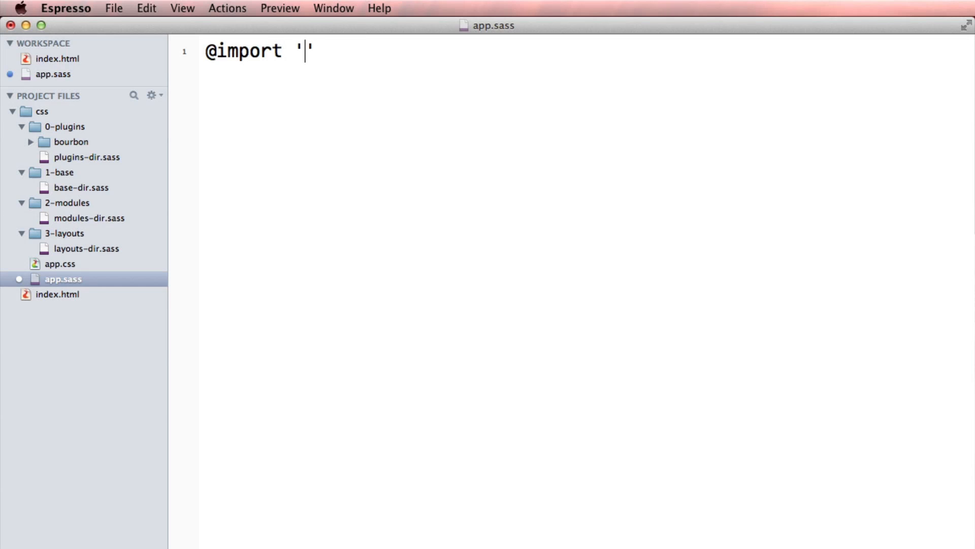
pyautogui.write('0-')
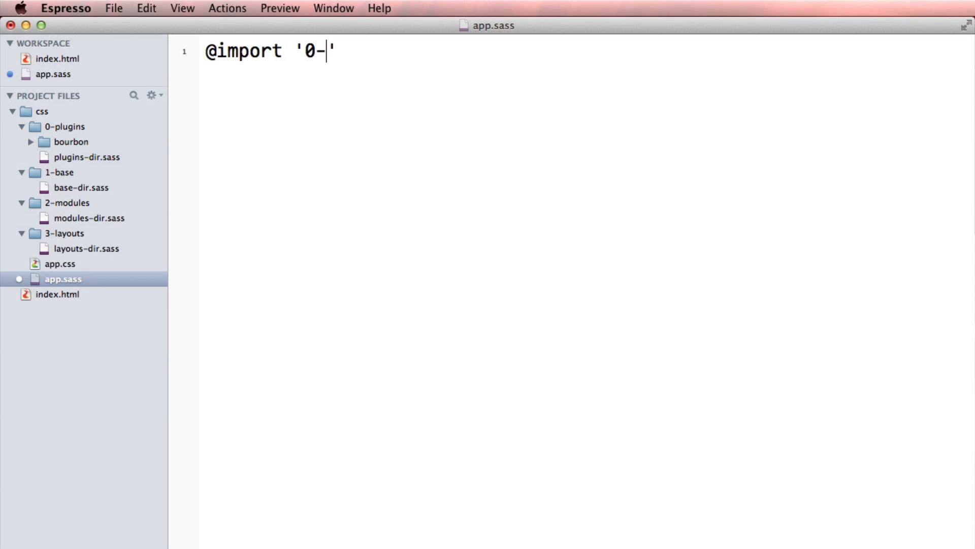
pyautogui.write('plugins')
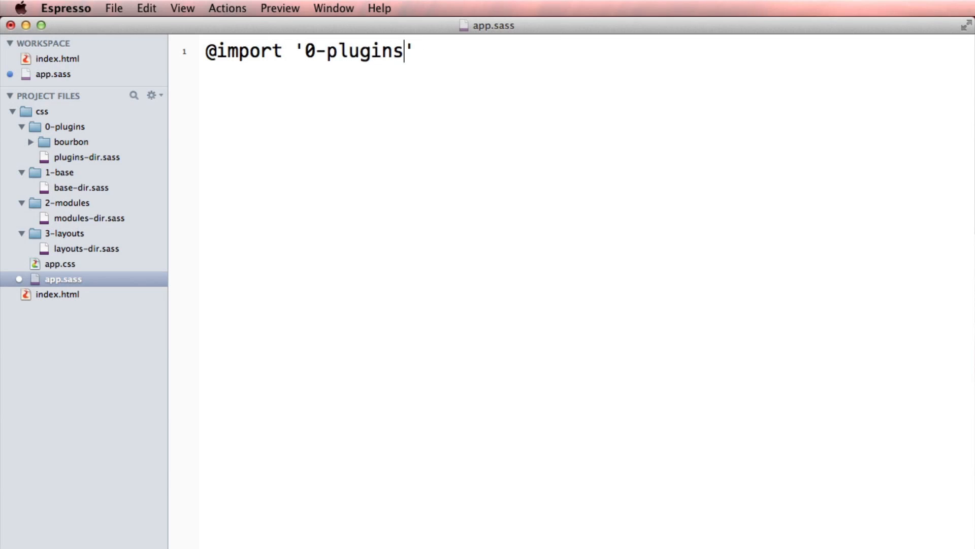
pyautogui.write('/plu')
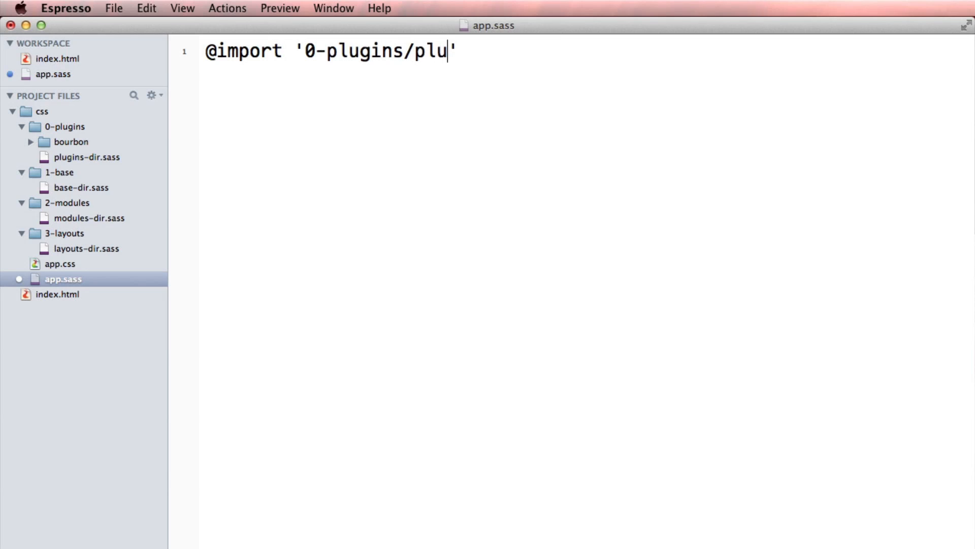
pyautogui.write('gins-dir')
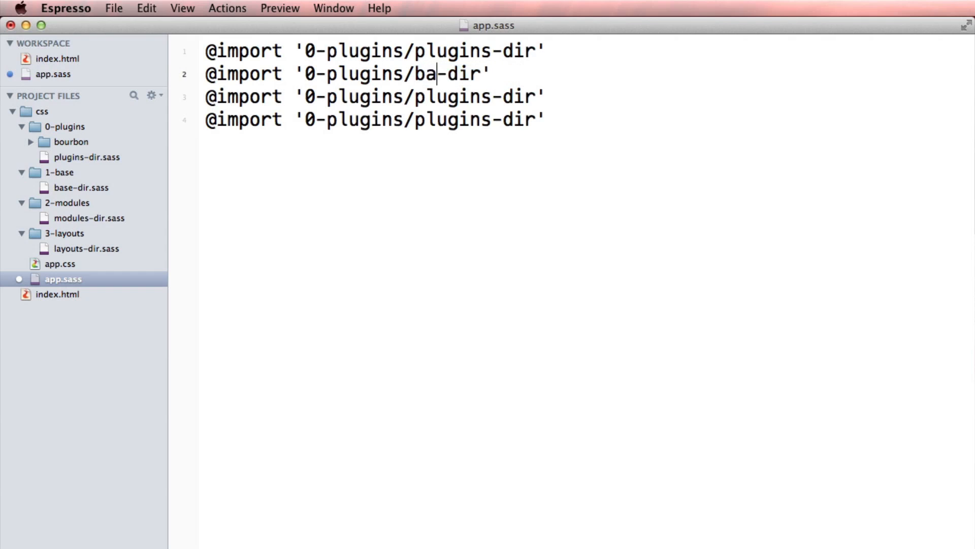
# Rewrite that third import to '2-modules/modules-dir' and save app.sass
pyautogui.doubleClick(454, 96)
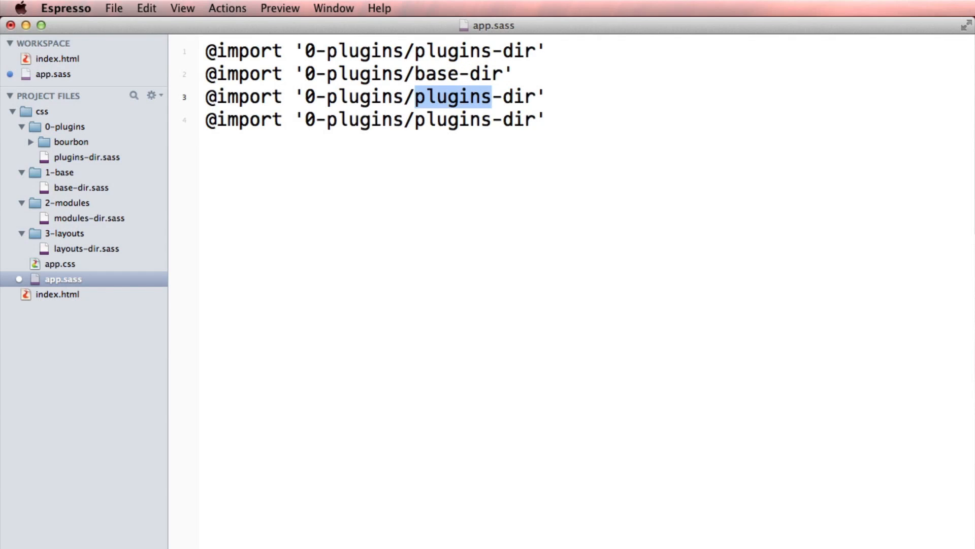
pyautogui.write('modu')
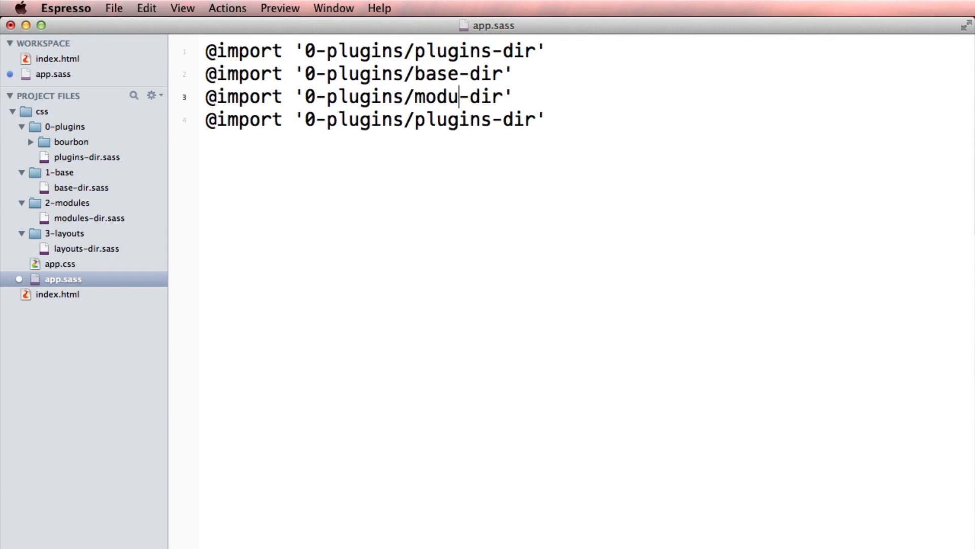
pyautogui.write('es')
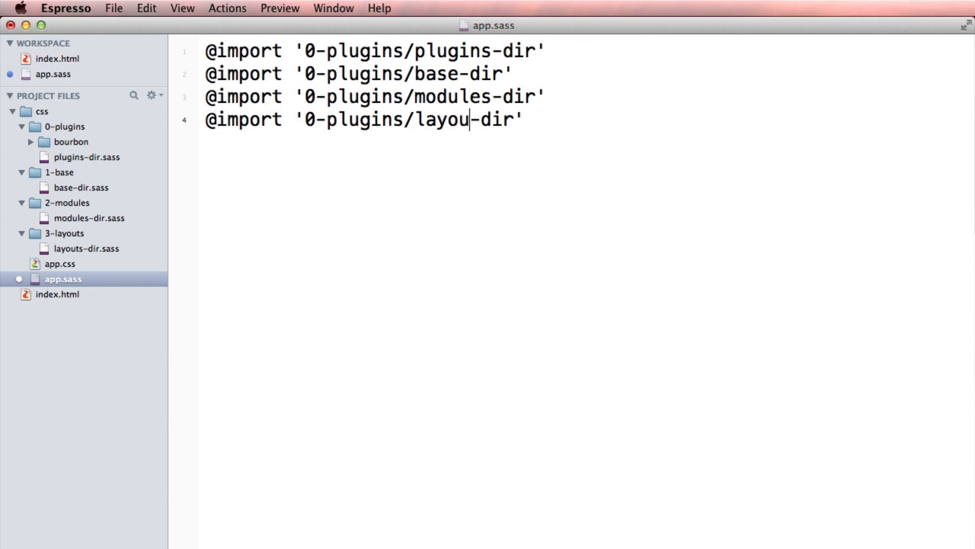
pyautogui.write('ts')
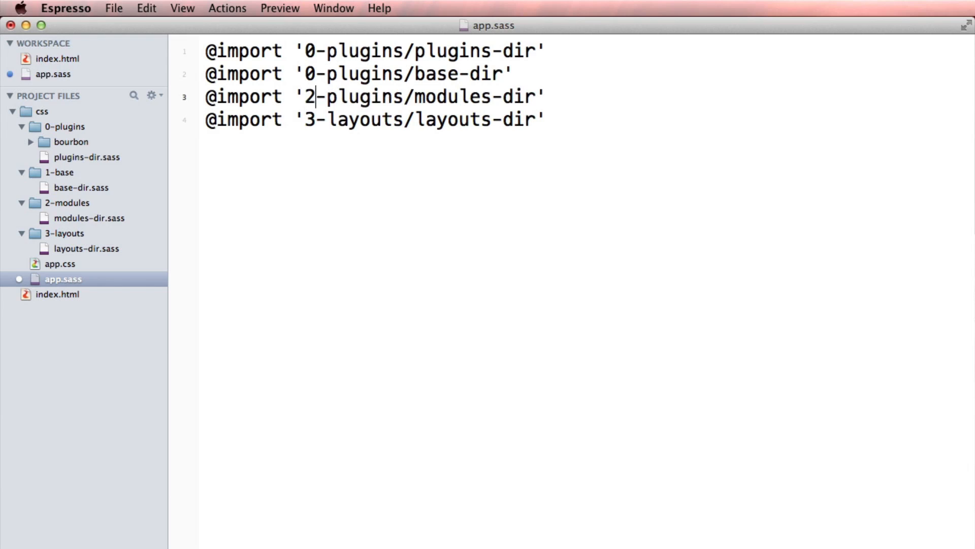
pyautogui.doubleClick(364, 73)
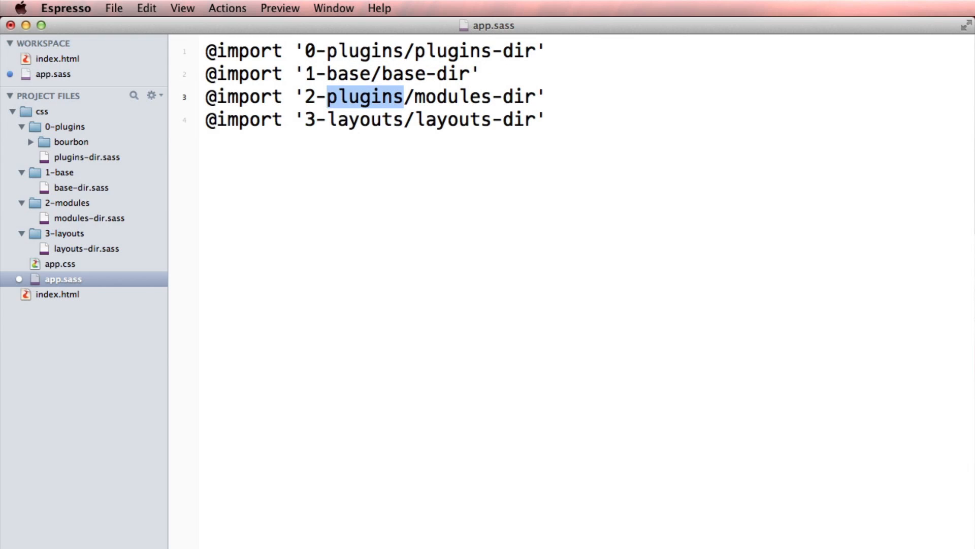
pyautogui.write('mod')
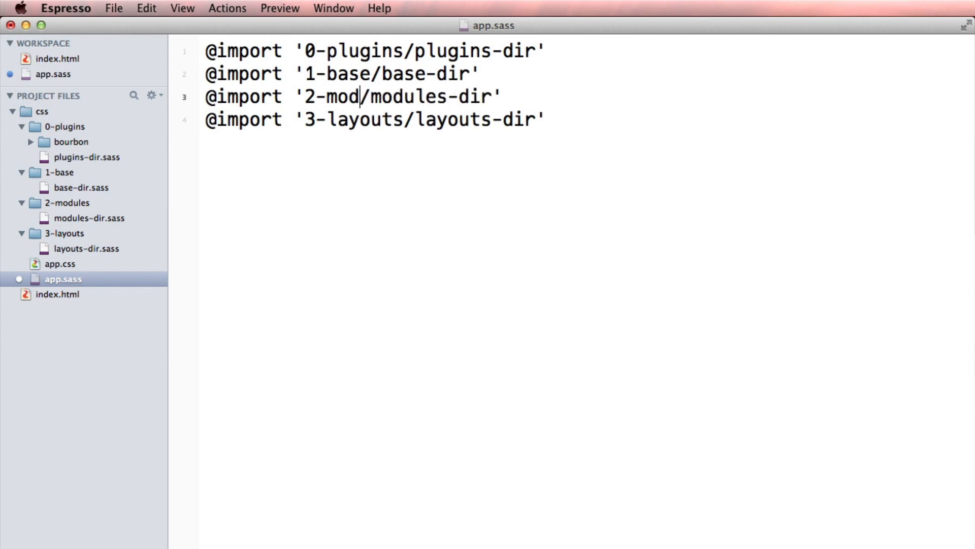
pyautogui.write('l')
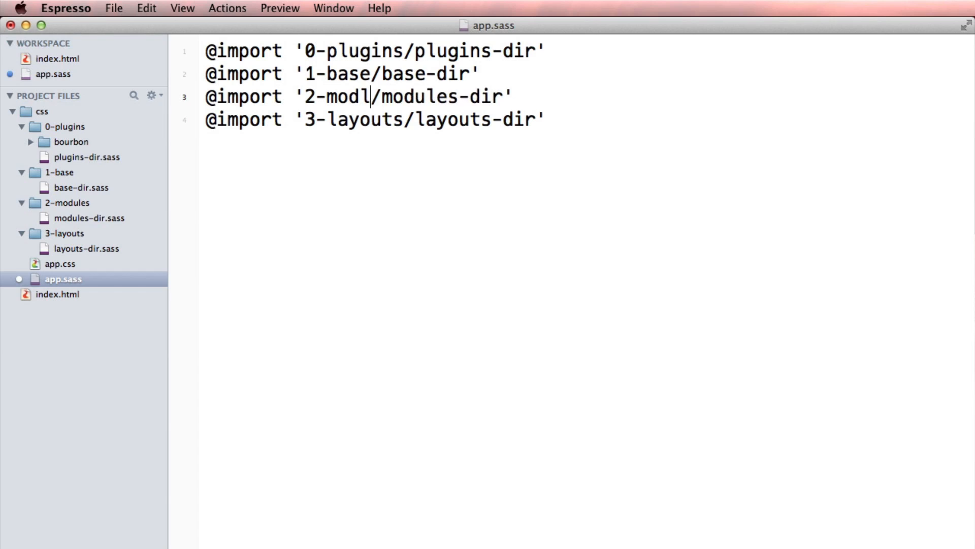
pyautogui.write('ules')
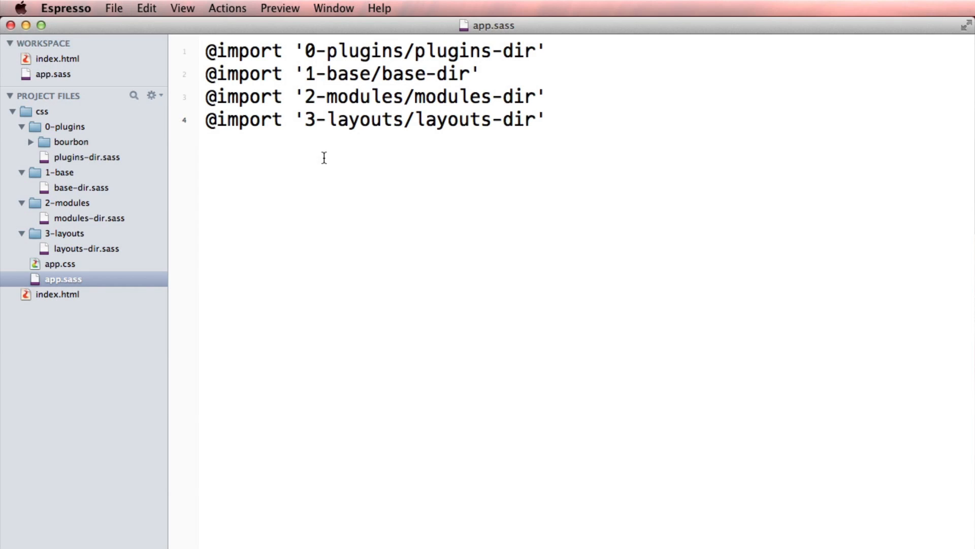
# Check layouts-dir.sass, 2-modules and app.sass, then land on the empty plugins-dir.sass
pyautogui.click(91, 248)
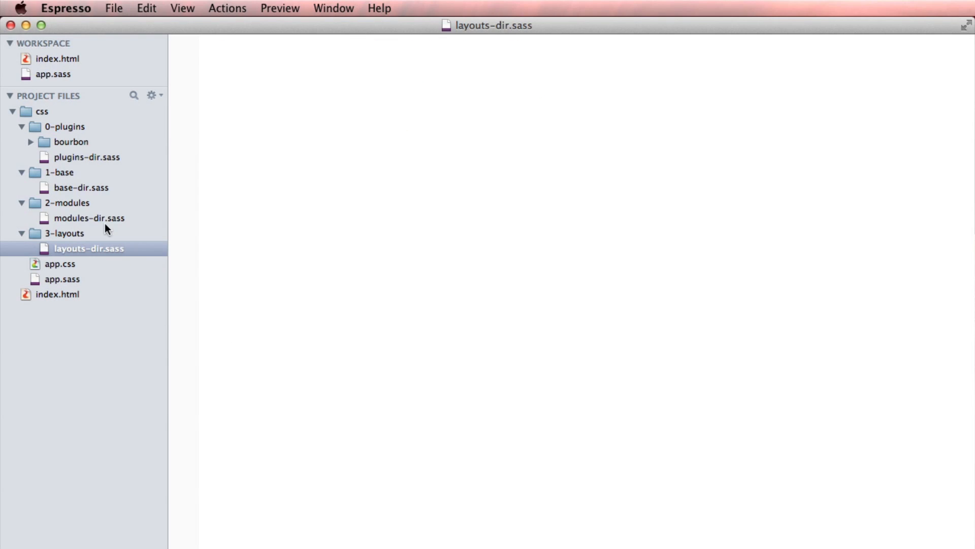
pyautogui.click(86, 156)
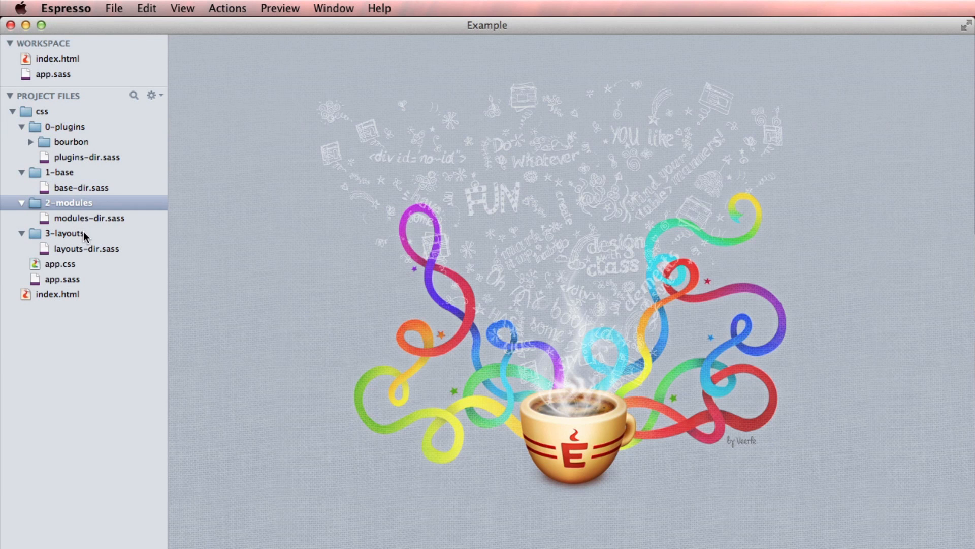
pyautogui.click(87, 157)
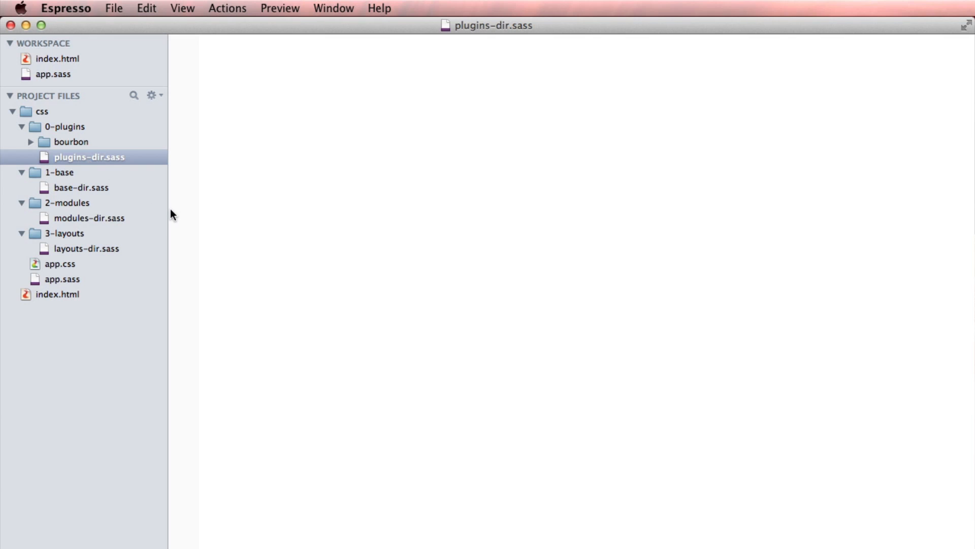
pyautogui.moveTo(79, 244)
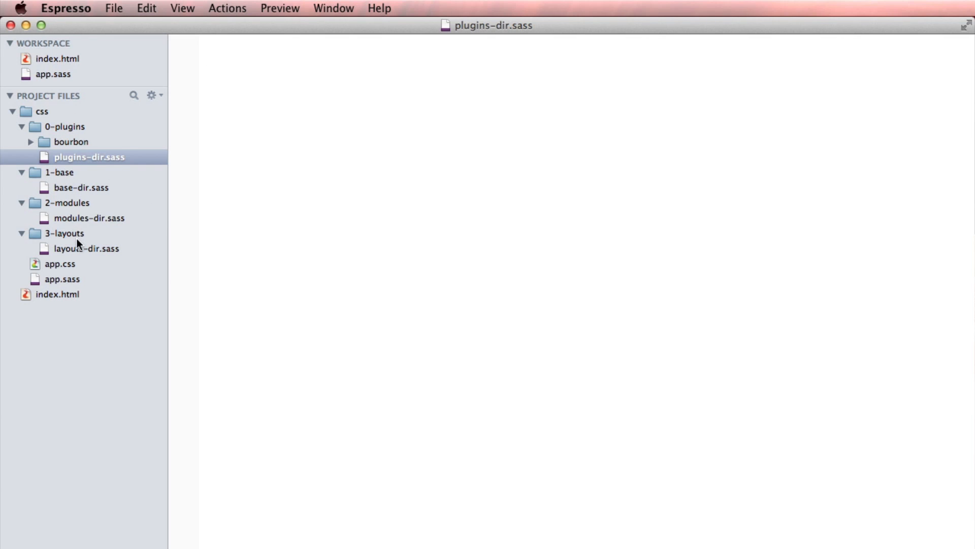
pyautogui.click(62, 278)
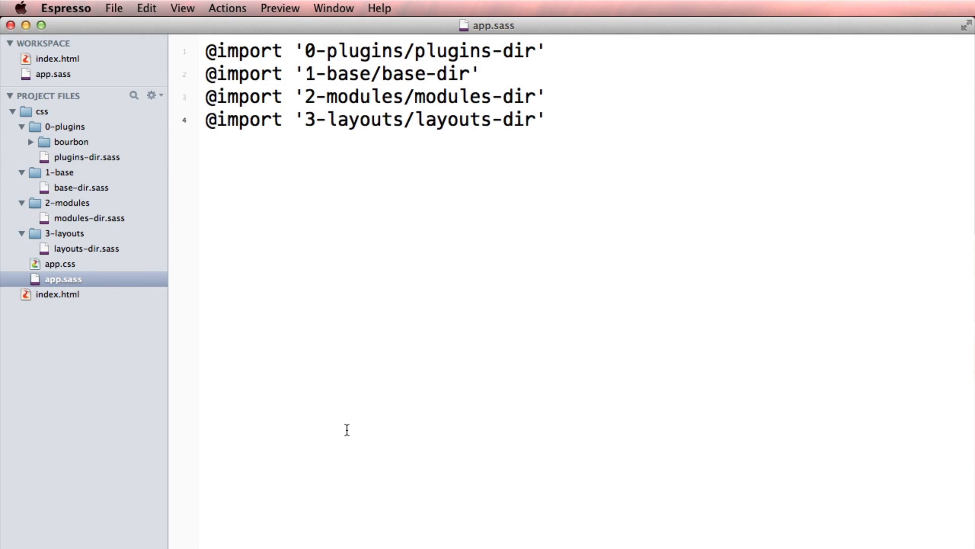
pyautogui.moveTo(120, 164)
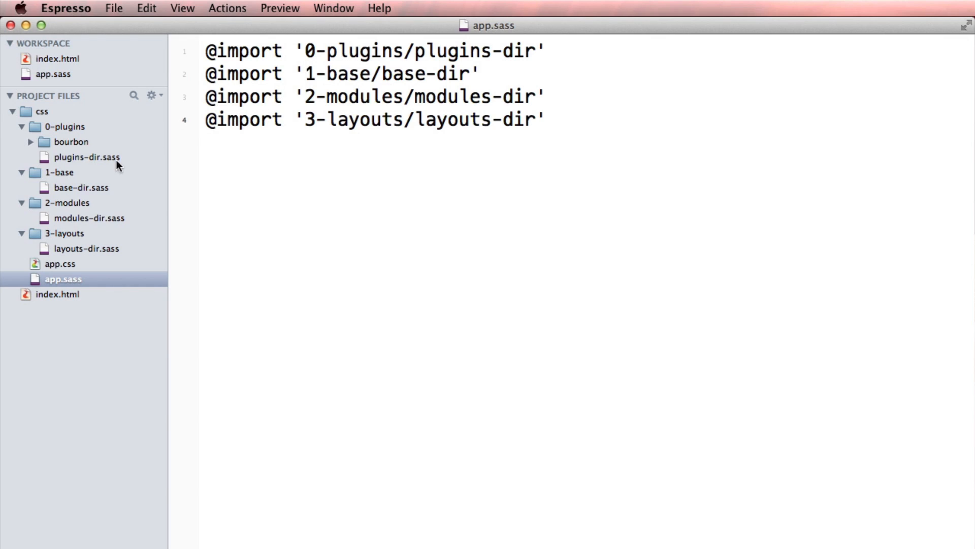
pyautogui.click(89, 156)
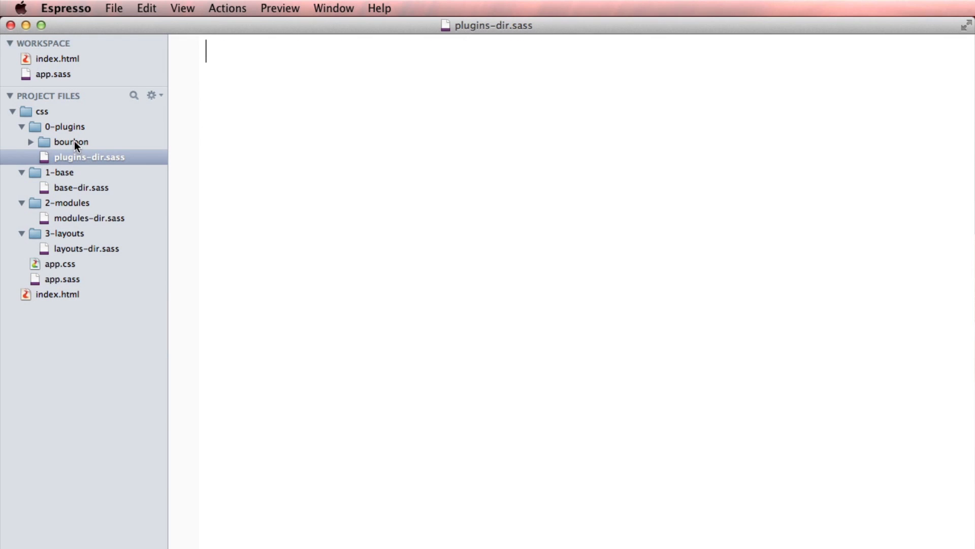
pyautogui.write('@')
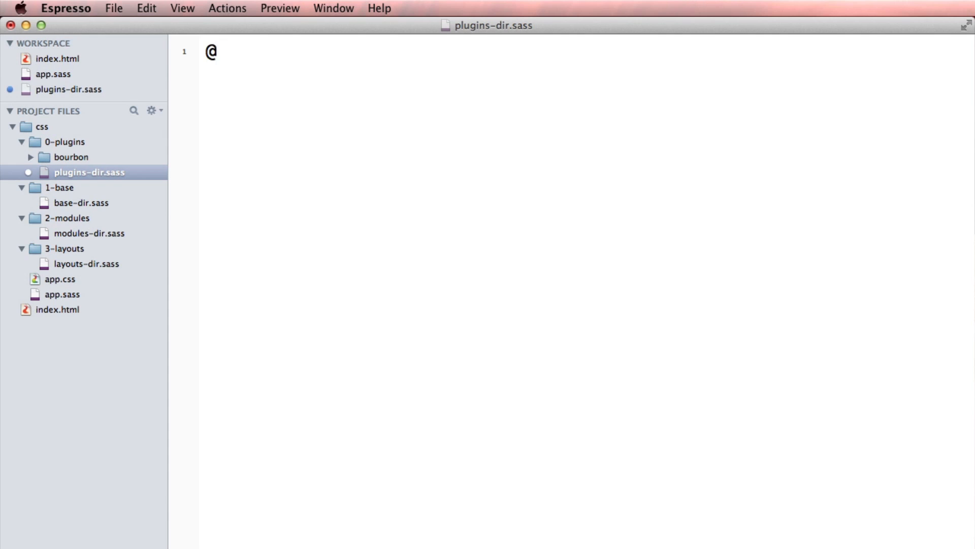
pyautogui.write('im')
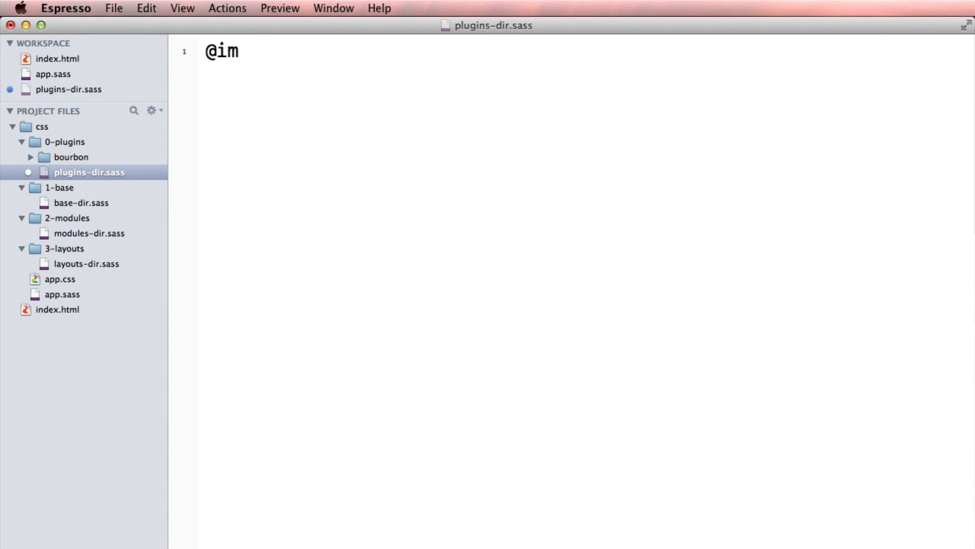
pyautogui.write("port ''")
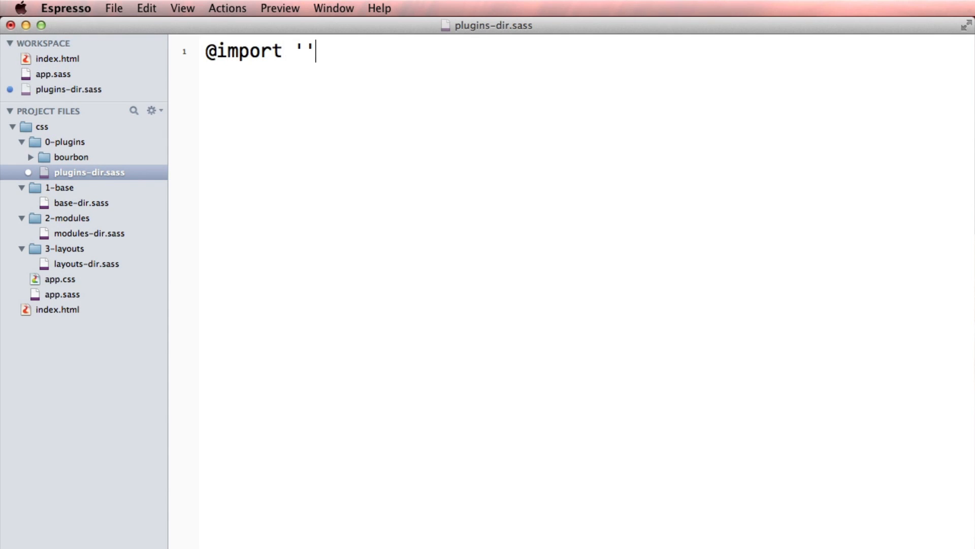
pyautogui.write('bourbo')
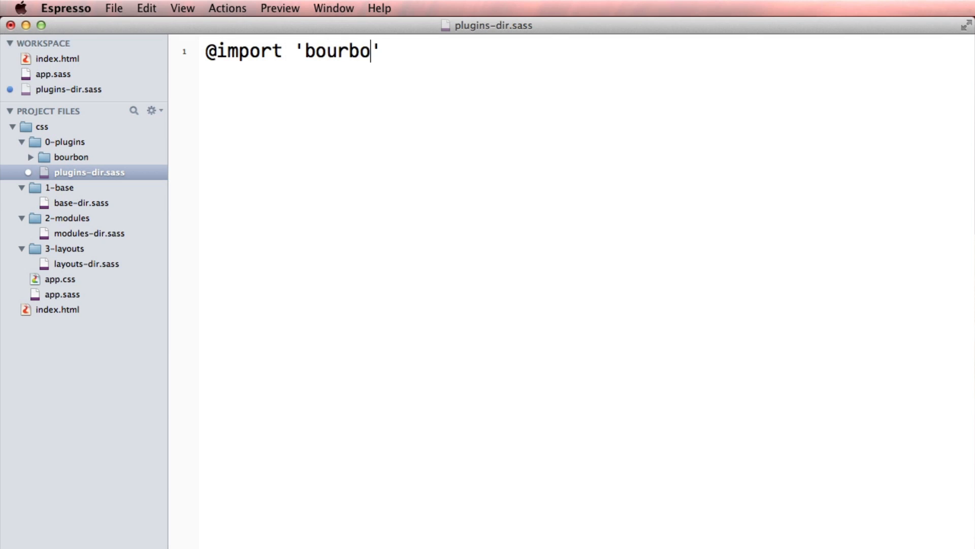
pyautogui.write('m')
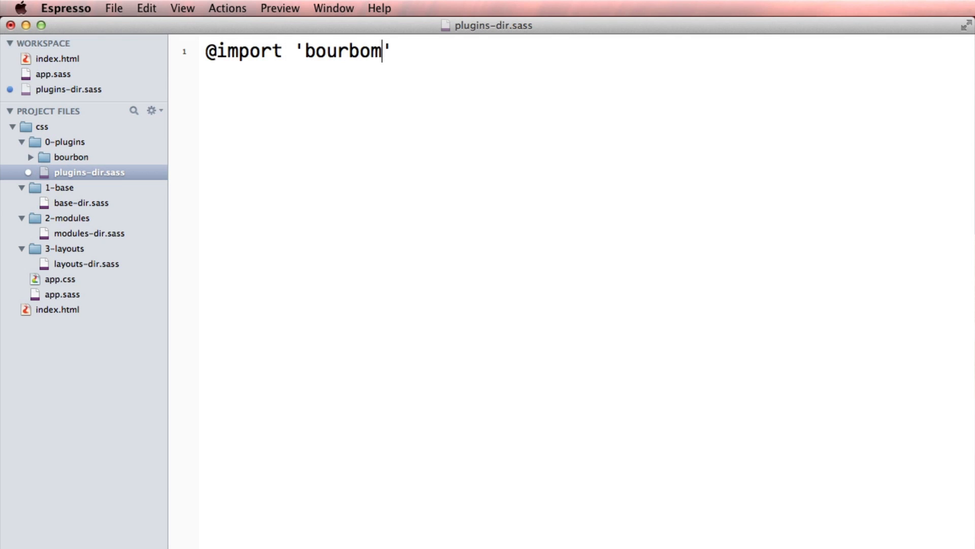
pyautogui.write('n/bour')
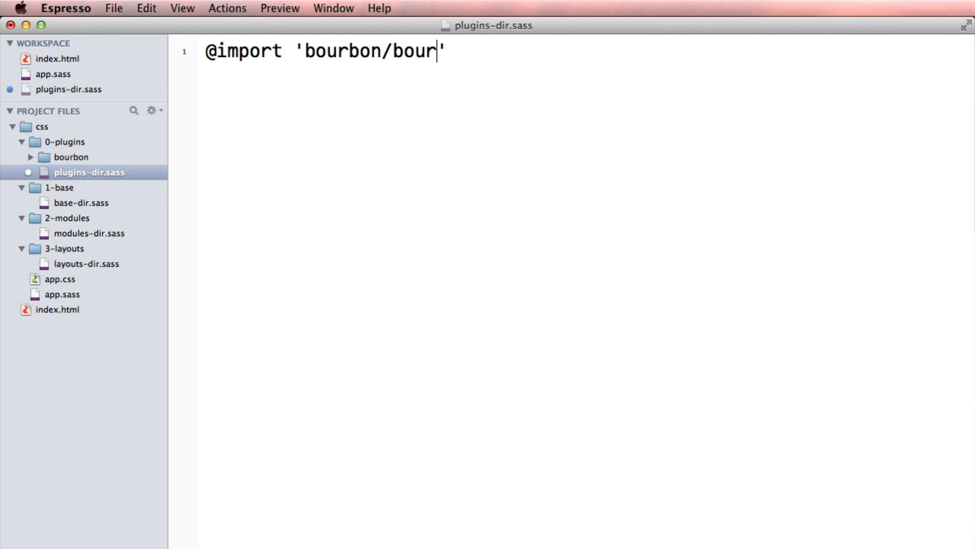
pyautogui.write('bon')
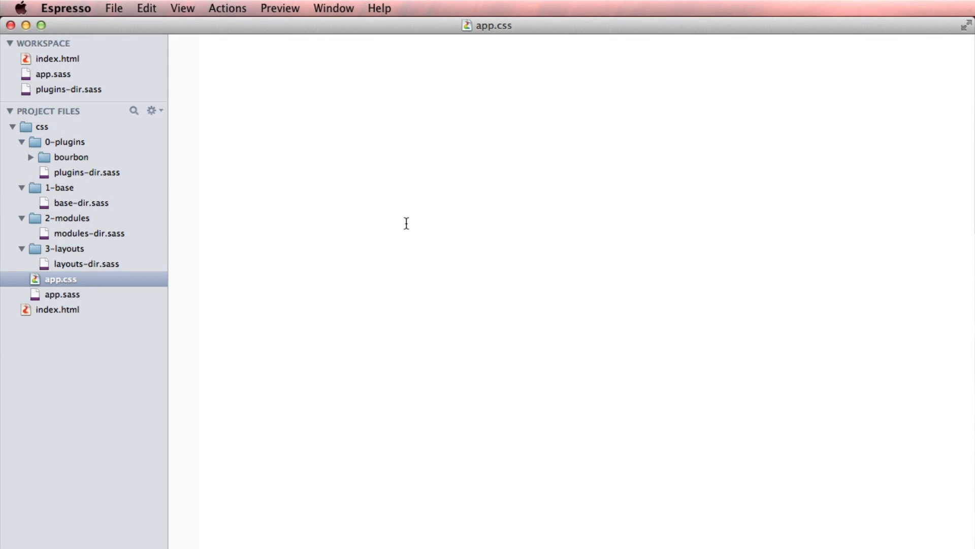
pyautogui.moveTo(359, 201)
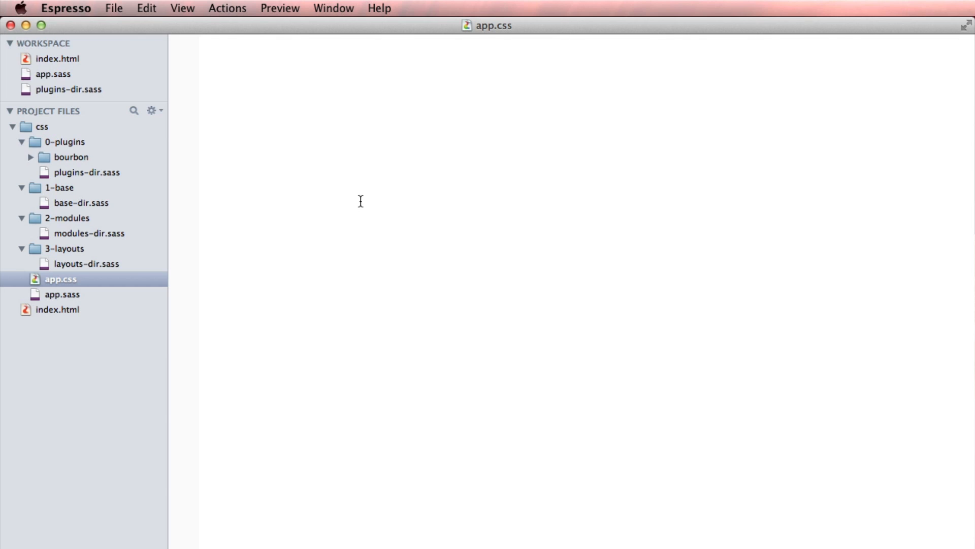
# Switch from Espresso to the Chrome tab showing bourbon.io
pyautogui.click(207, 51)
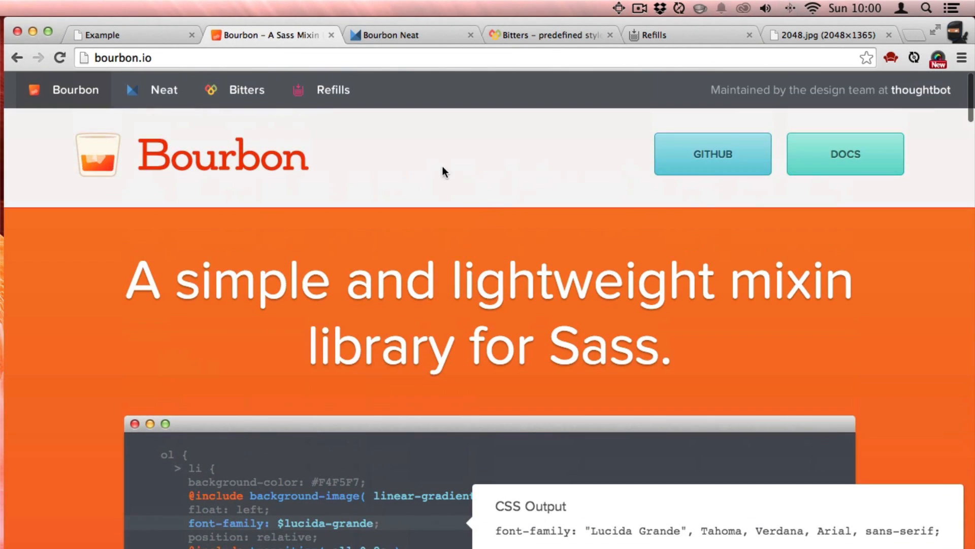
# Browse the Bourbon DOCS page, scrolling its list of mixins, functions and add-ons
pyautogui.click(844, 153)
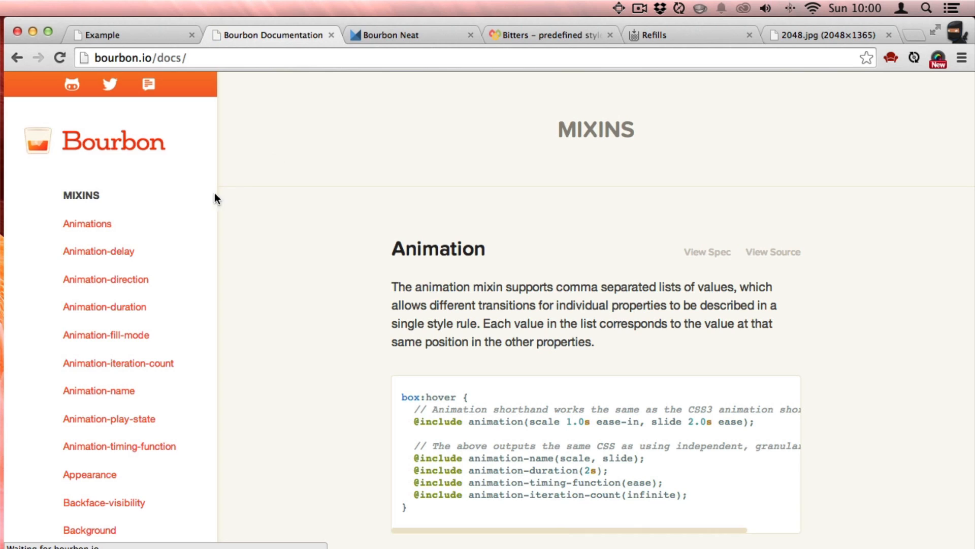
pyautogui.scroll(-3)
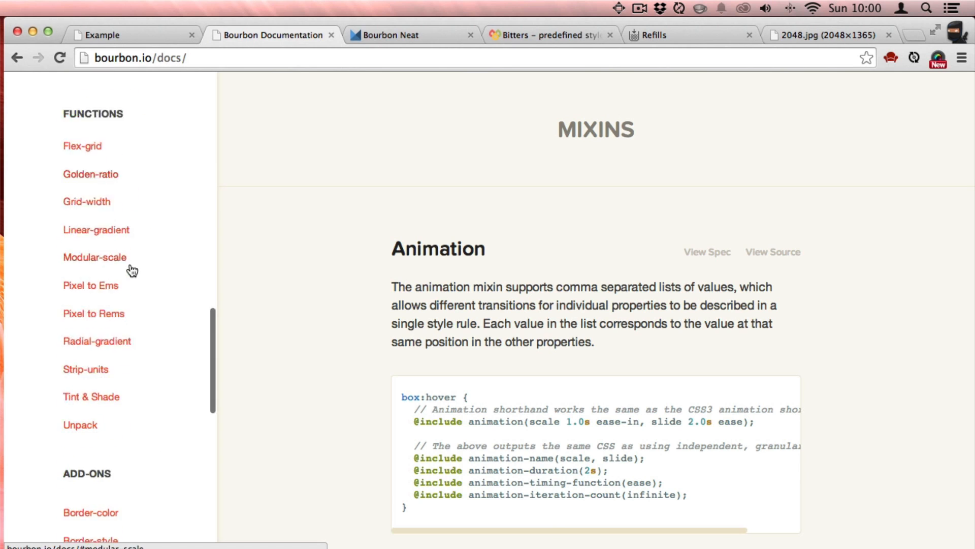
pyautogui.scroll(-3)
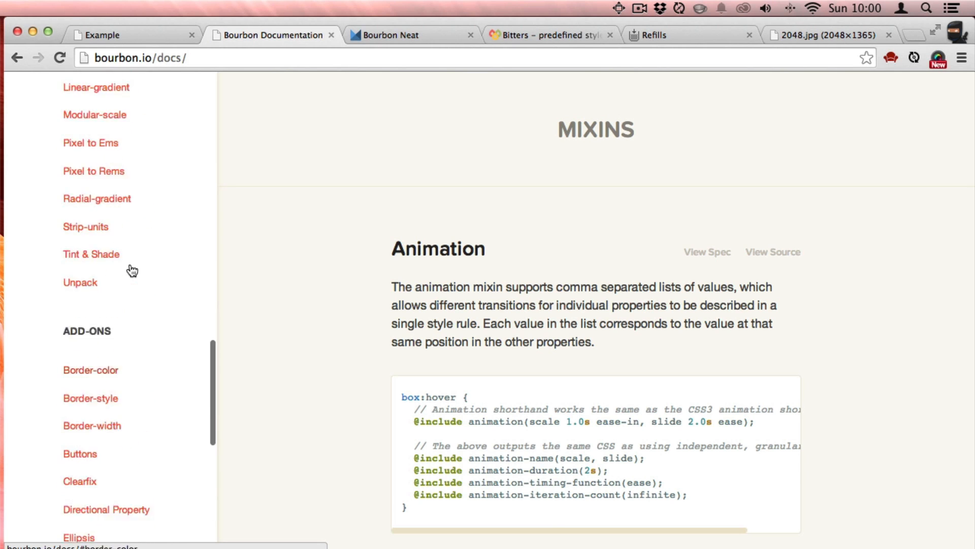
pyautogui.scroll(3)
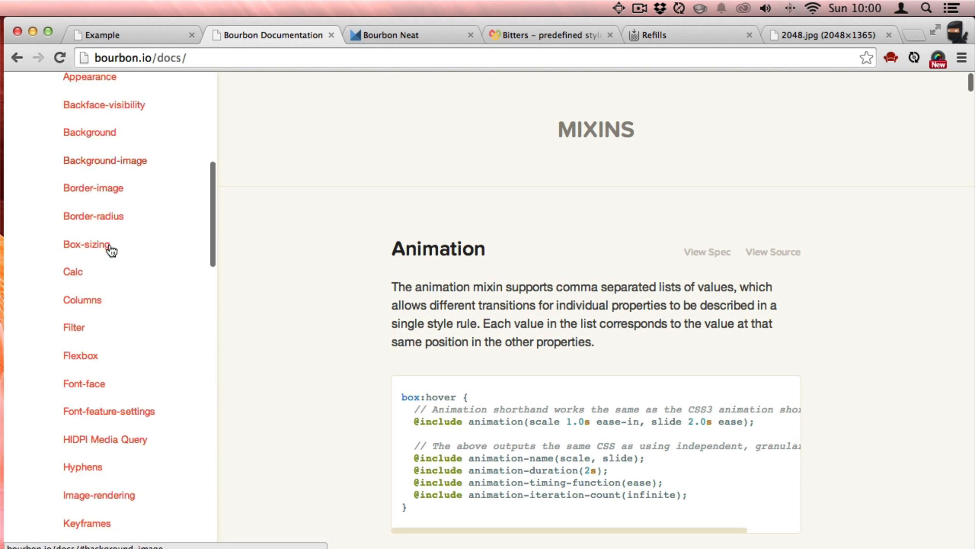
pyautogui.scroll(-3)
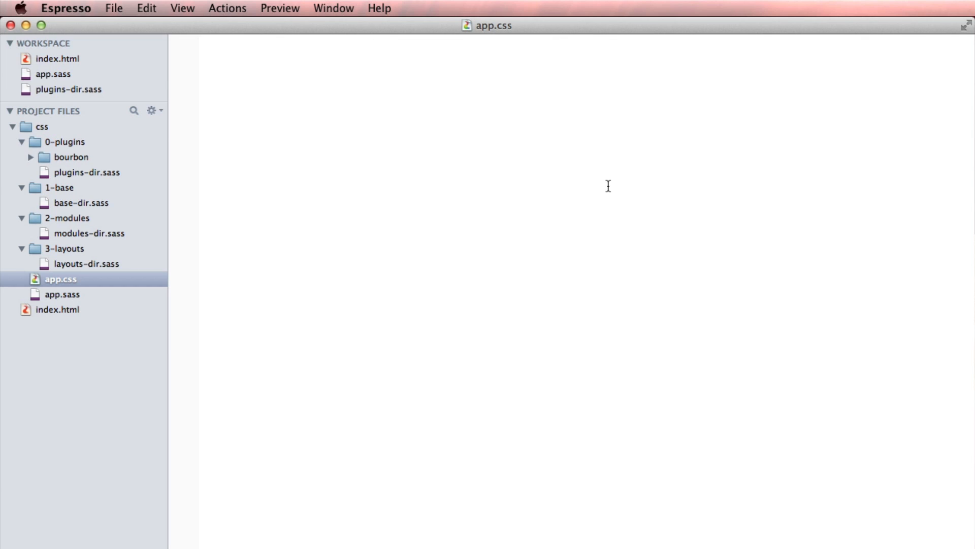
pyautogui.moveTo(966, 98)
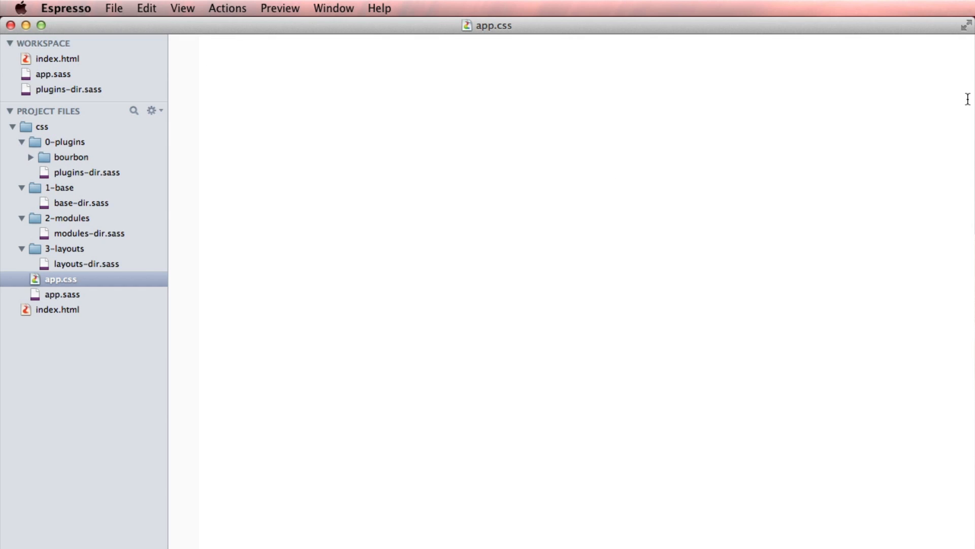